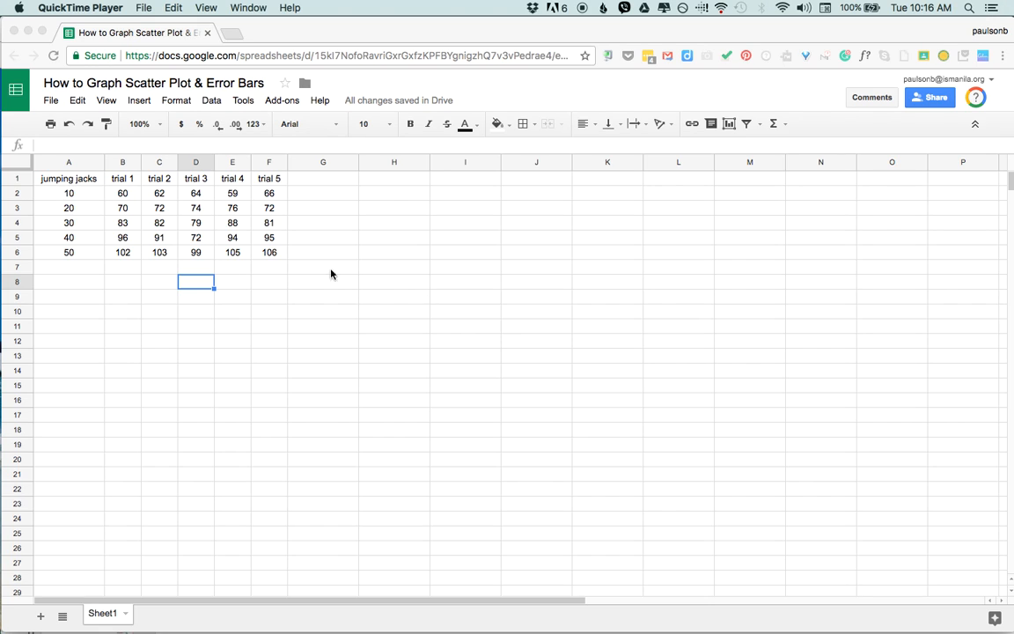
mouse_move(137, 202)
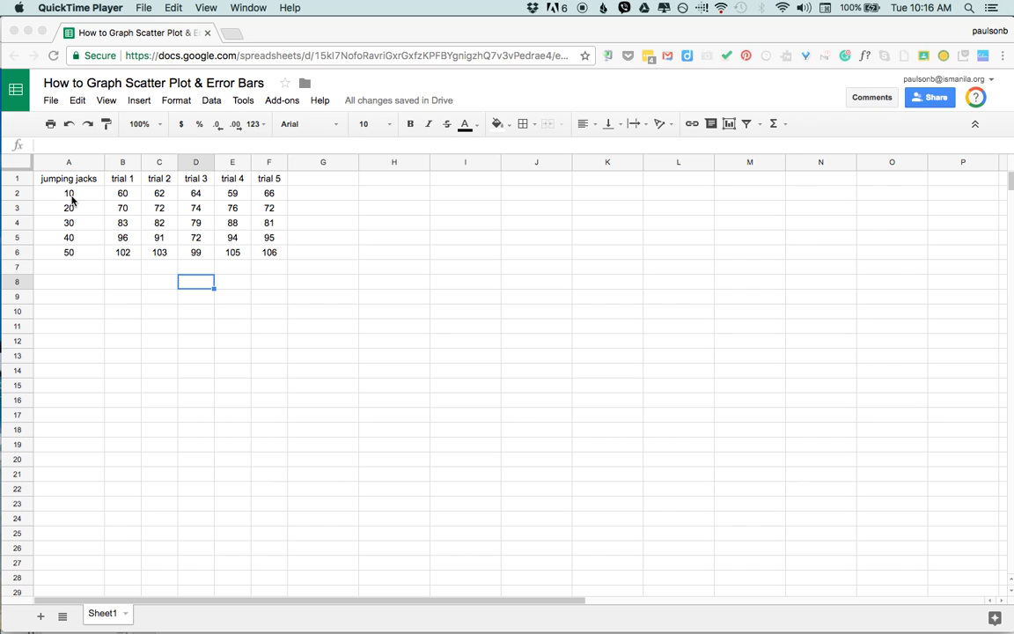
mouse_move(122, 226)
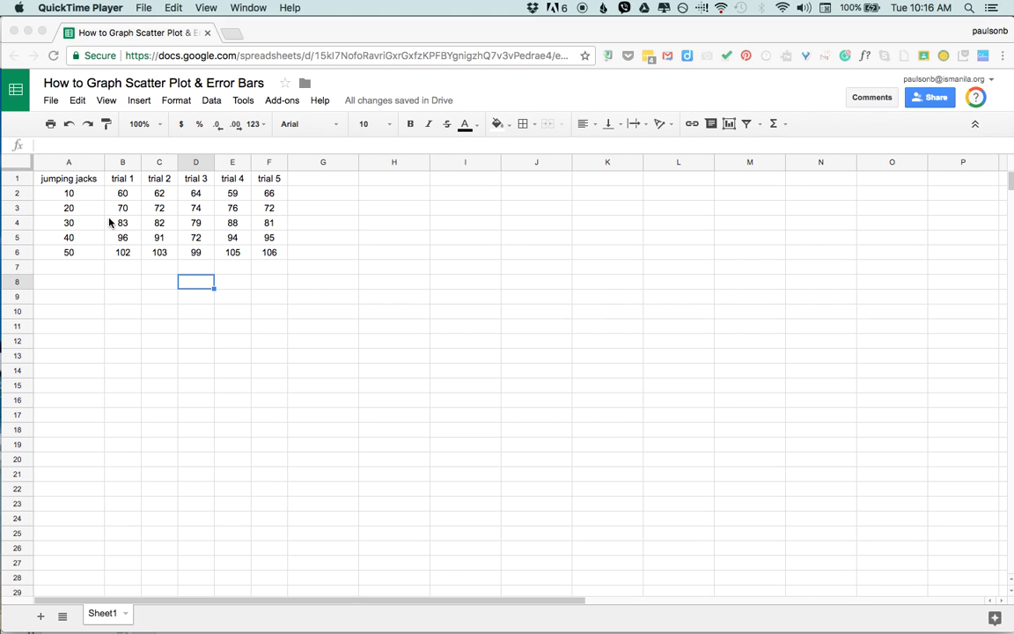
mouse_move(75, 204)
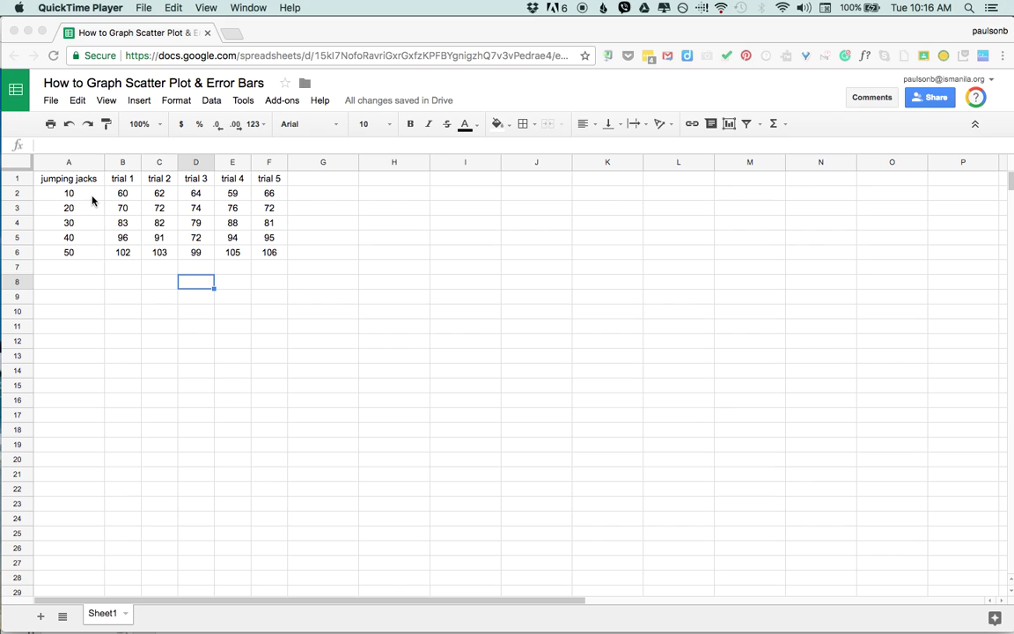
mouse_move(95, 192)
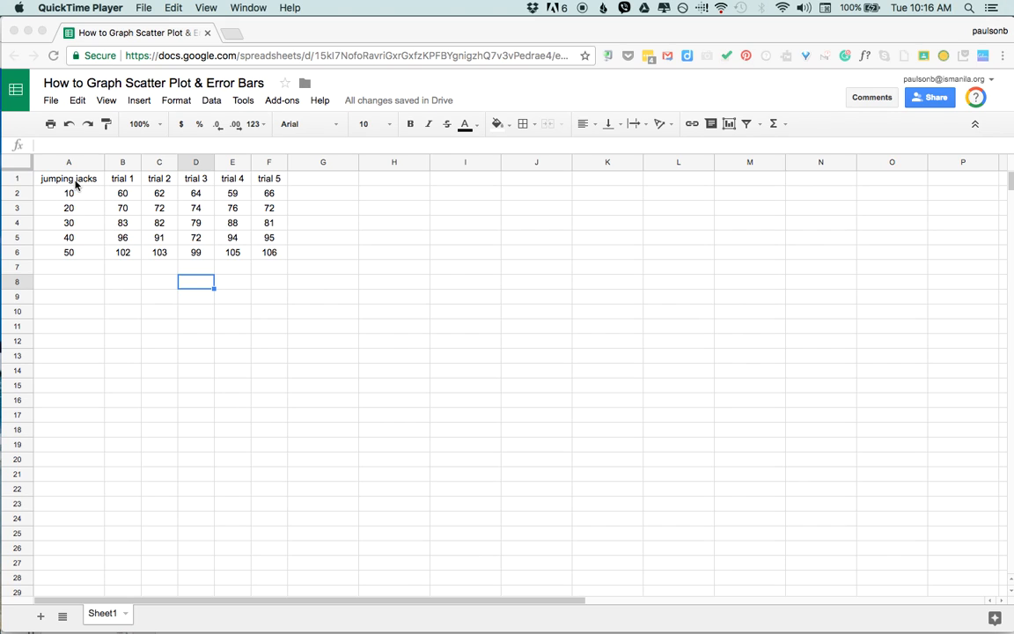
mouse_move(85, 187)
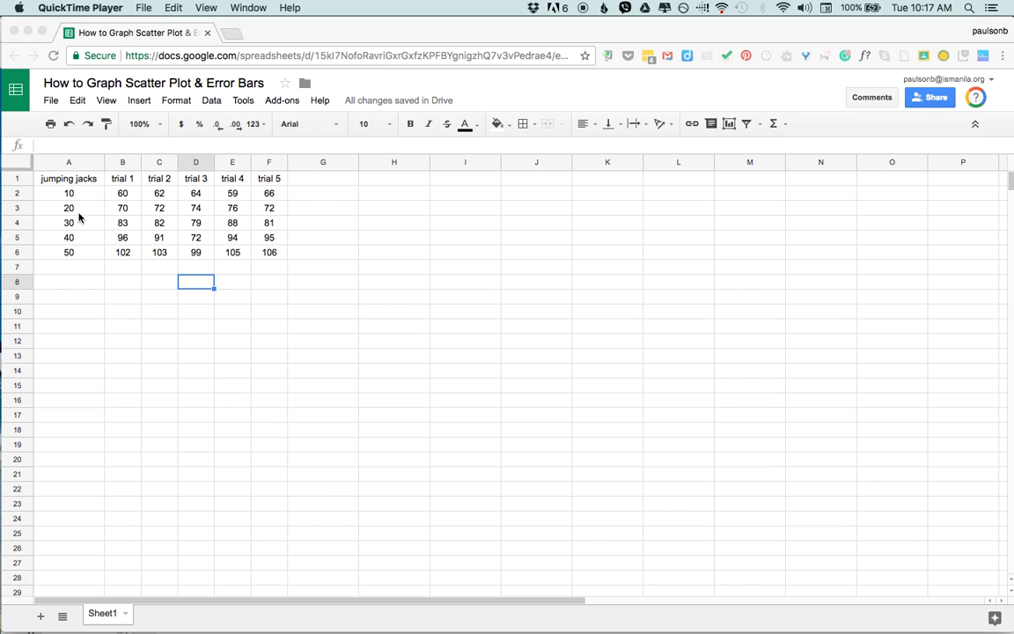
mouse_move(104, 198)
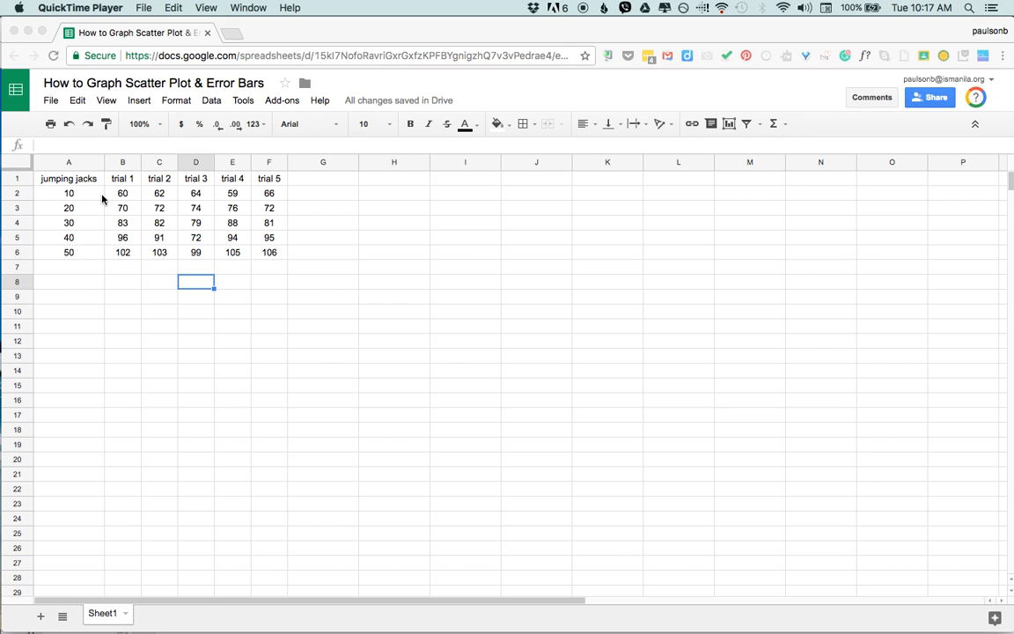
mouse_move(151, 196)
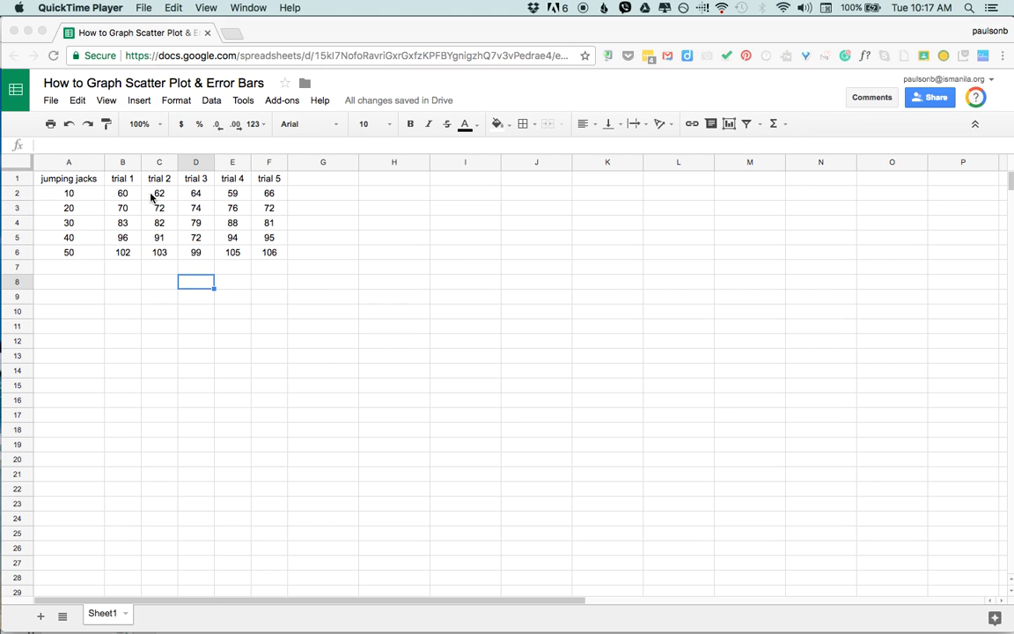
mouse_move(178, 208)
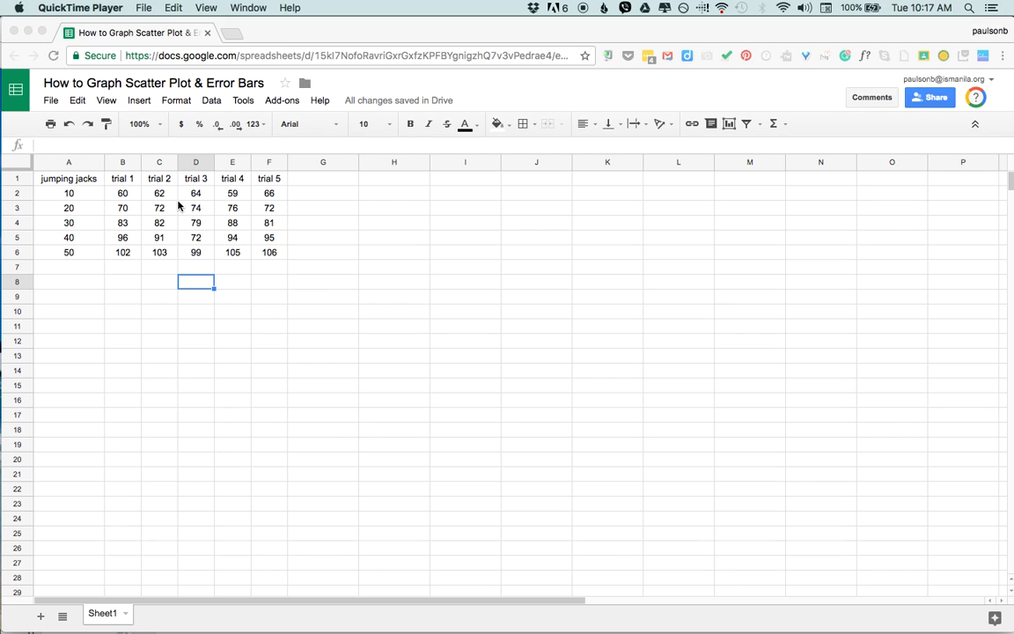
mouse_move(322, 196)
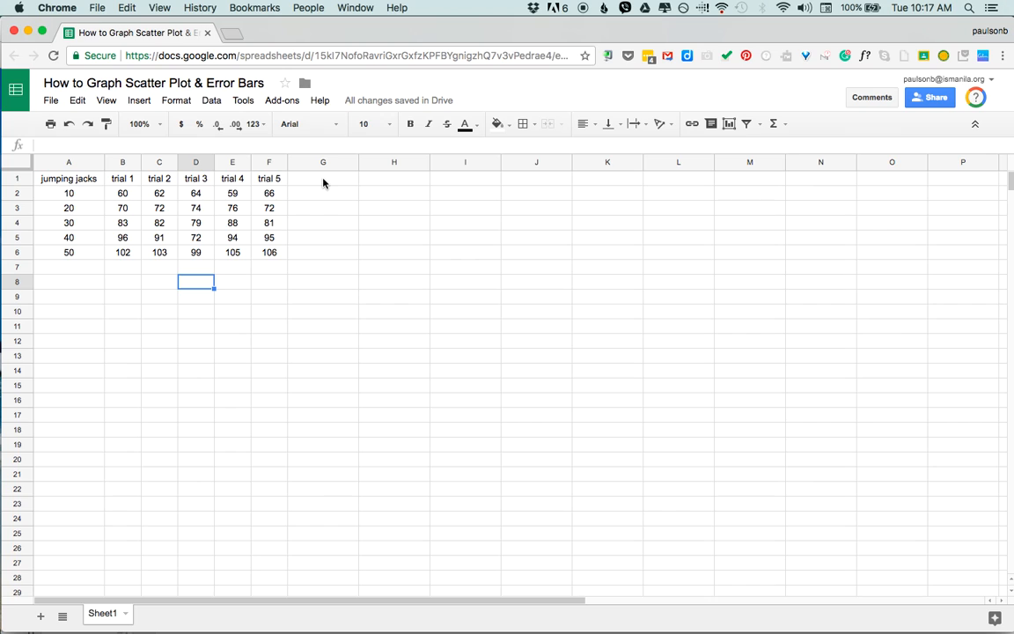
- Add a 'mean' column in G with =AVERAGE(B2:F2) filled to row 6, and begin the 'std dev' heading
left_click(322, 178)
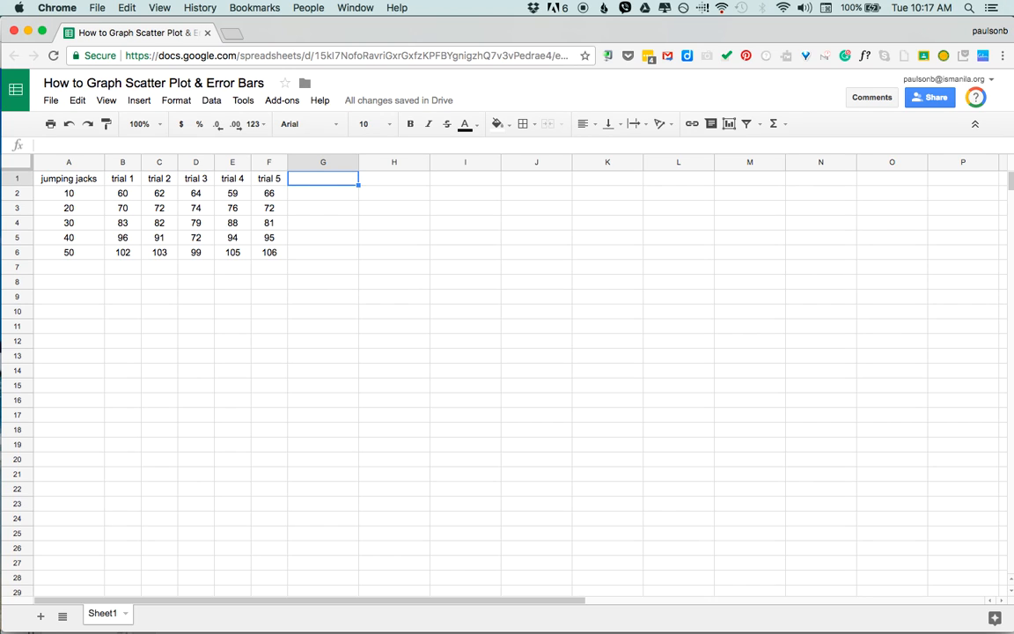
type("mean")
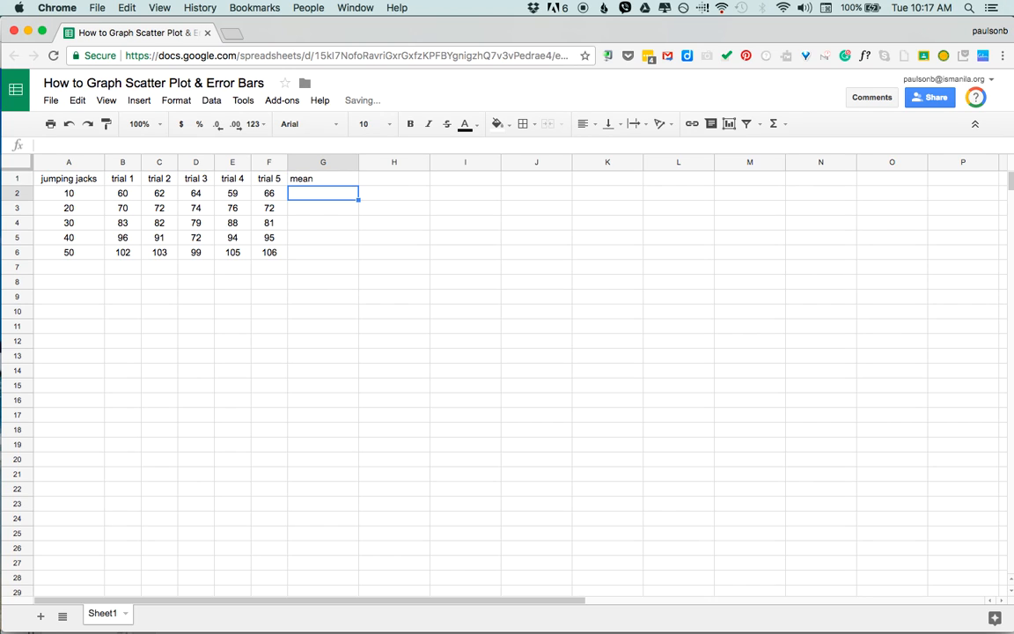
type("=average(")
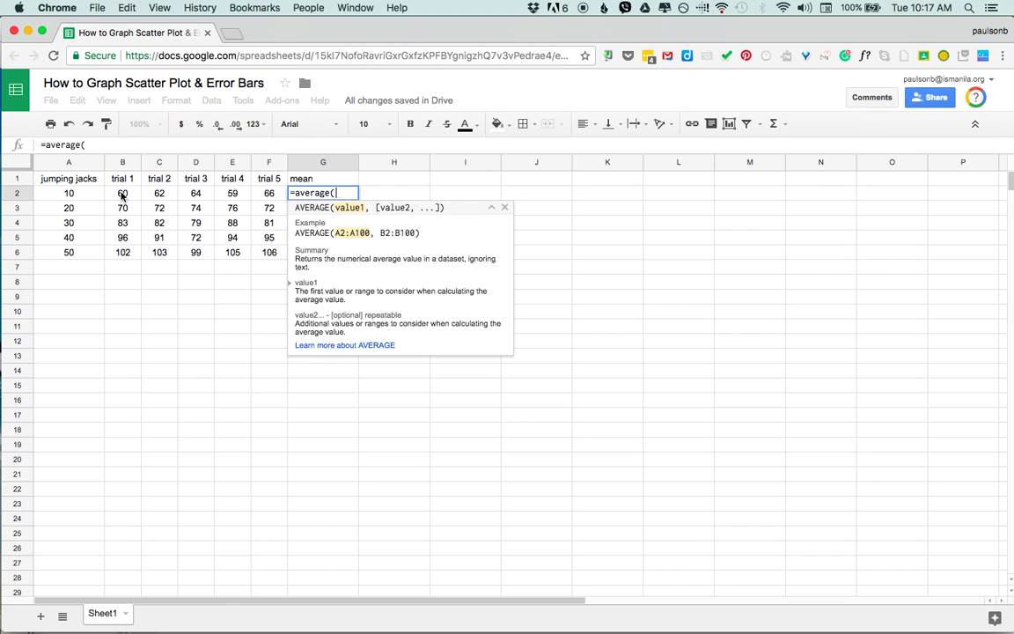
left_click_drag(122, 193, 269, 193)
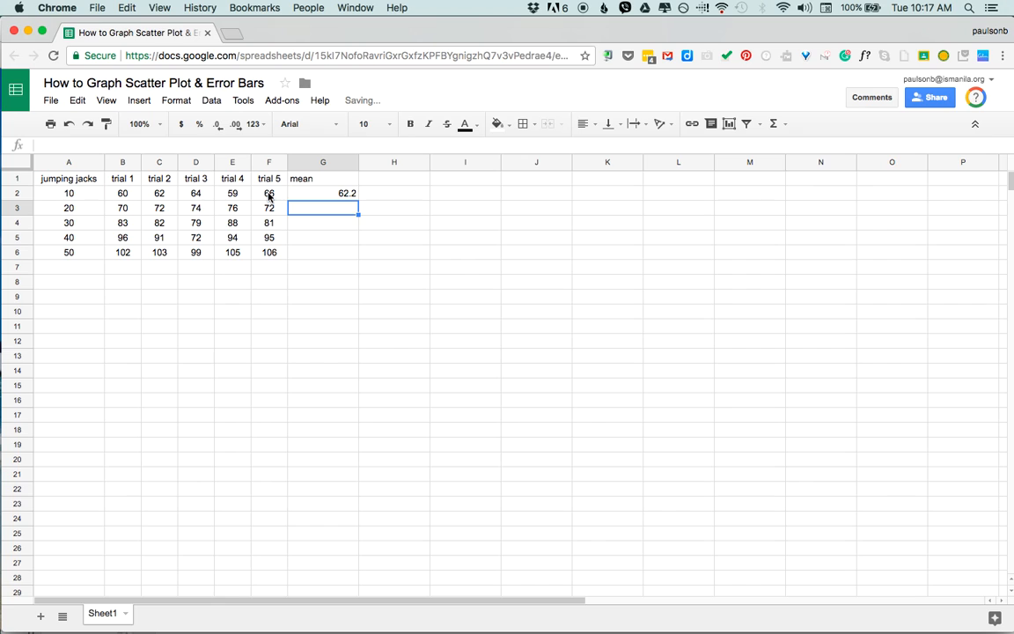
left_click(323, 193)
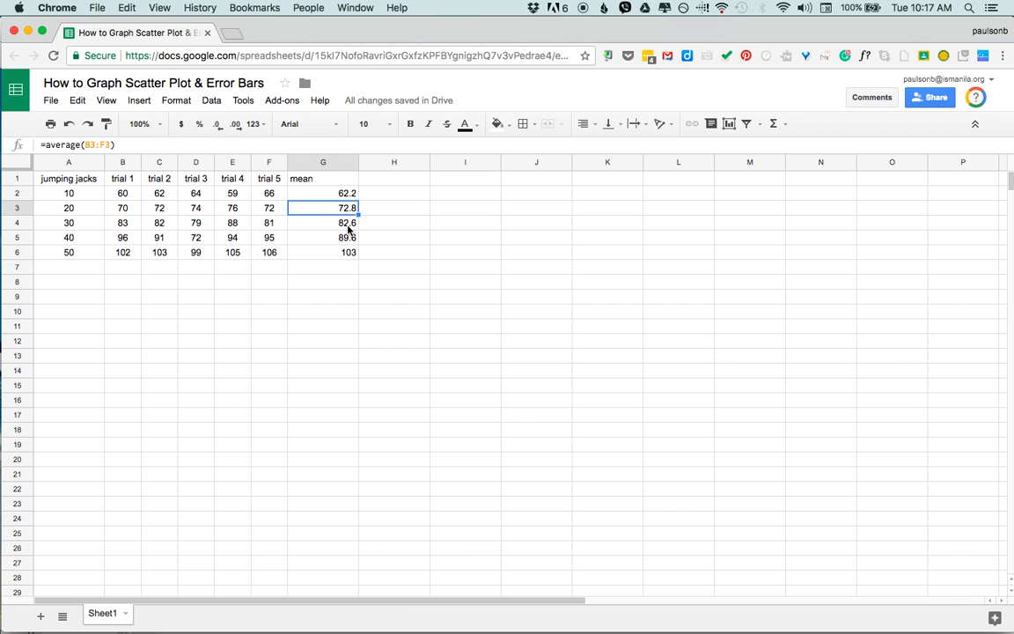
left_click(323, 222)
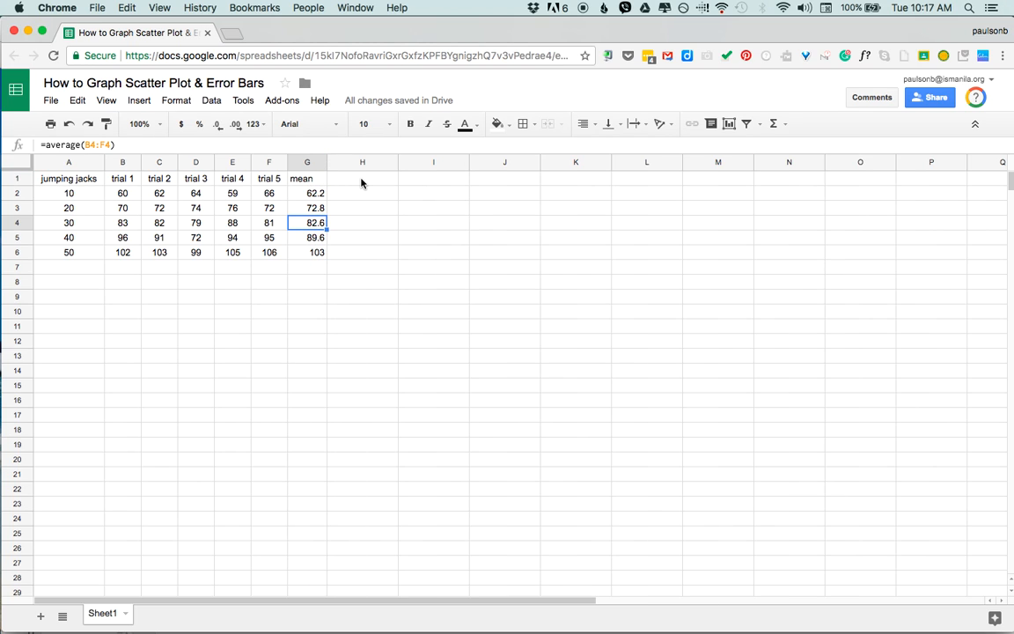
type("std dev")
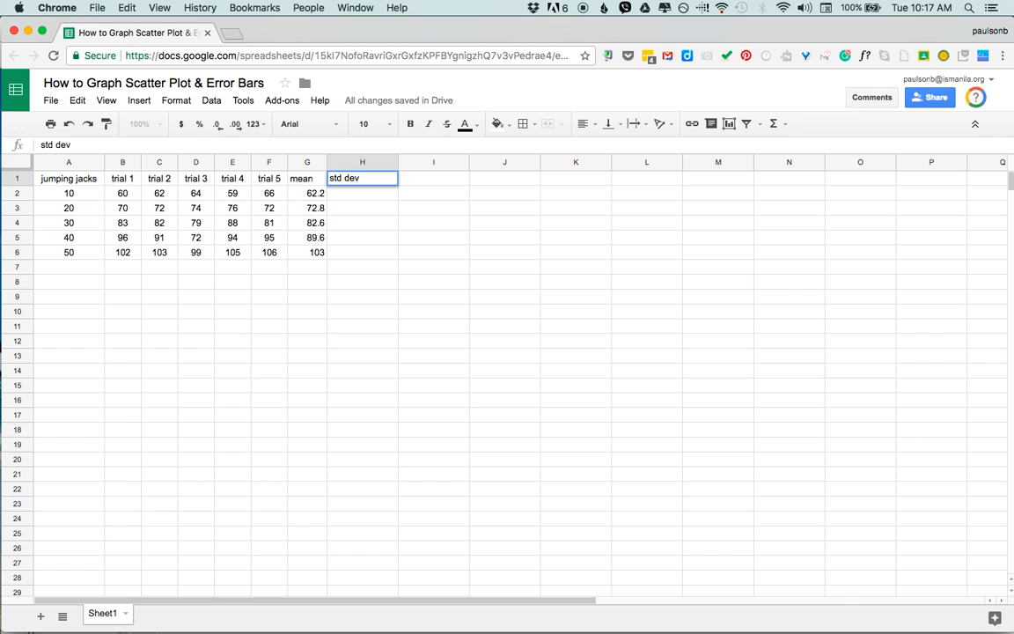
- Enter =STDEV(B2:F2) in H2 and fill it down to H6
type("=s")
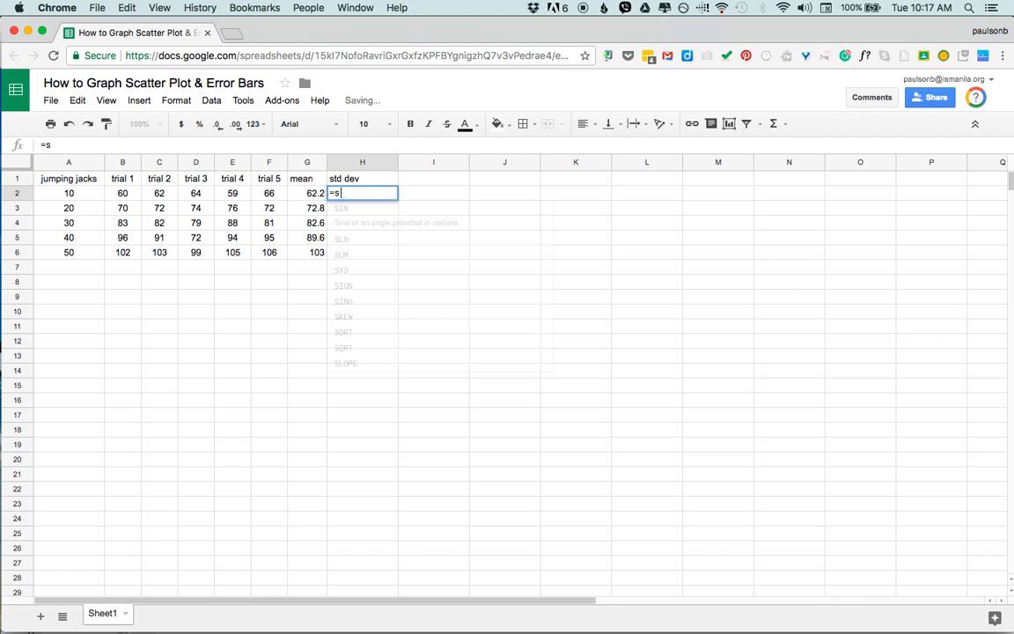
type("tdev(")
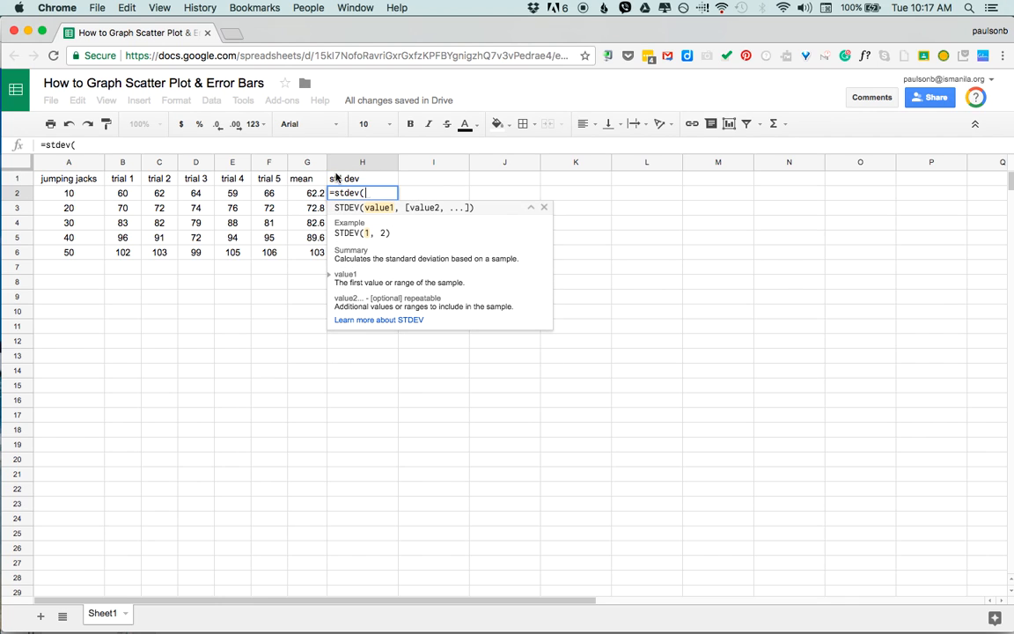
left_click_drag(122, 192, 269, 193)
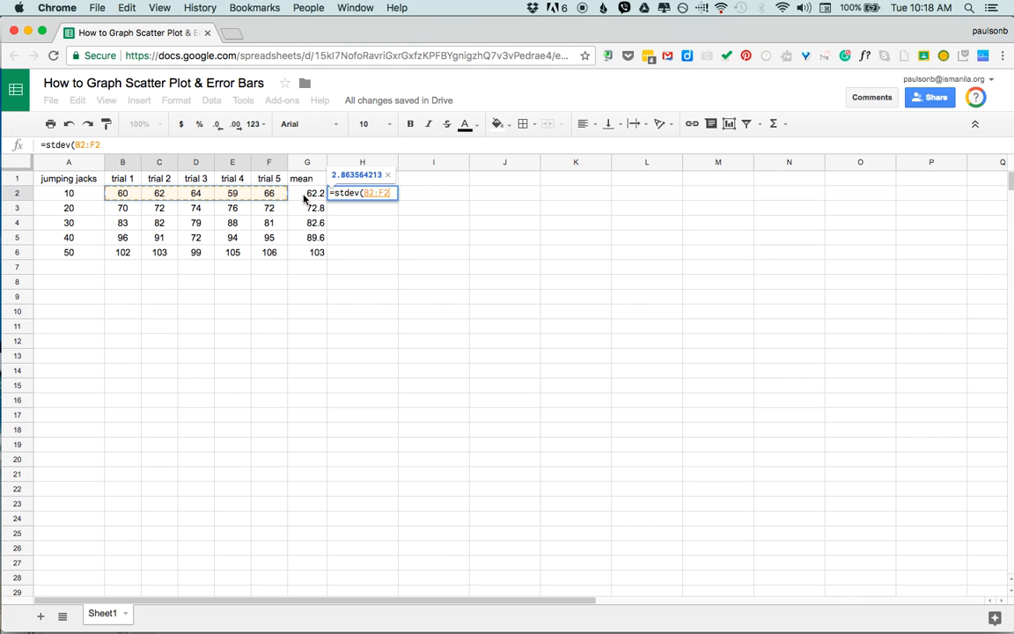
key("Enter")
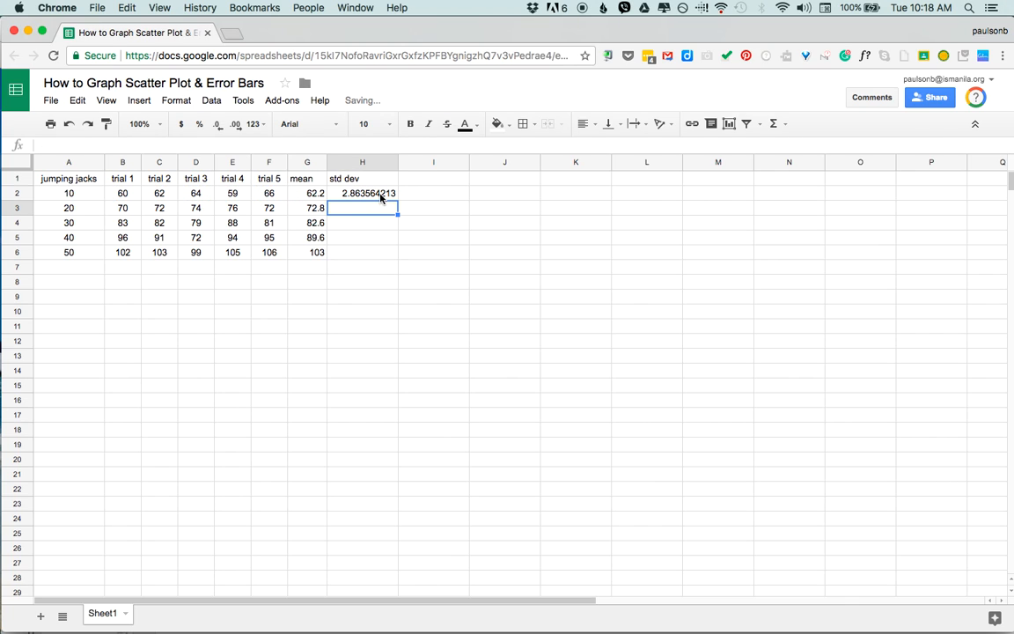
left_click(362, 192)
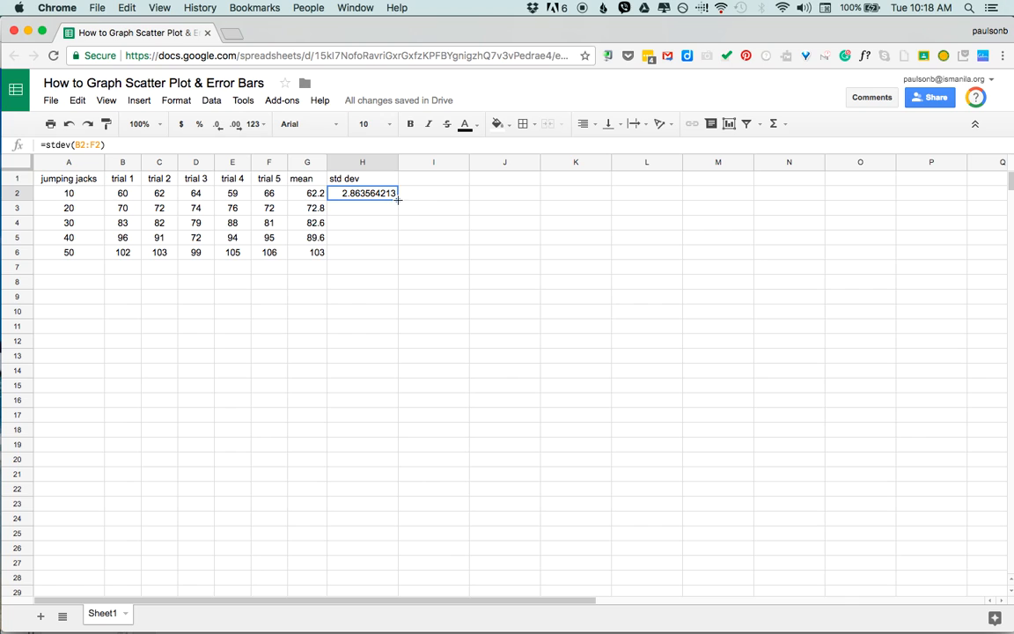
left_click_drag(396, 199, 396, 252)
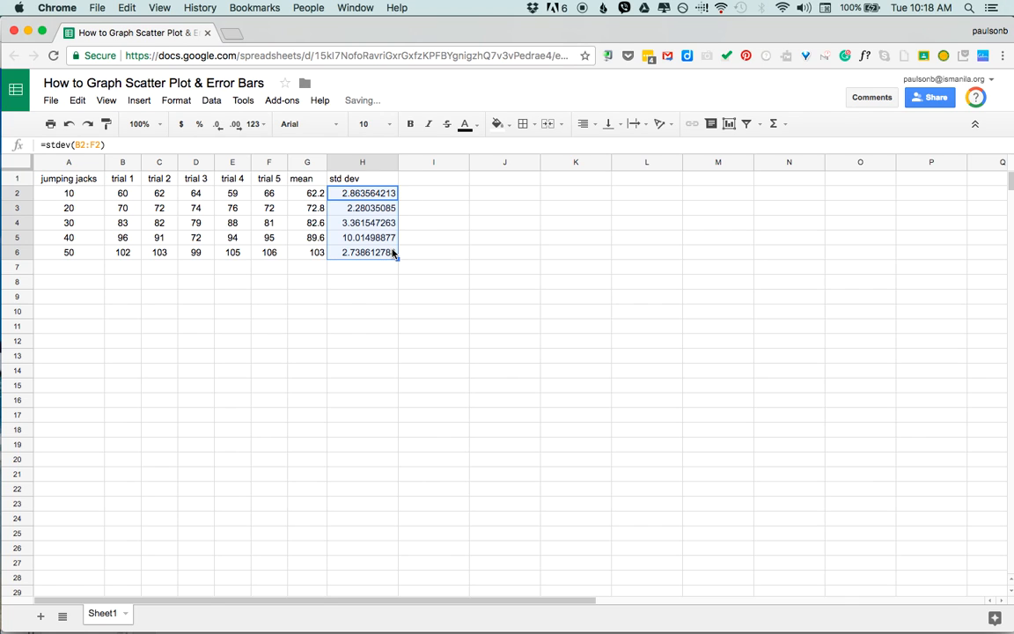
left_click(362, 208)
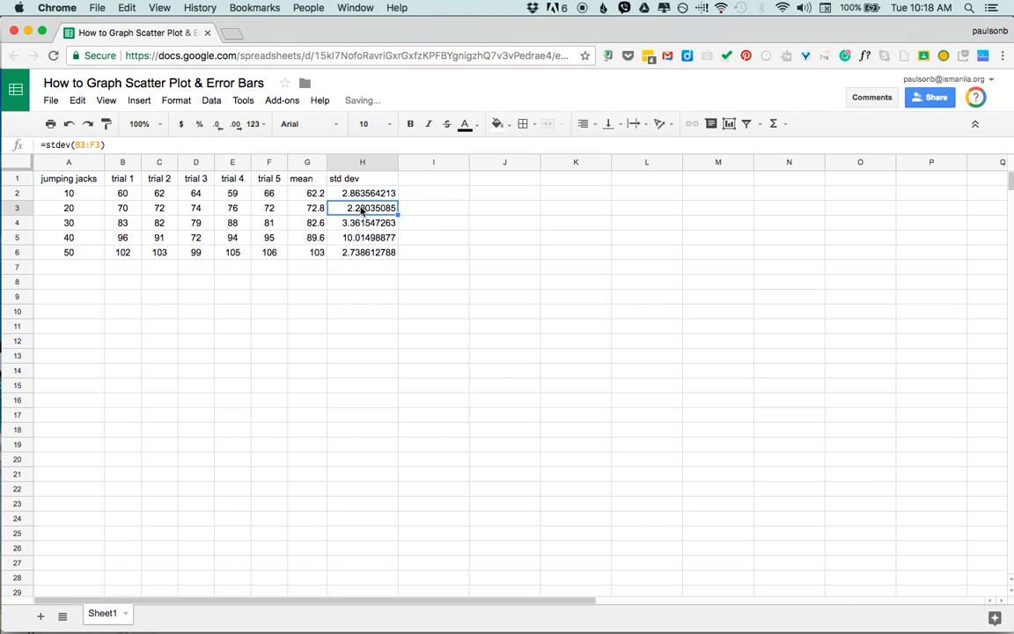
left_click(361, 222)
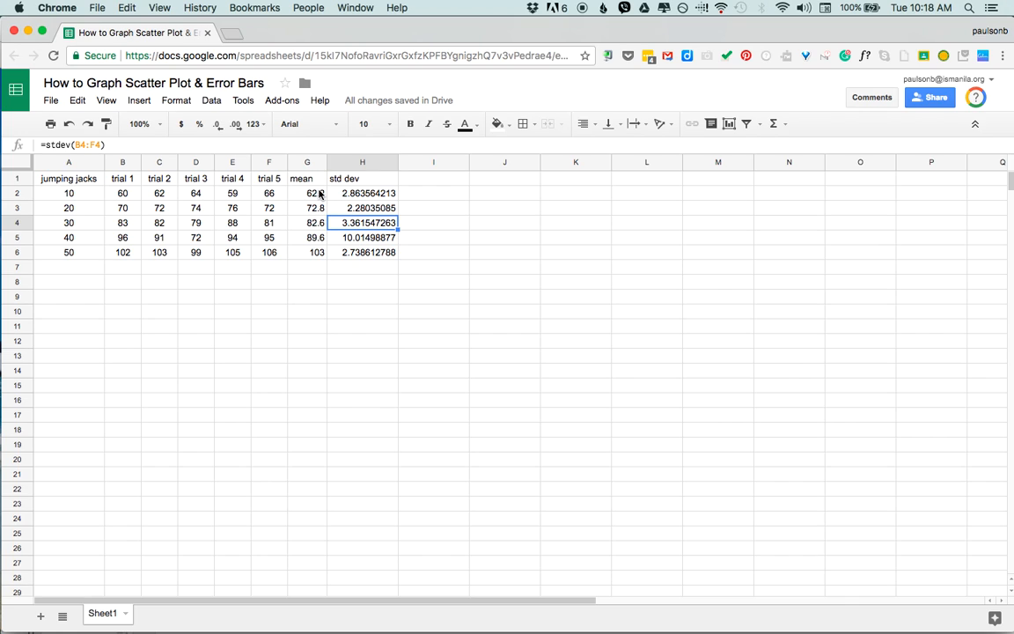
mouse_move(246, 216)
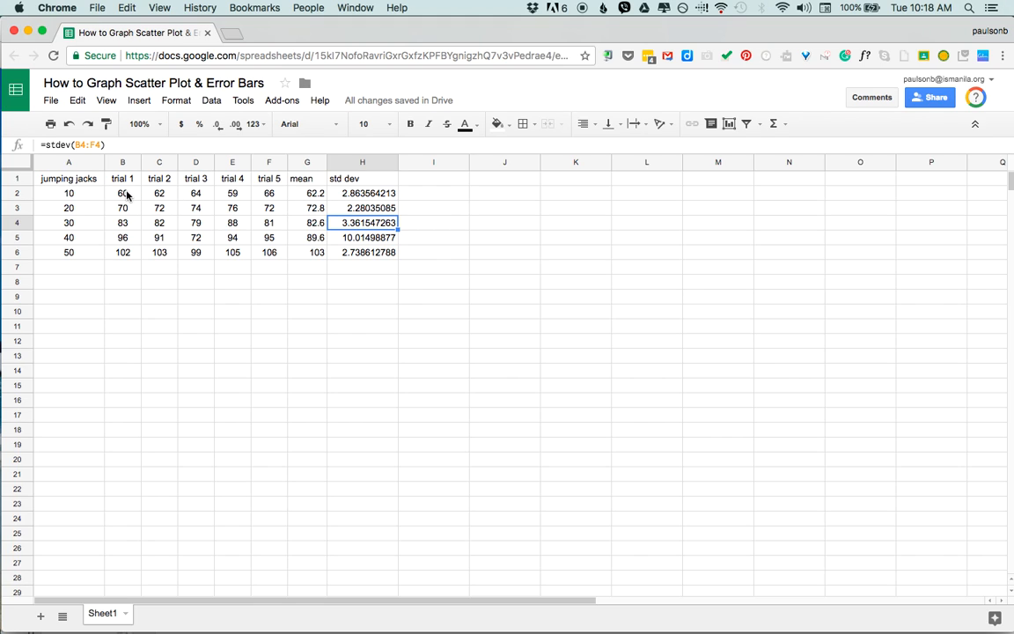
mouse_move(293, 197)
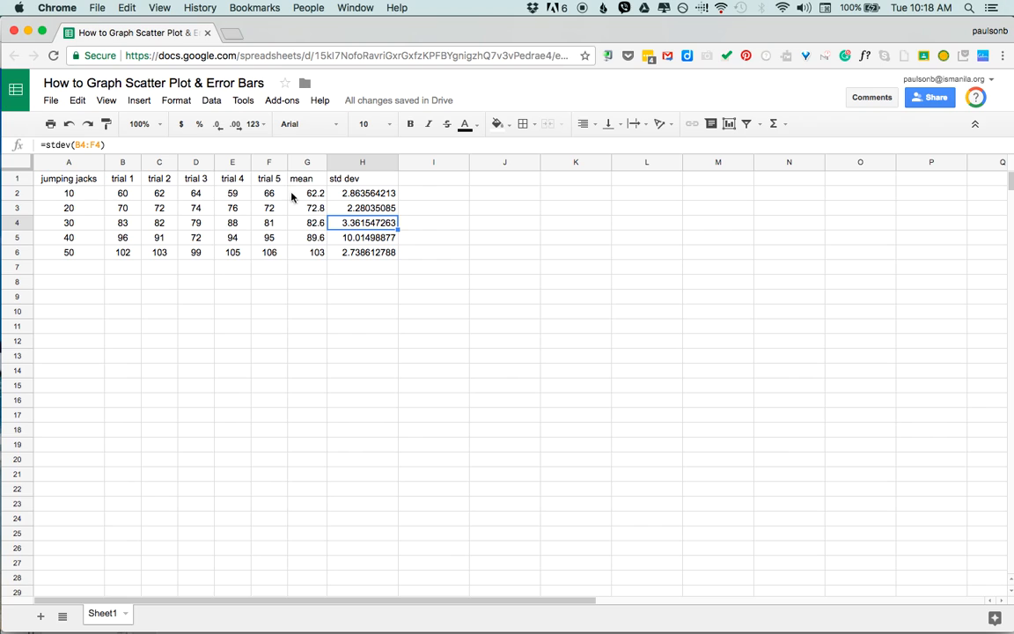
mouse_move(151, 209)
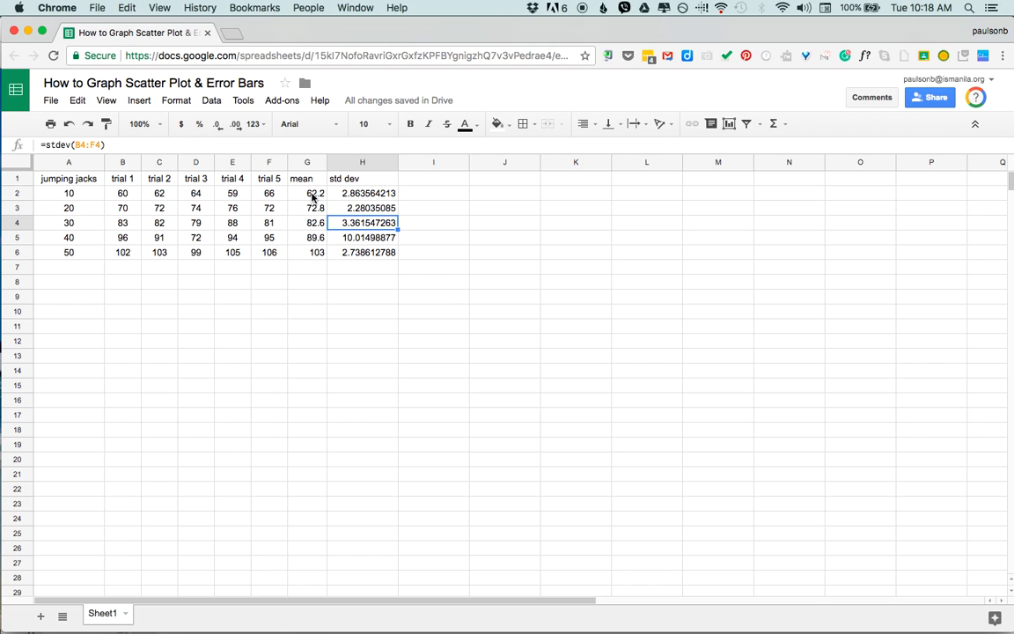
- Display the mean and std dev results in G2:H6 as whole numbers
left_click_drag(307, 193, 362, 251)
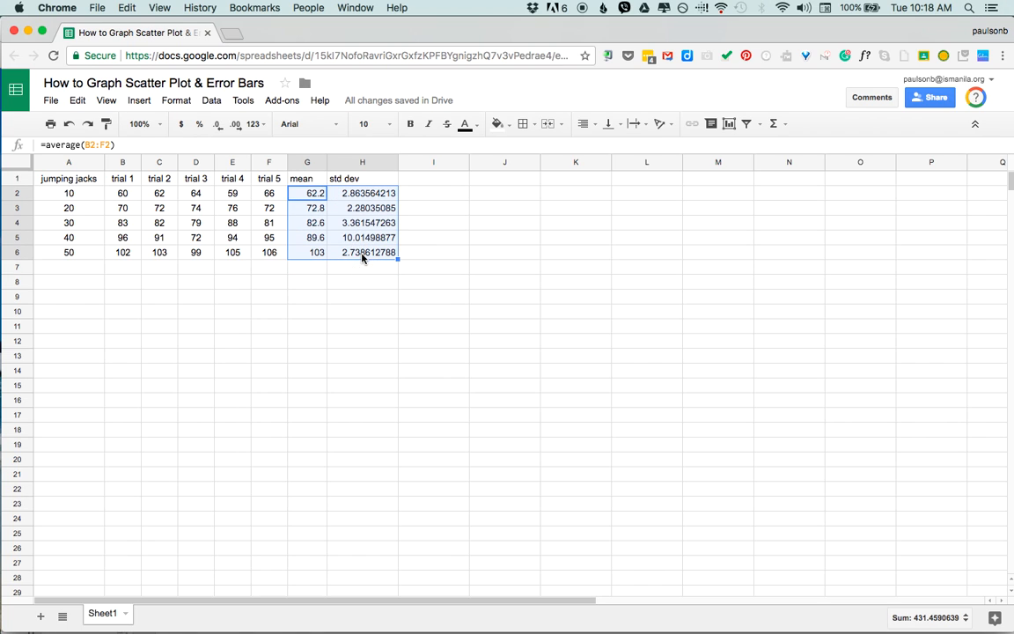
mouse_move(218, 124)
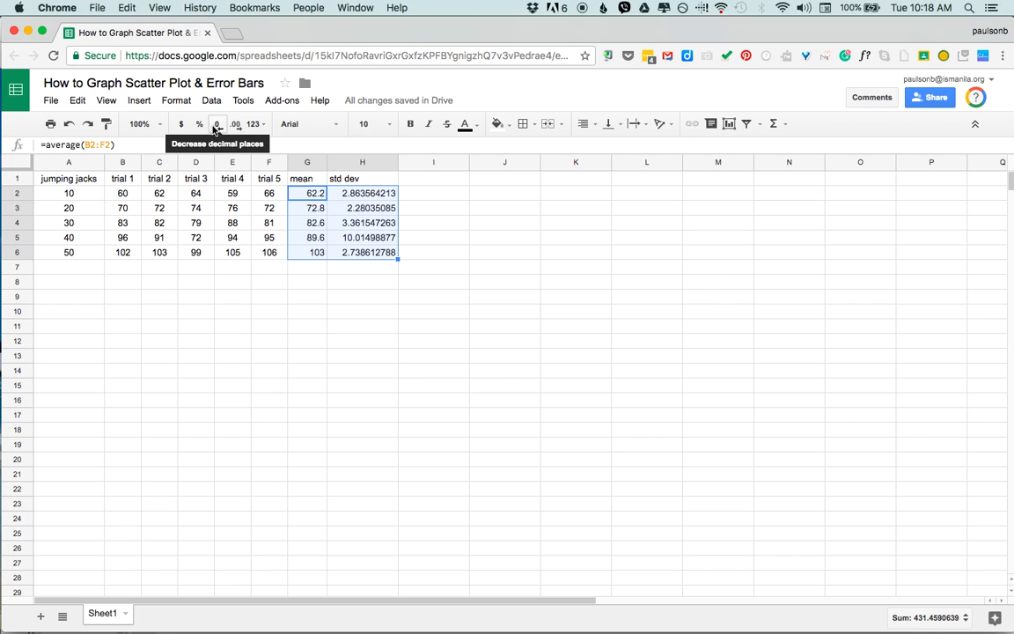
mouse_move(236, 123)
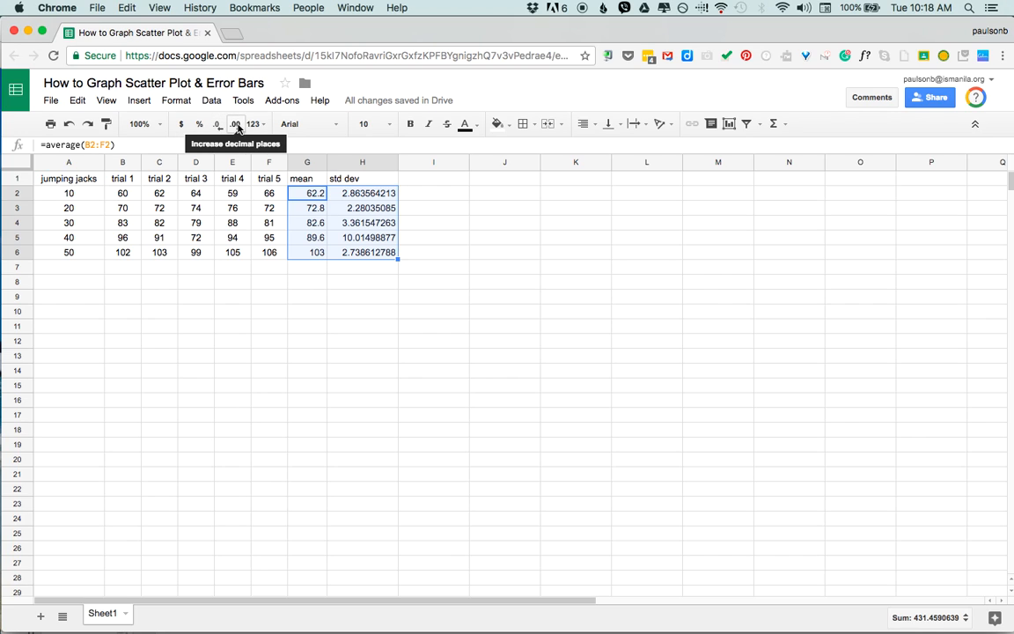
left_click(217, 124)
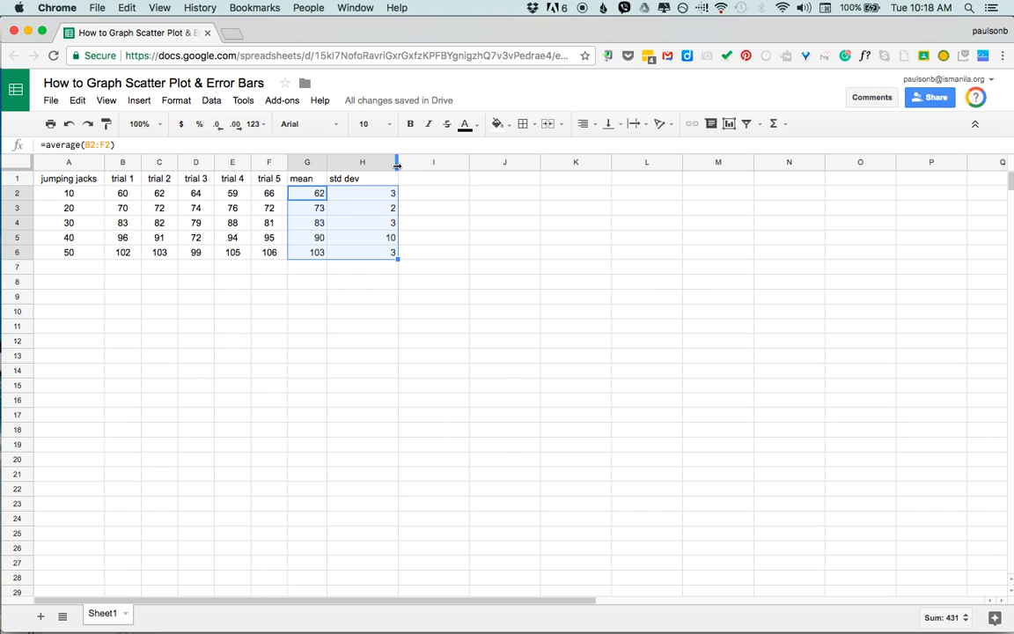
left_click(347, 207)
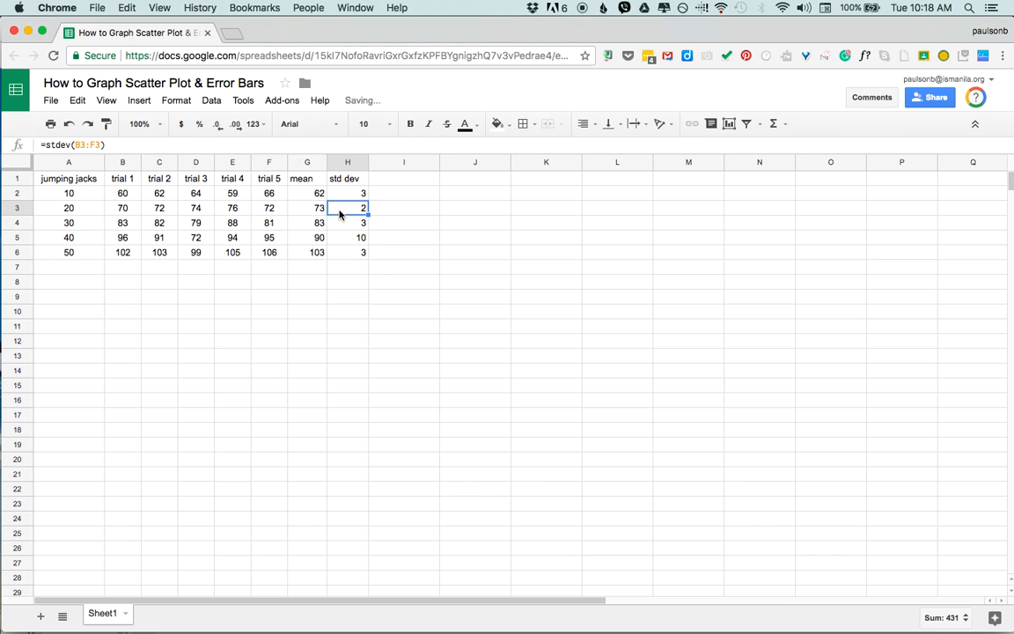
left_click(584, 124)
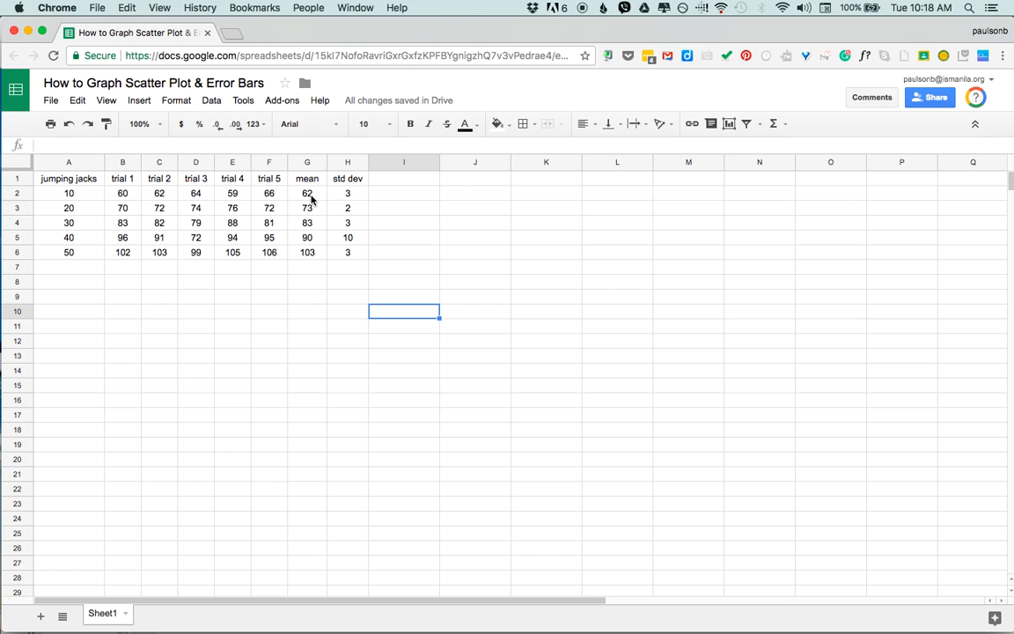
- Copy the trial counts, then paste mean and std dev as rounded values into columns K–L
left_click_drag(68, 193, 69, 253)
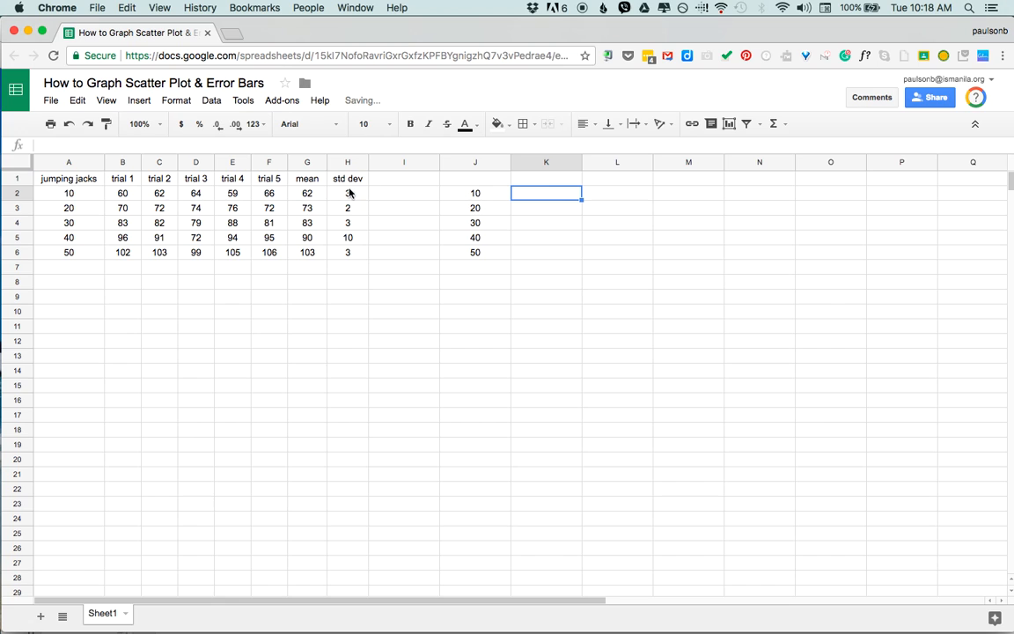
left_click_drag(307, 193, 347, 253)
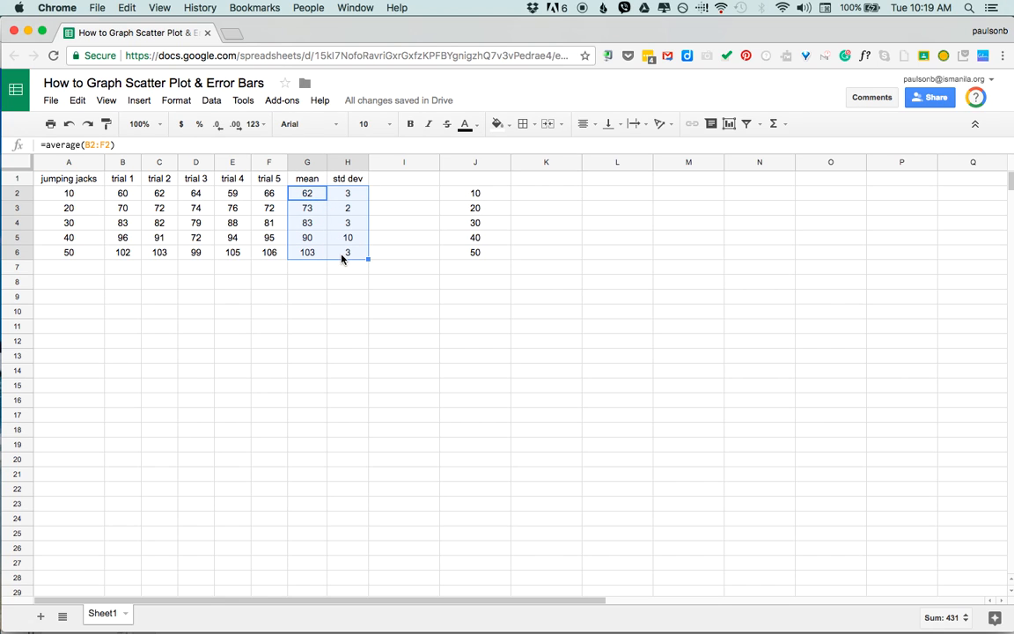
right_click(546, 193)
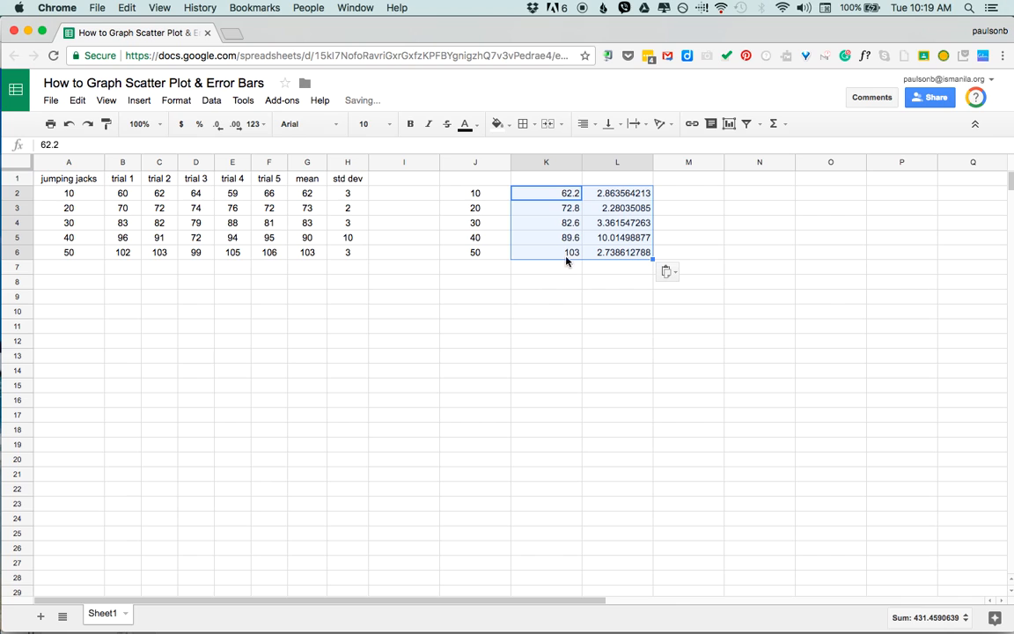
left_click(216, 123)
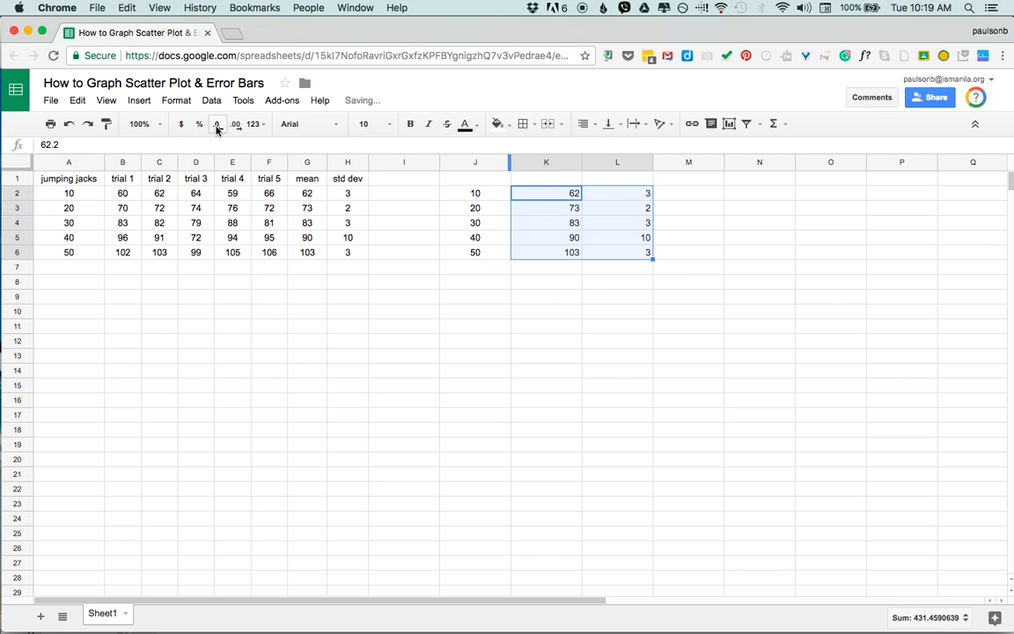
- Add a 'trials' header and insert a chart of trials versus mean
left_click(453, 162)
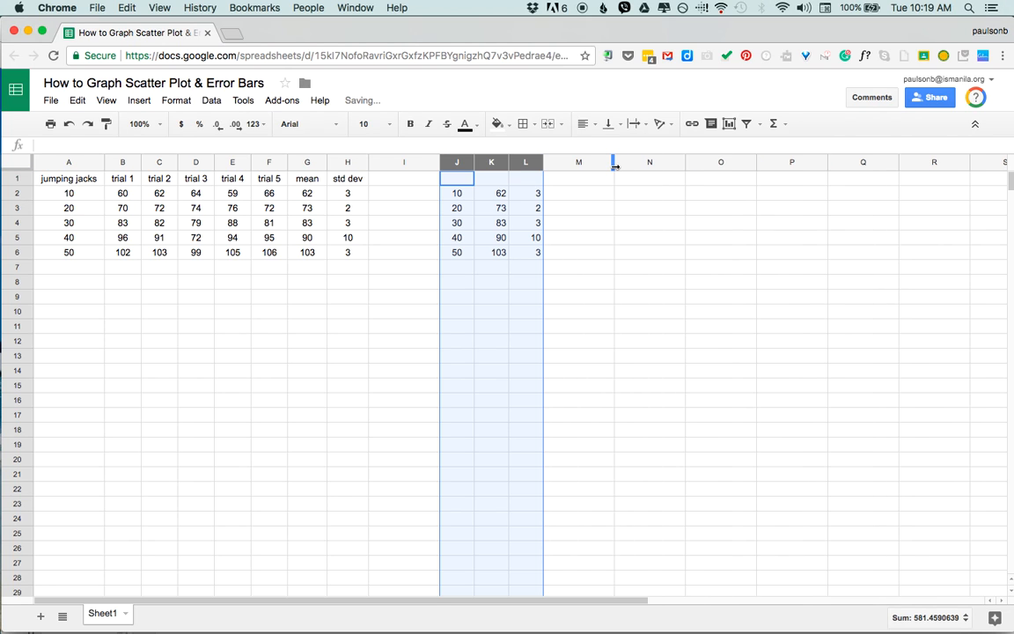
type("trials")
left_click(491, 179)
type("mean")
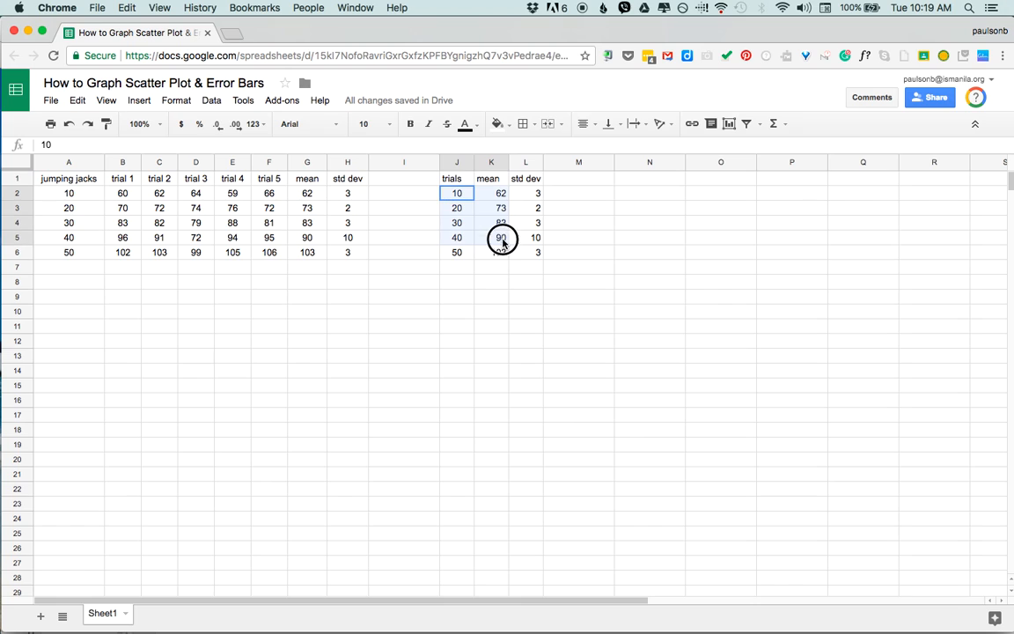
left_click(141, 100)
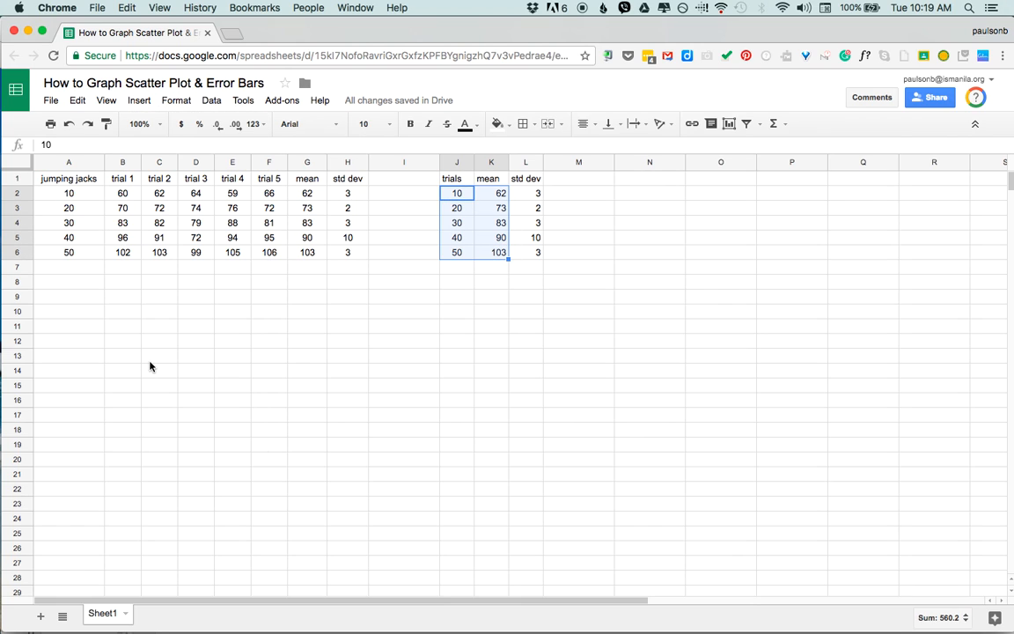
mouse_move(639, 321)
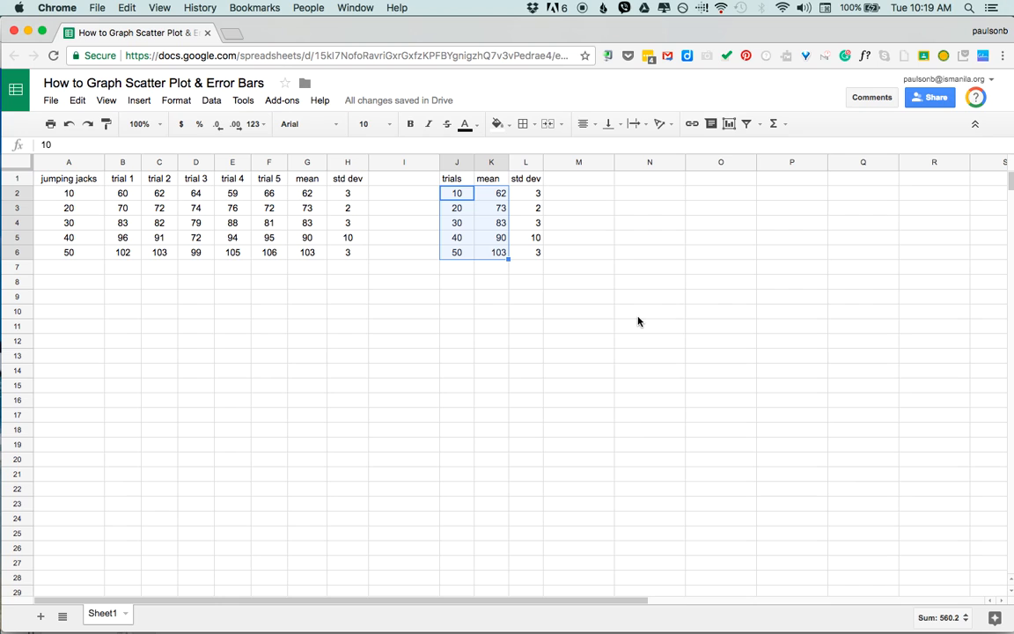
left_click(142, 100)
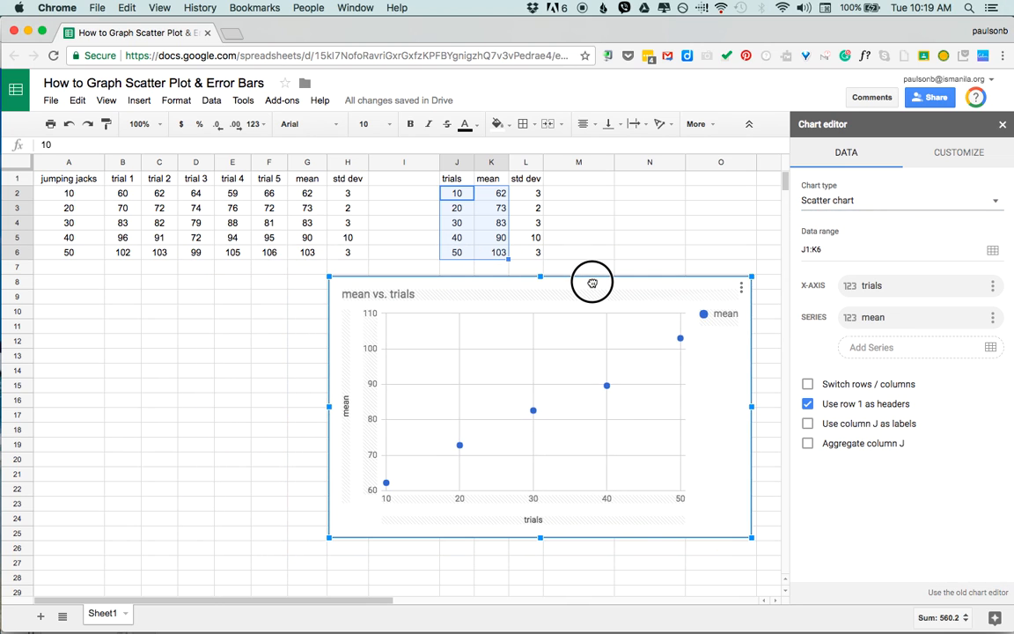
- Use column J as labels and add 10 percent error bars to the mean series
left_click(808, 424)
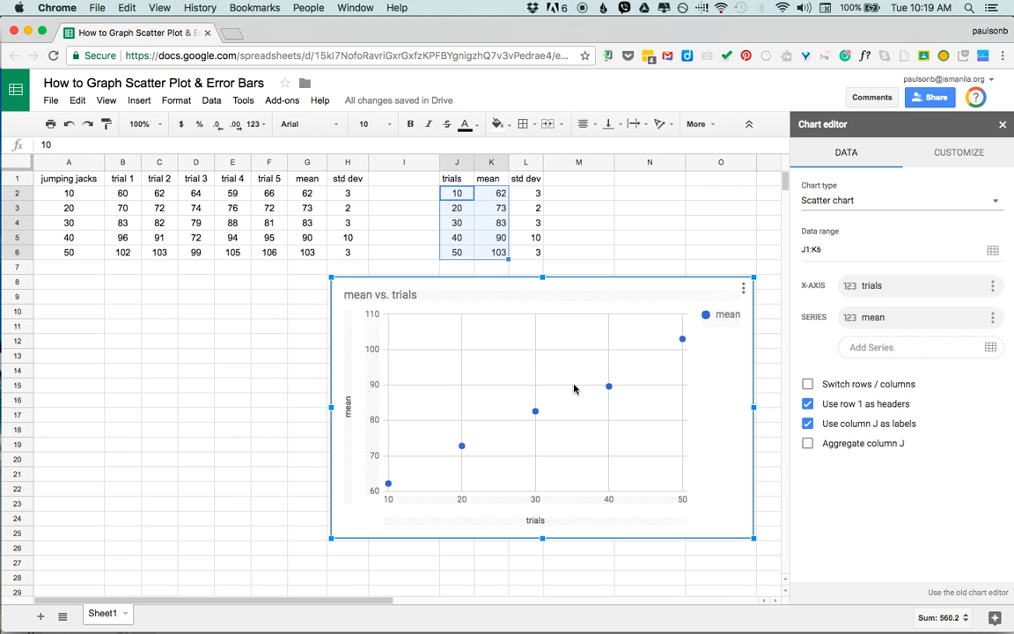
mouse_move(638, 352)
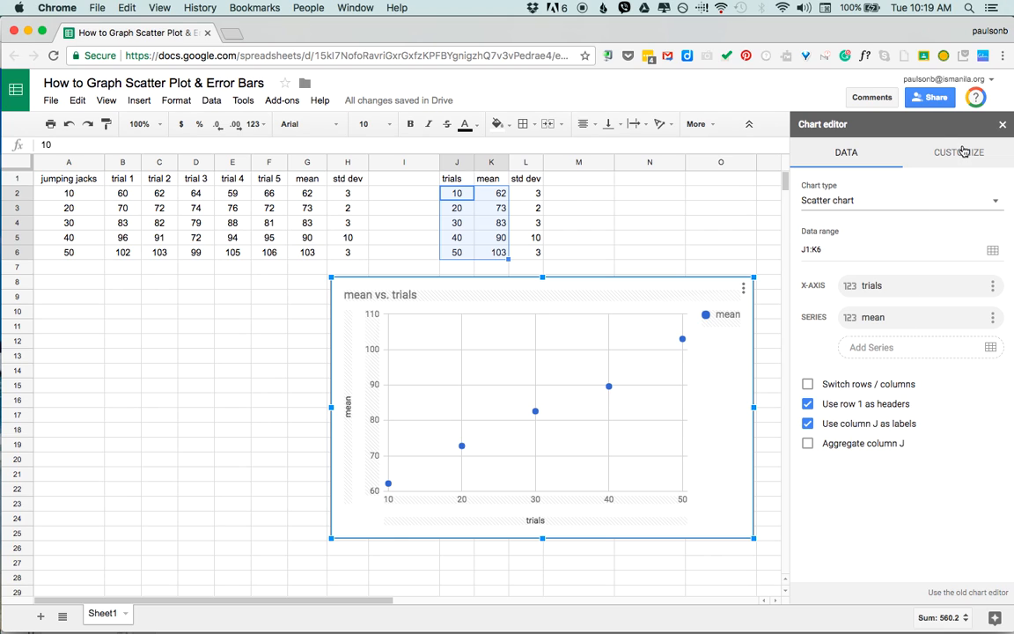
left_click(958, 152)
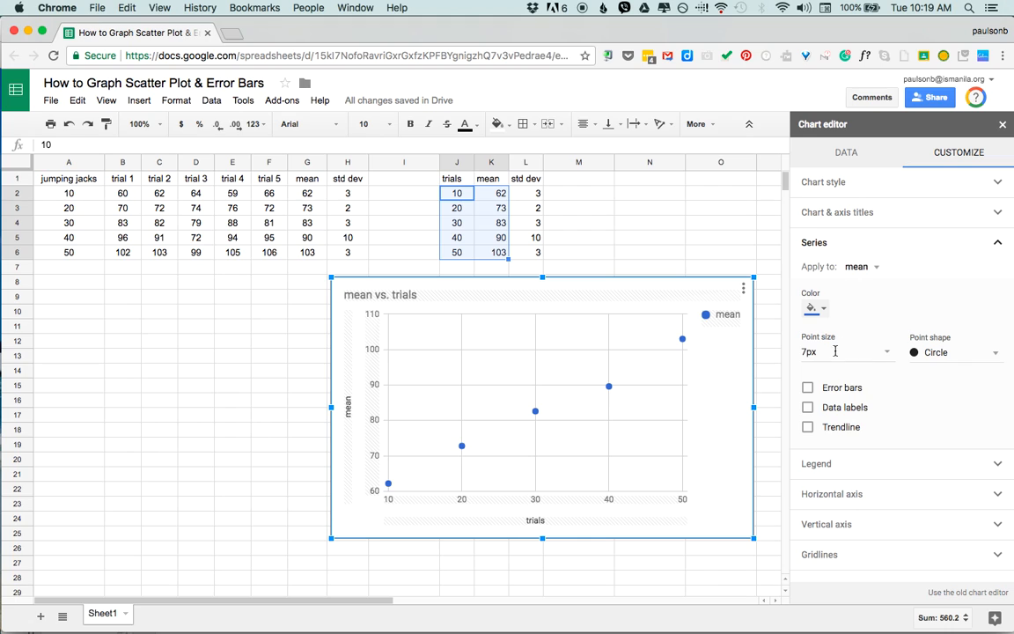
left_click(808, 387)
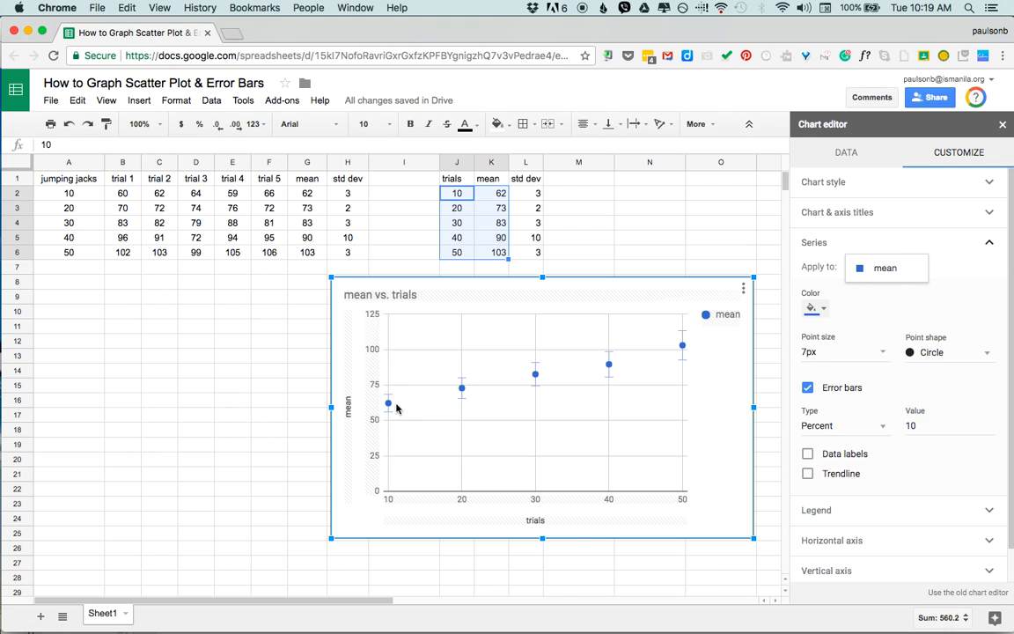
mouse_move(694, 346)
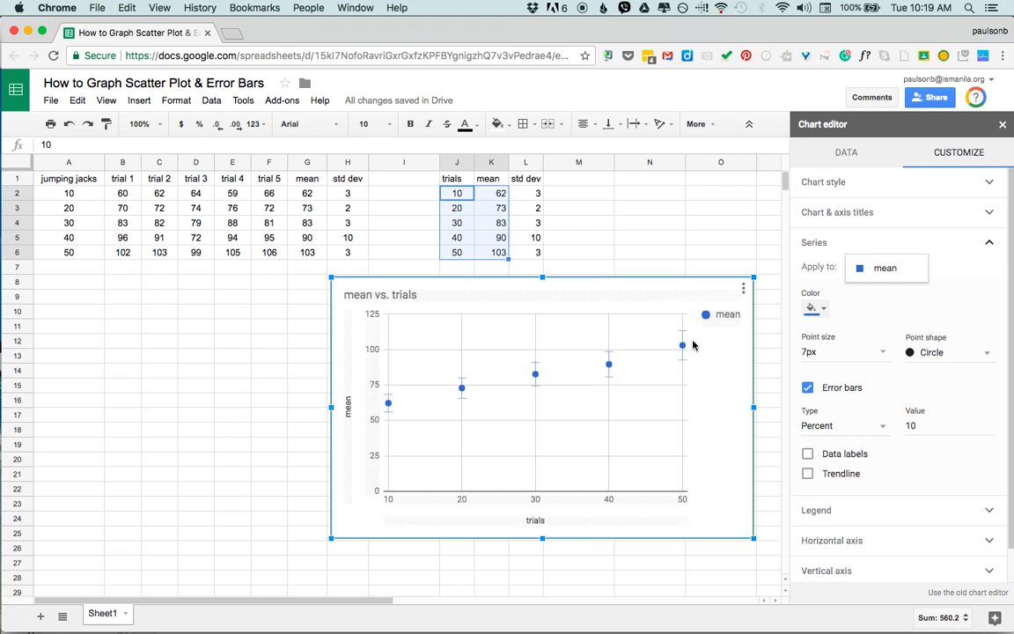
mouse_move(698, 354)
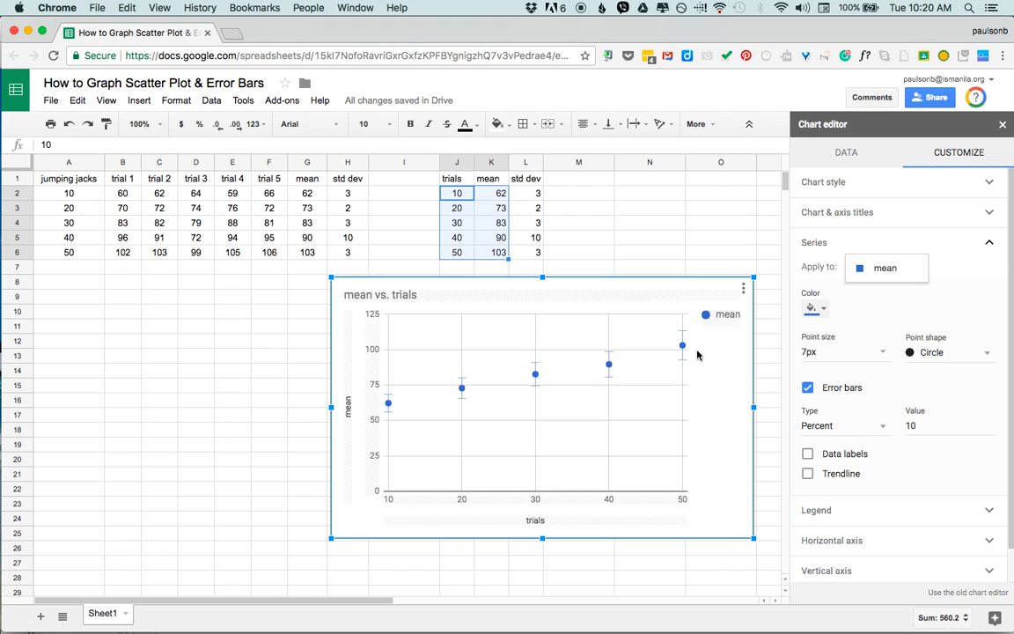
mouse_move(349, 206)
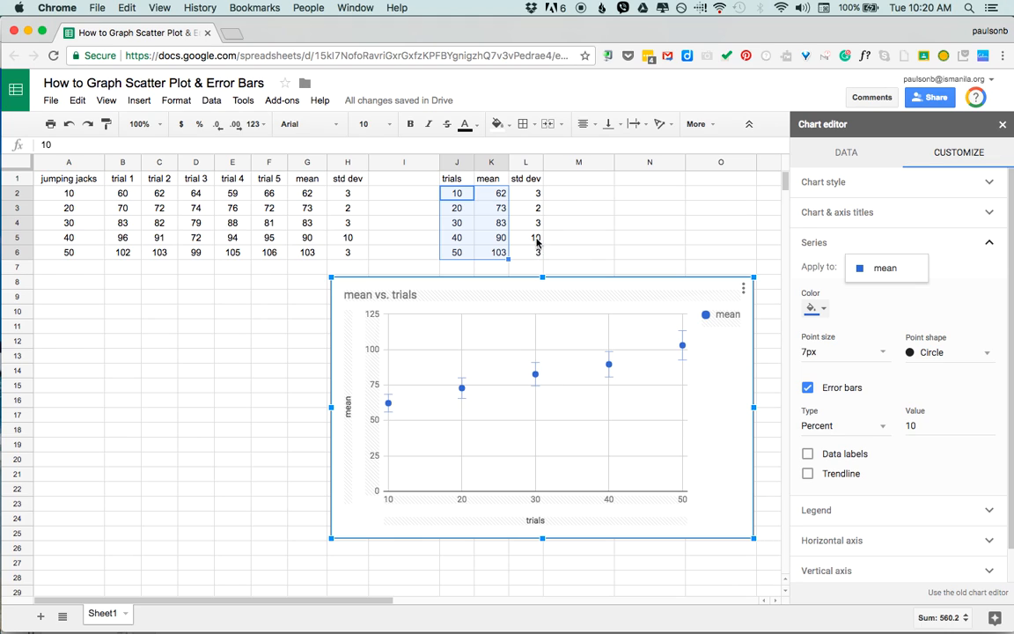
mouse_move(542, 232)
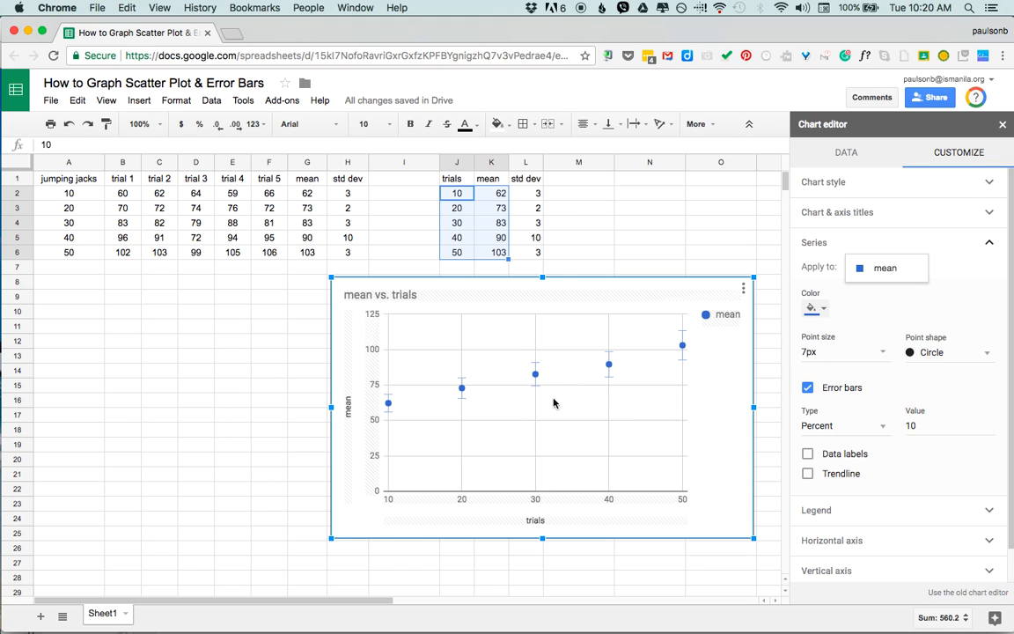
mouse_move(783, 266)
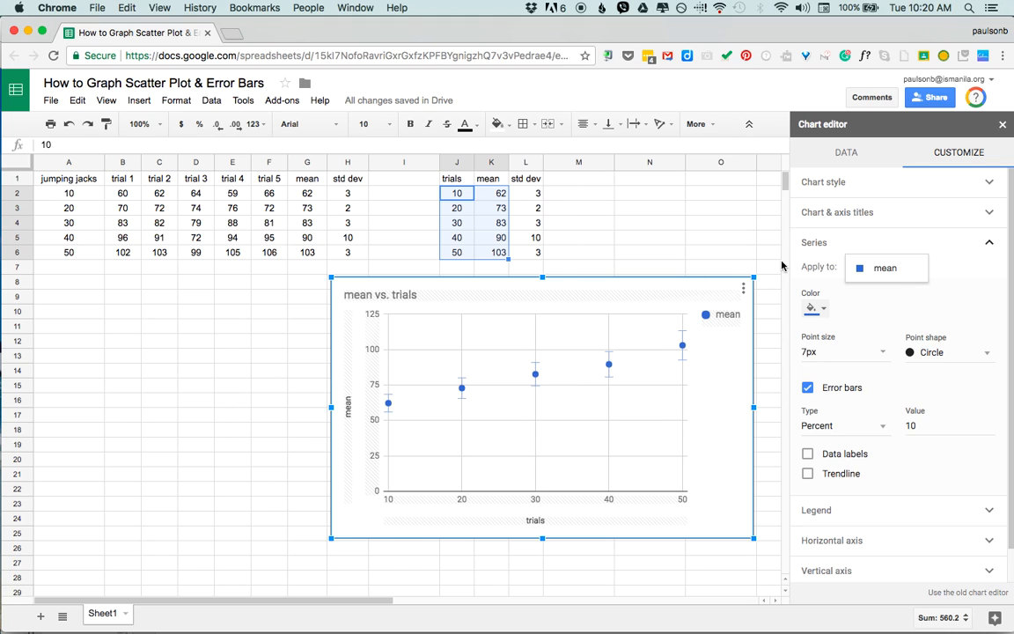
- Remove the error bars, briefly try a trendline with R², then remove it again
left_click(807, 387)
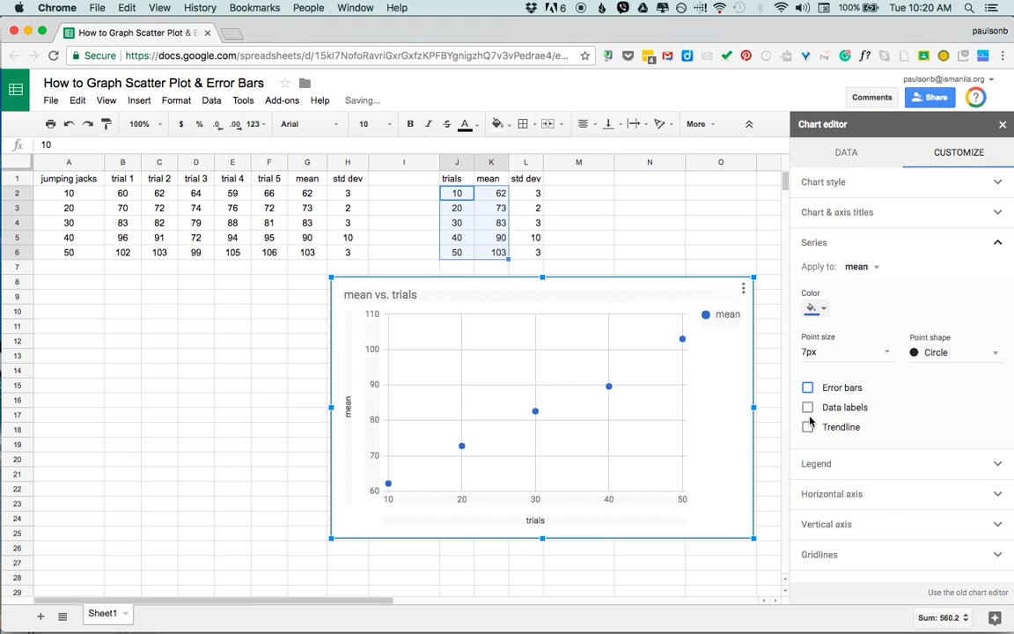
left_click(807, 427)
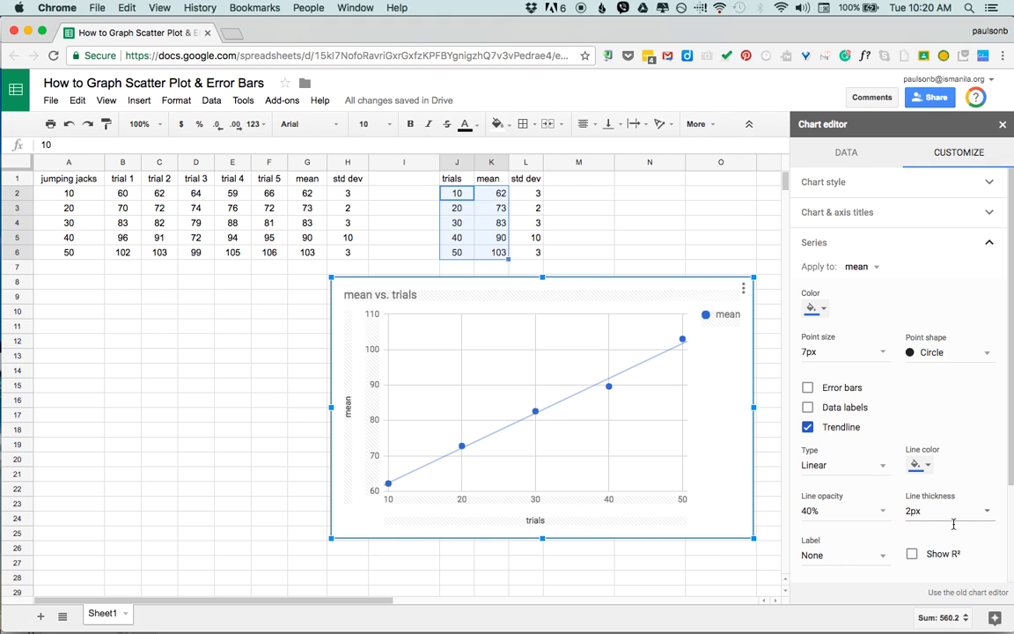
left_click(912, 554)
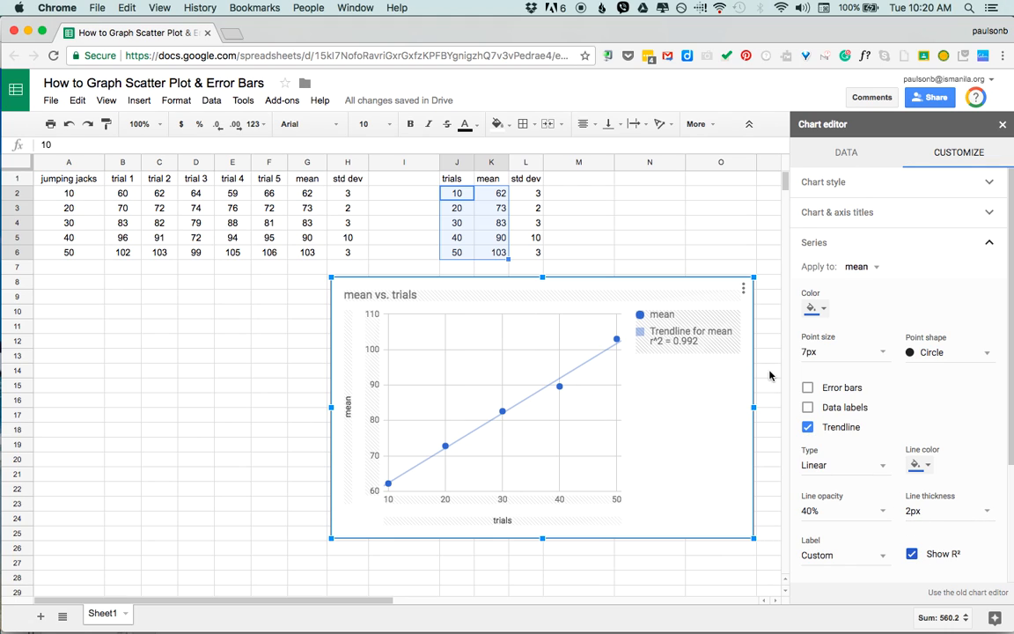
left_click(913, 550)
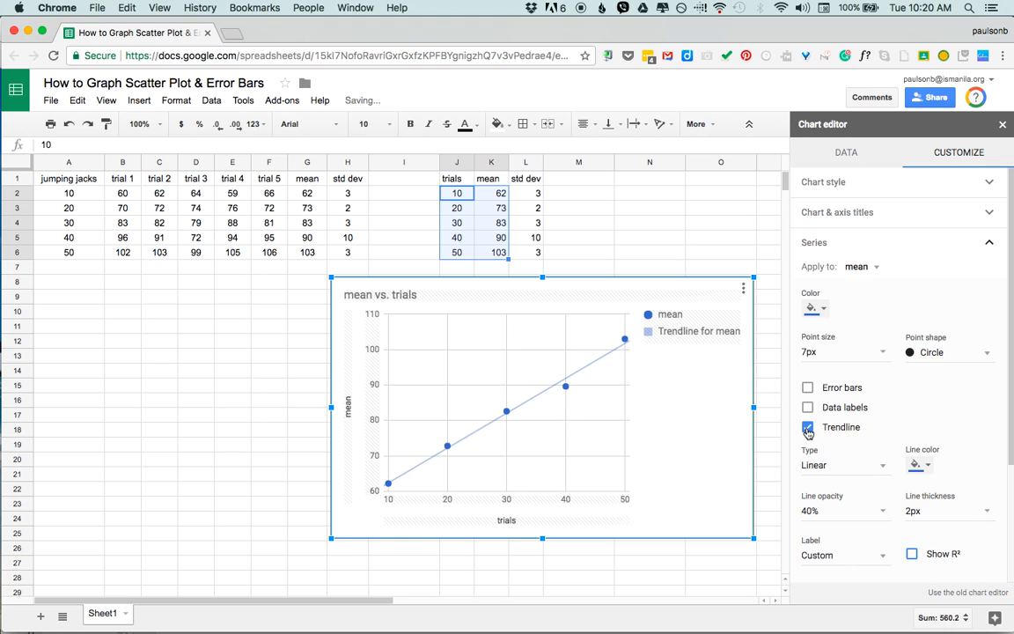
left_click(807, 427)
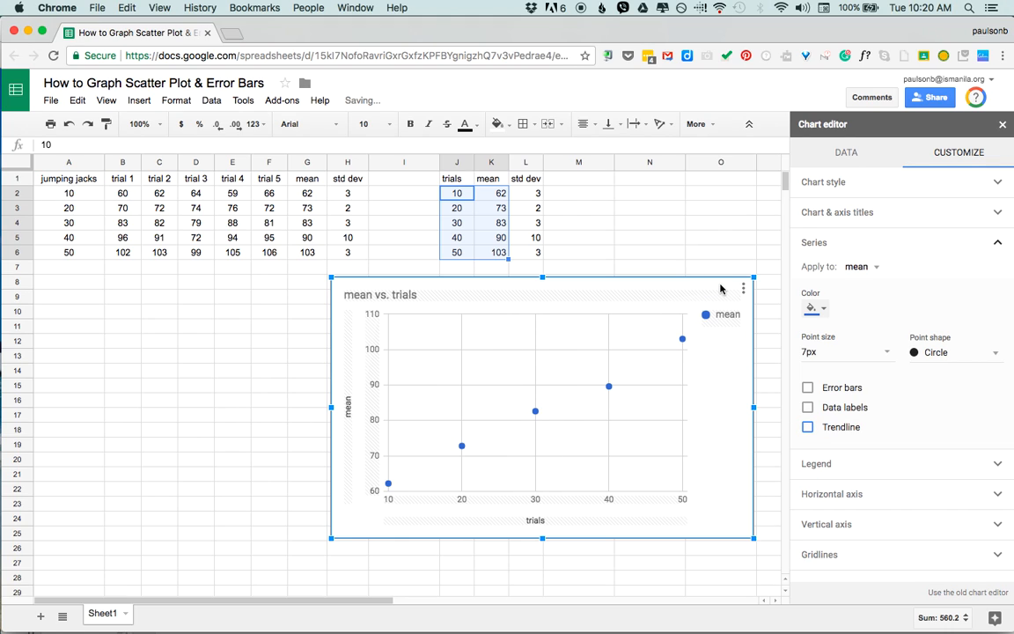
mouse_move(684, 349)
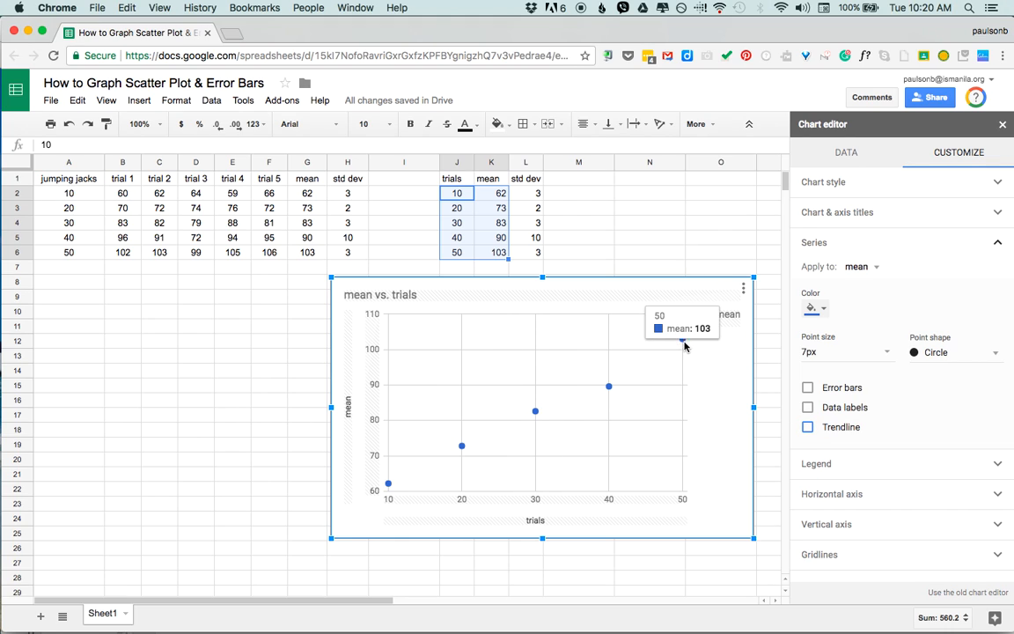
mouse_move(670, 285)
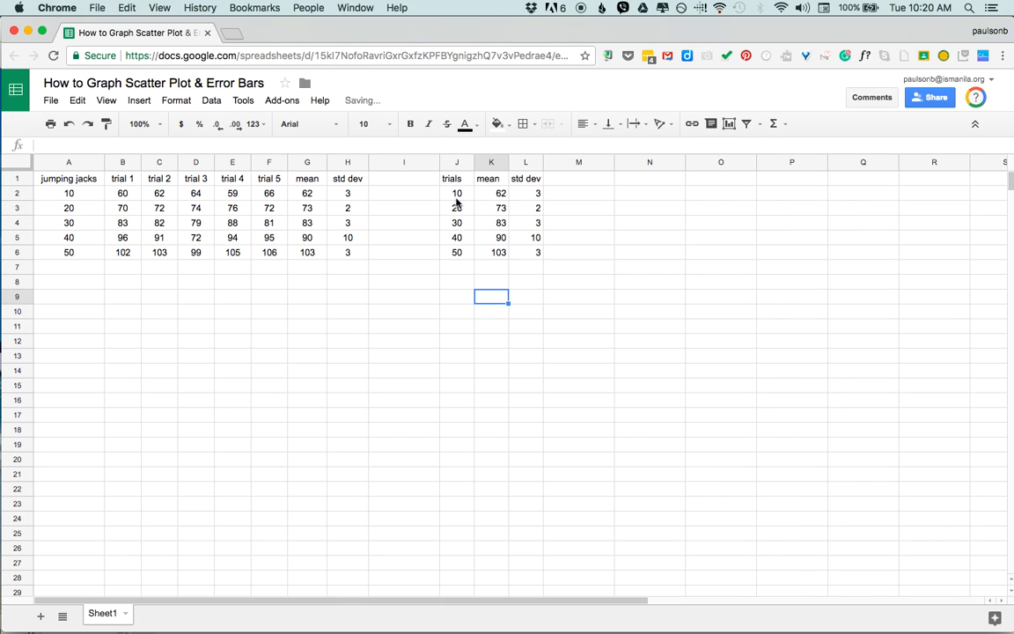
- Start a new grid of jumping jack counts at row 9, entering counts such as 10 and 50
left_click_drag(457, 193, 457, 253)
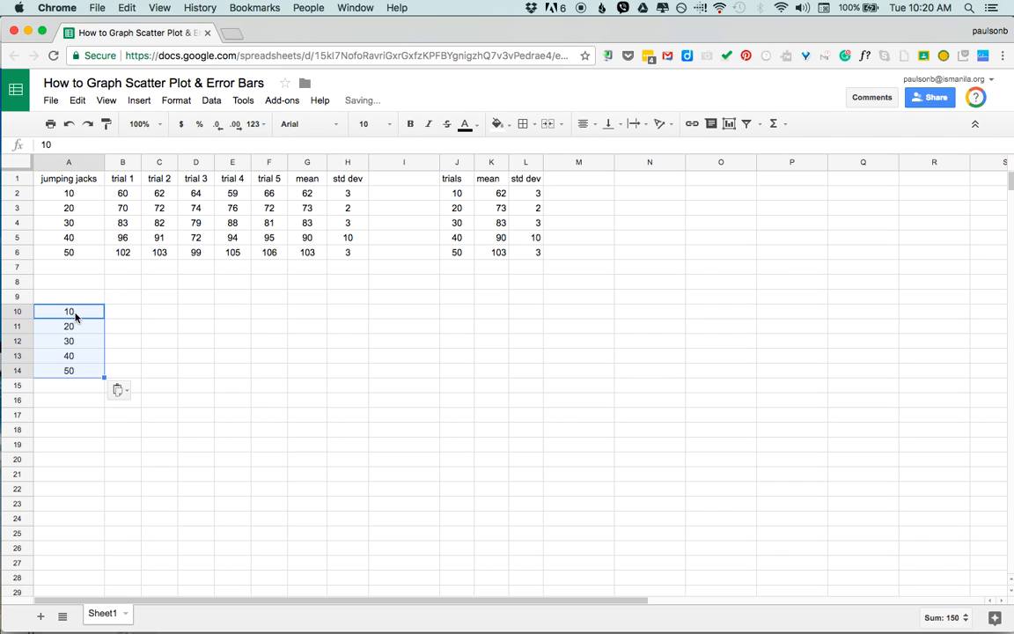
left_click(123, 296)
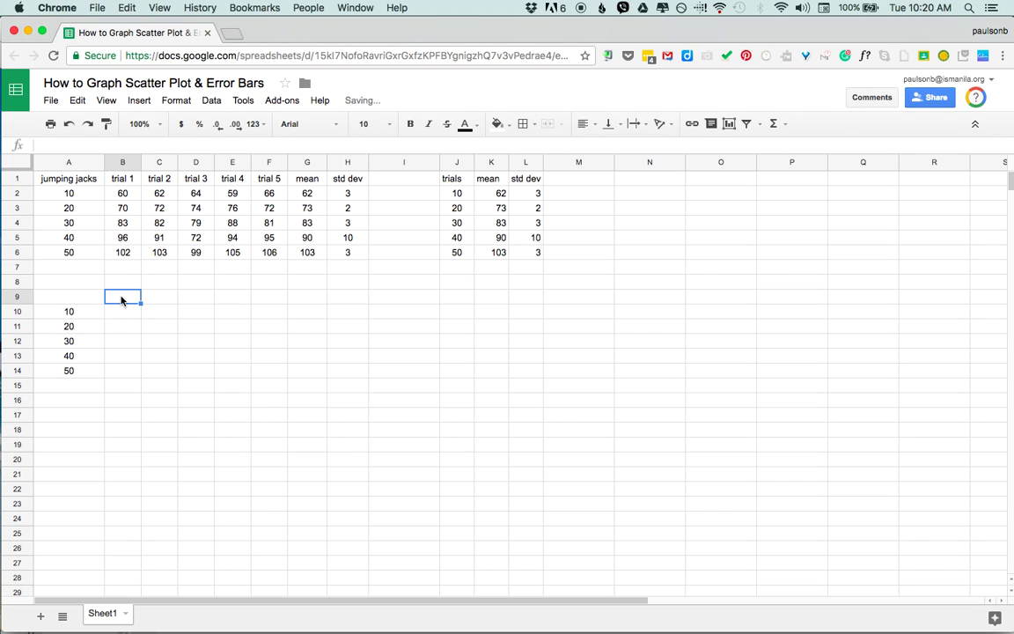
type("10")
left_click(160, 296)
type("20")
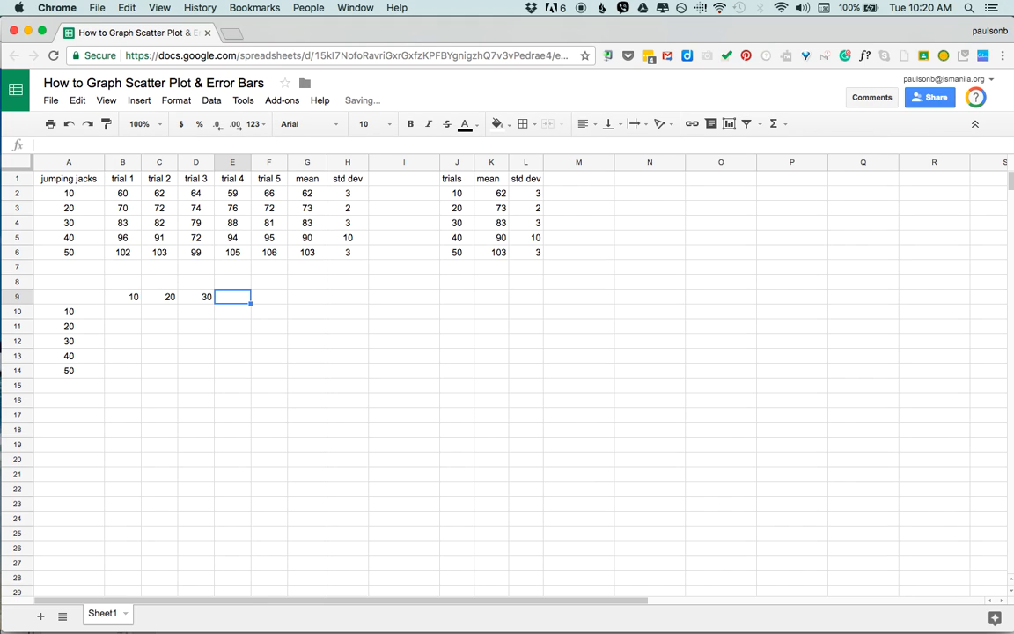
type("50")
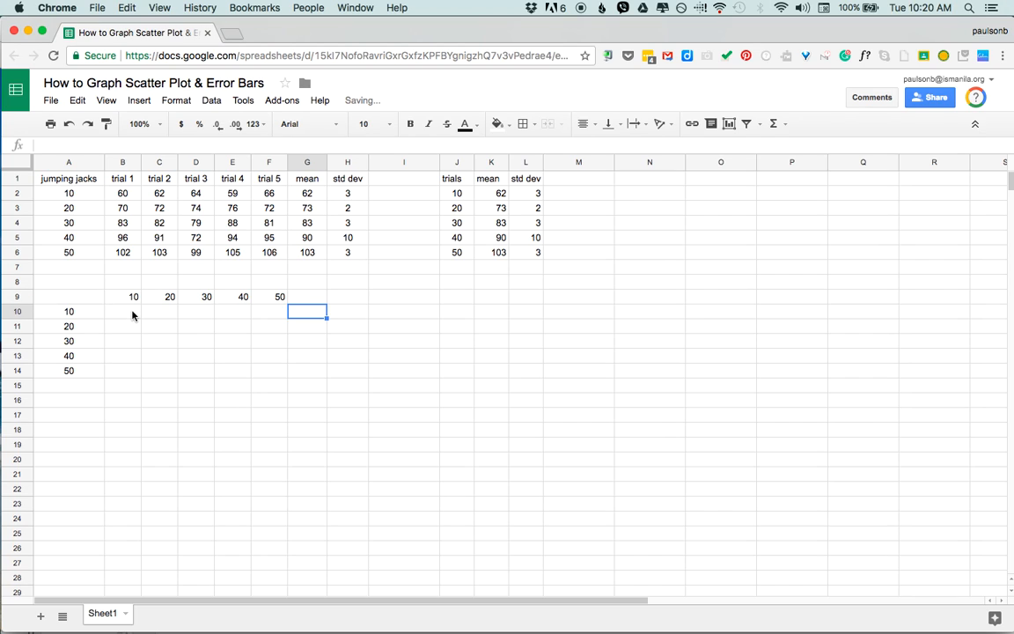
- Enter the first mean 62 in B10 and rename the trials header to 'treatment'
left_click(123, 311)
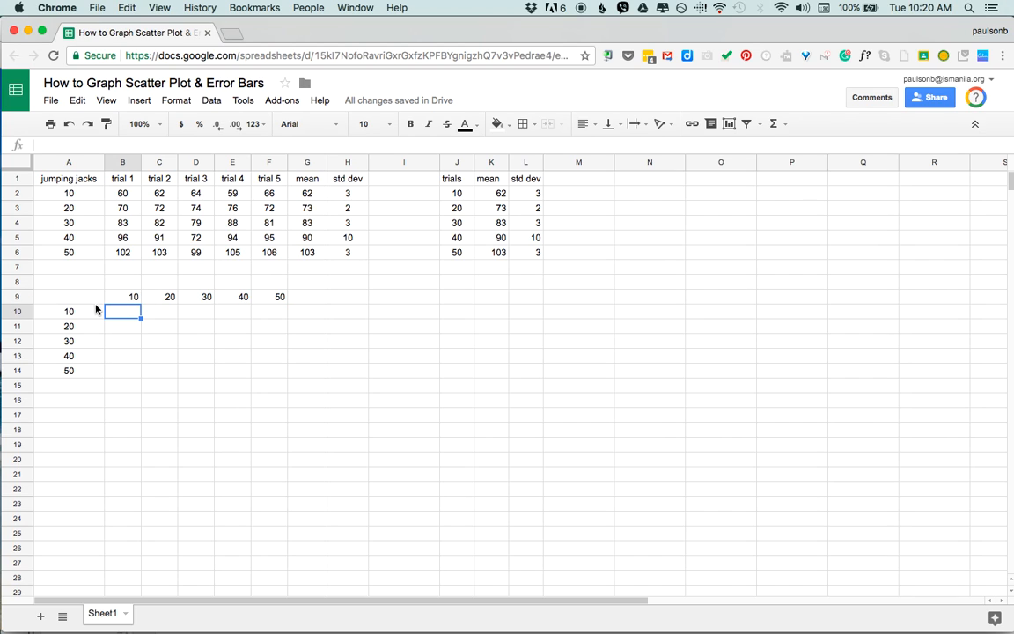
mouse_move(128, 297)
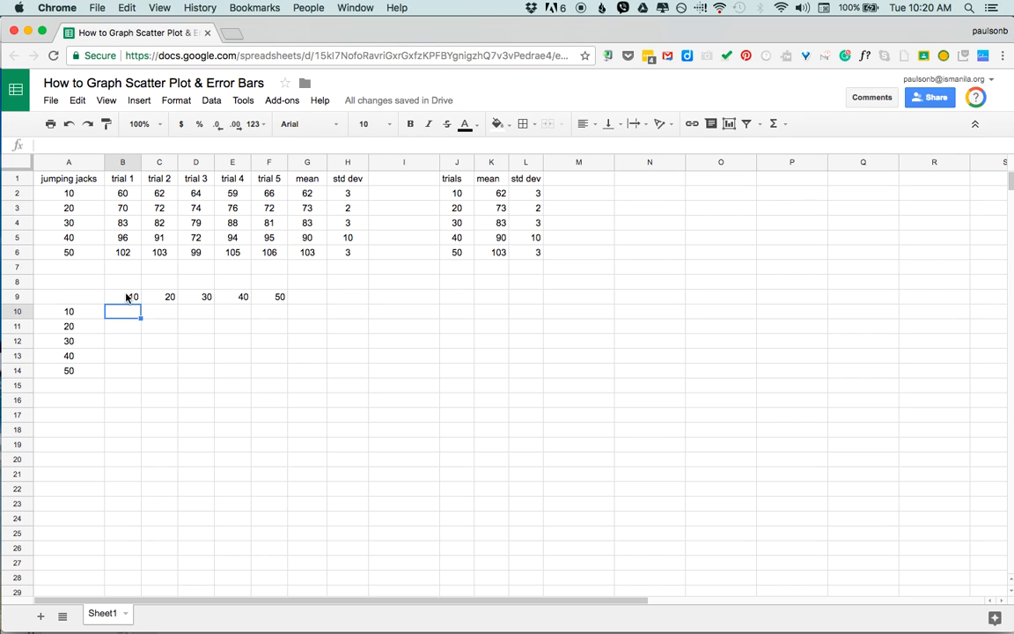
mouse_move(122, 306)
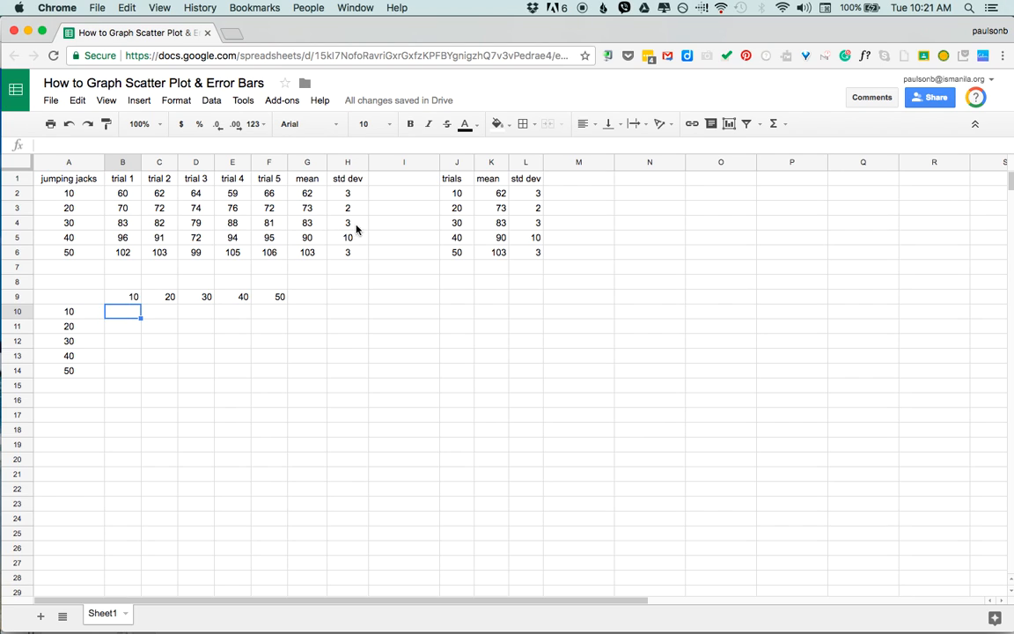
type("62")
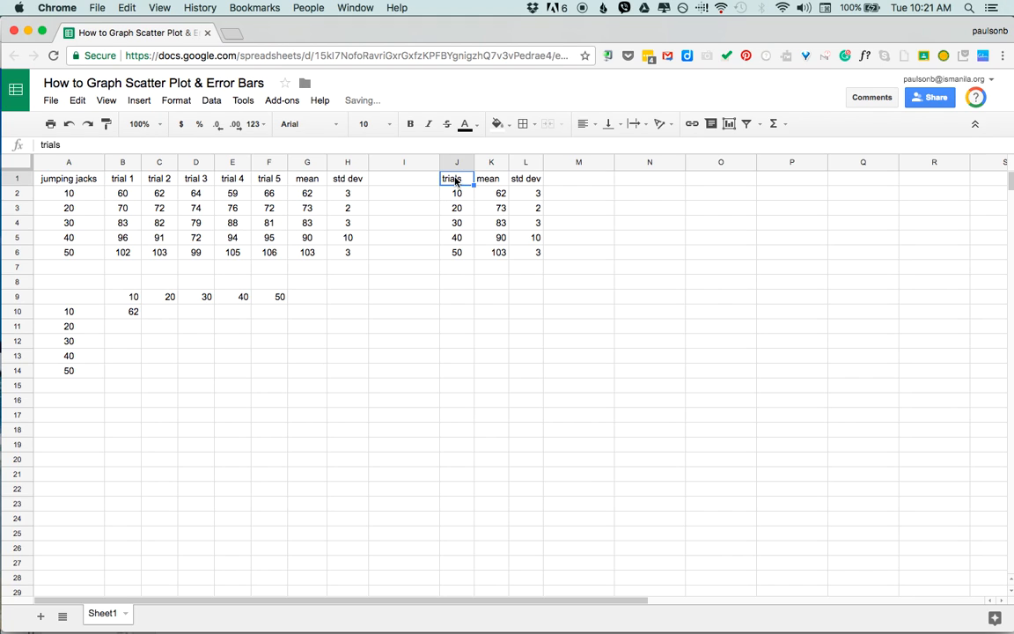
type("treatment")
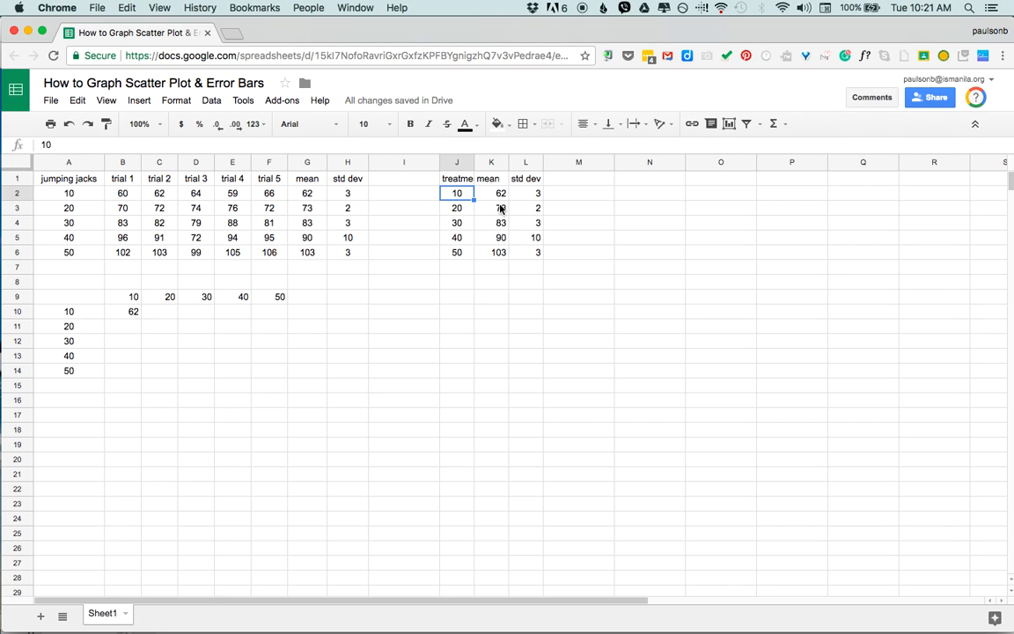
- Enter 73 in C11, 83 in D12, 90 in E13 and 103 in F14
left_click(160, 326)
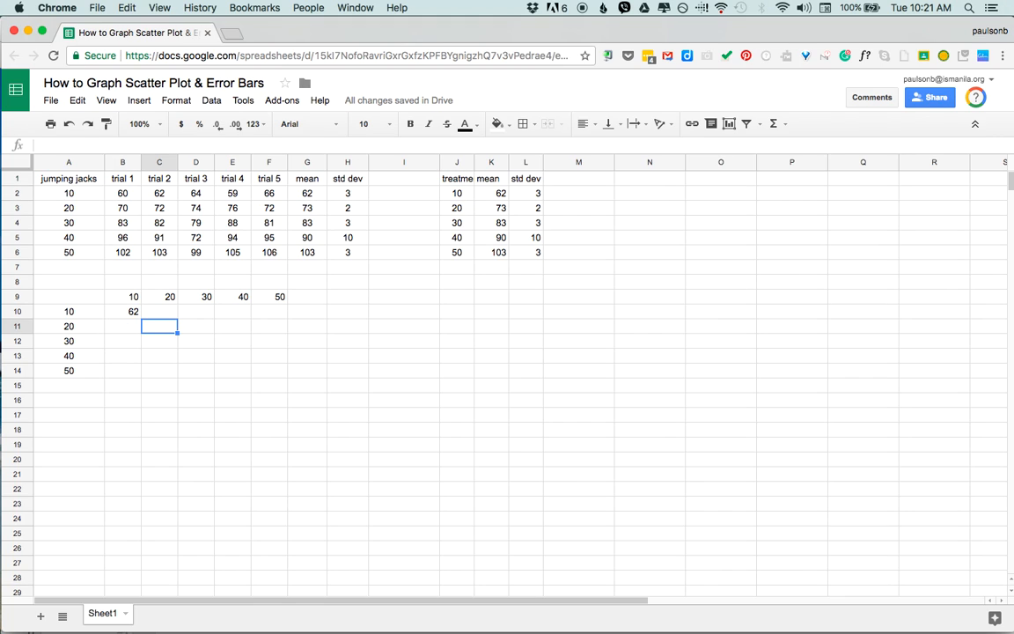
type("73")
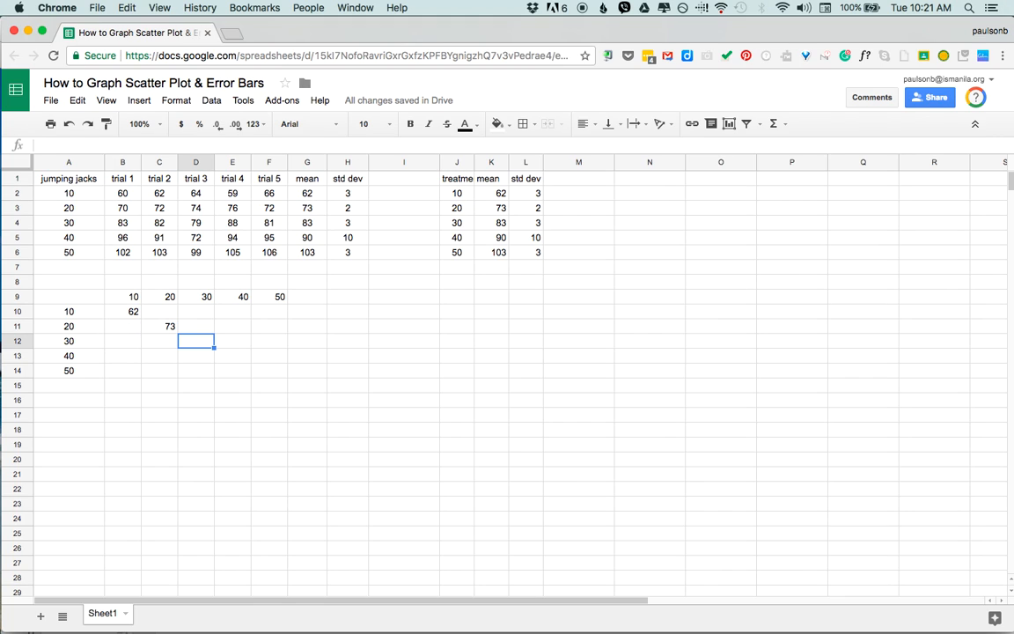
type("83")
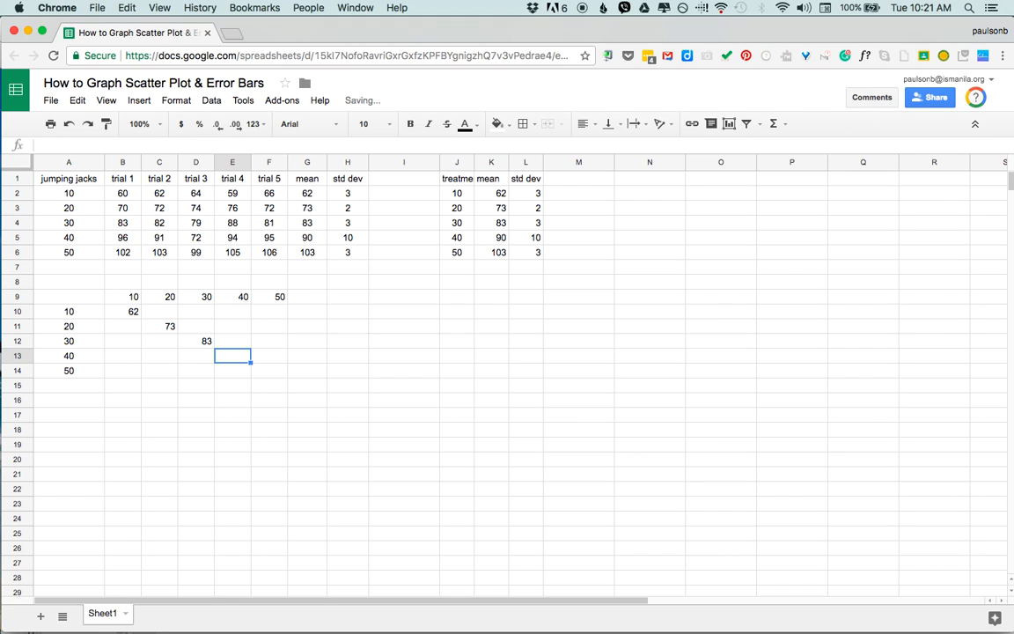
type("90")
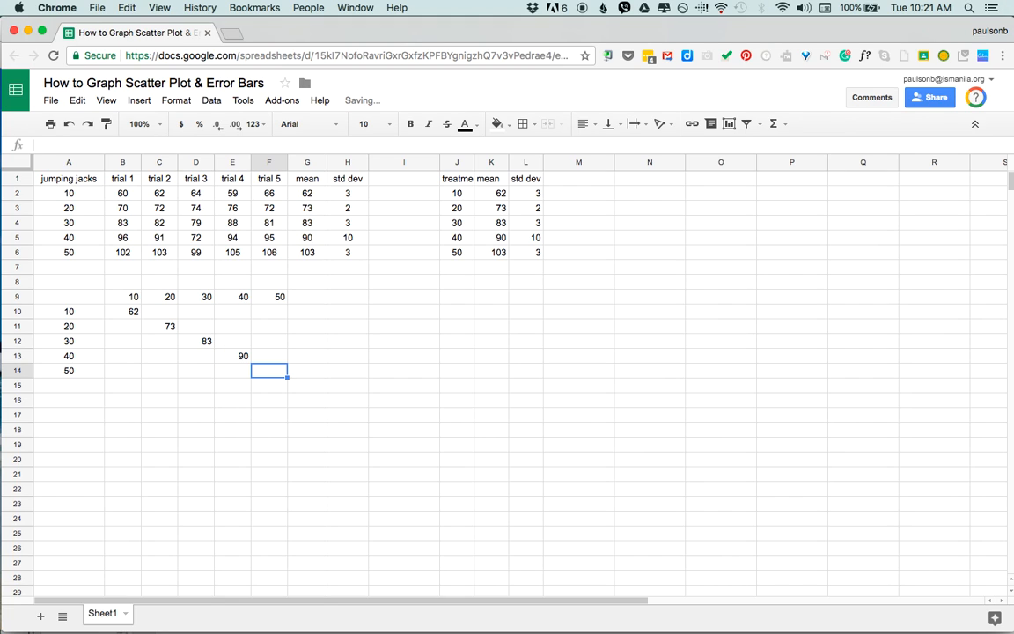
type("10")
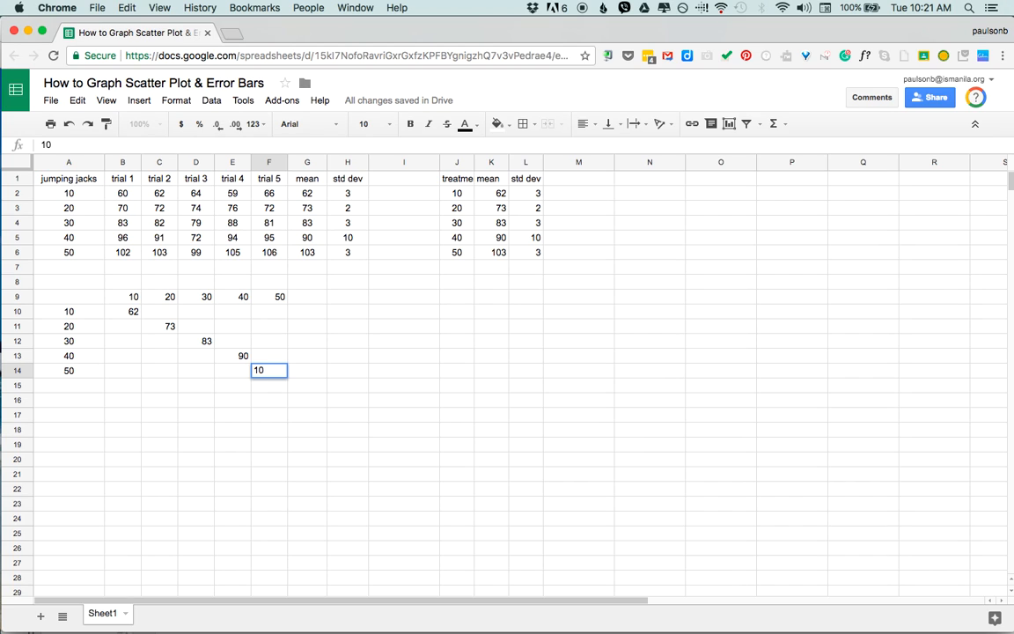
type("103")
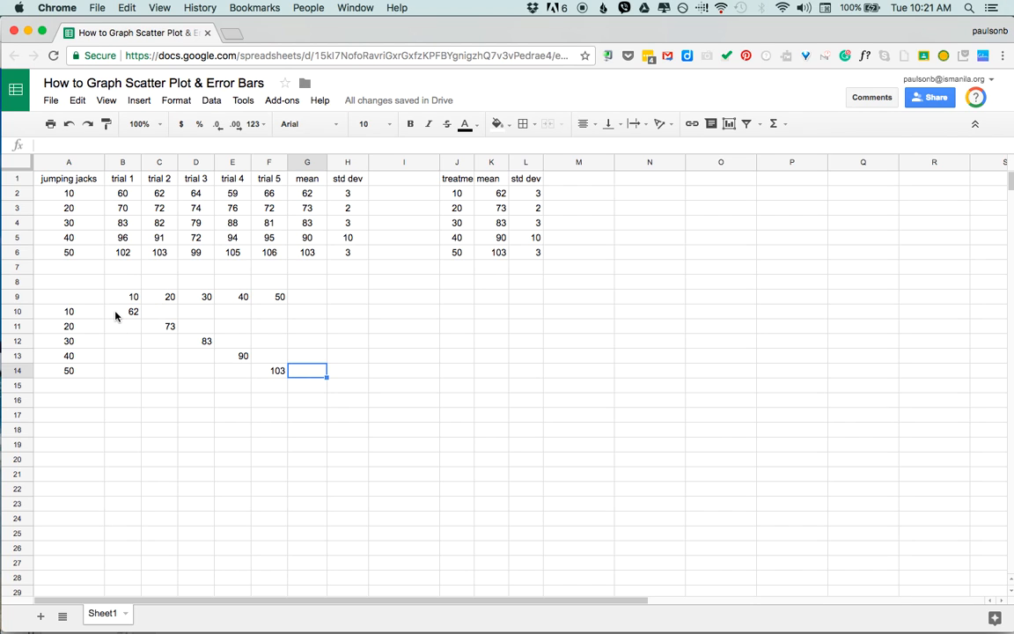
- Insert a scatter chart of A9:F14 with column A used as labels
left_click_drag(69, 297, 279, 355)
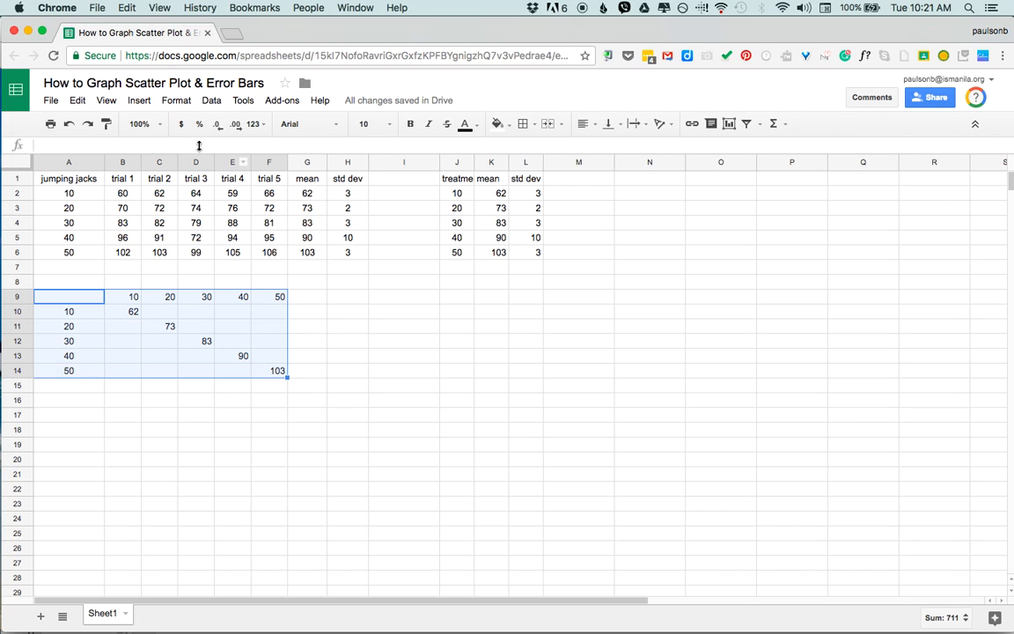
left_click(139, 100)
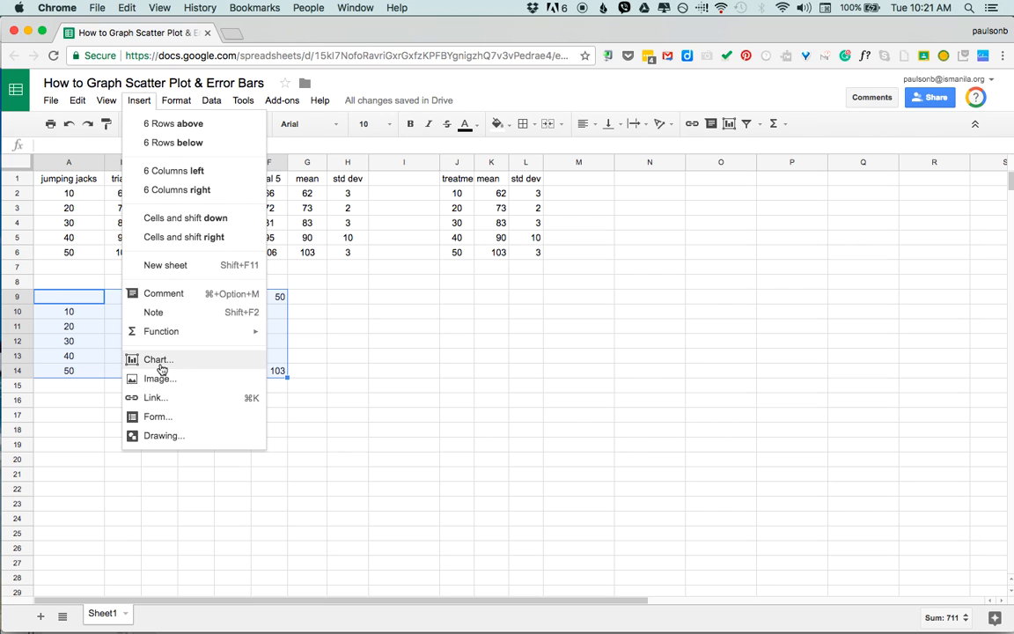
left_click(157, 360)
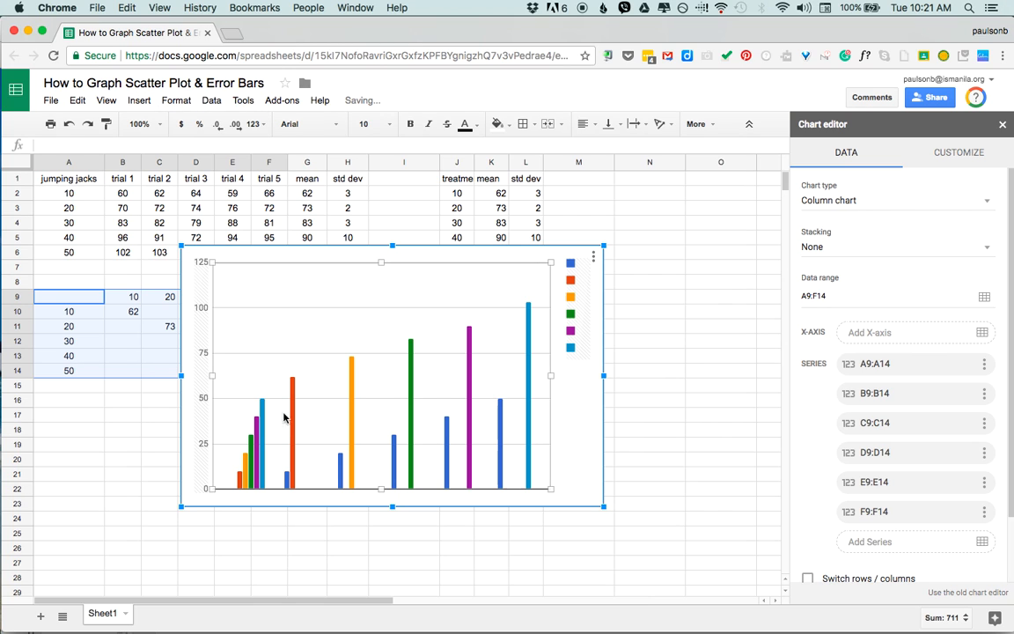
mouse_move(498, 430)
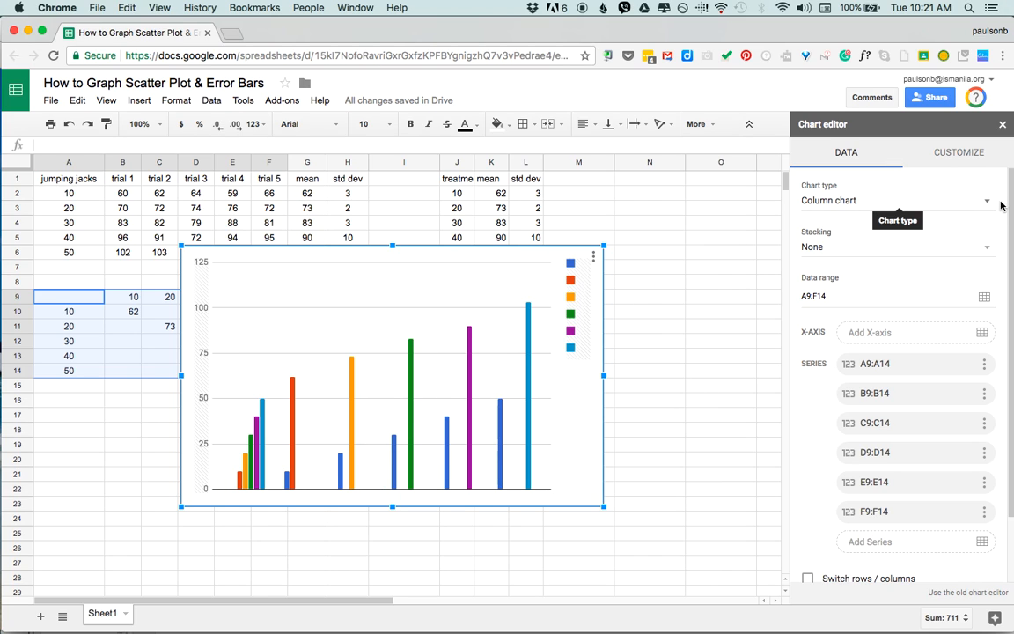
left_click(897, 201)
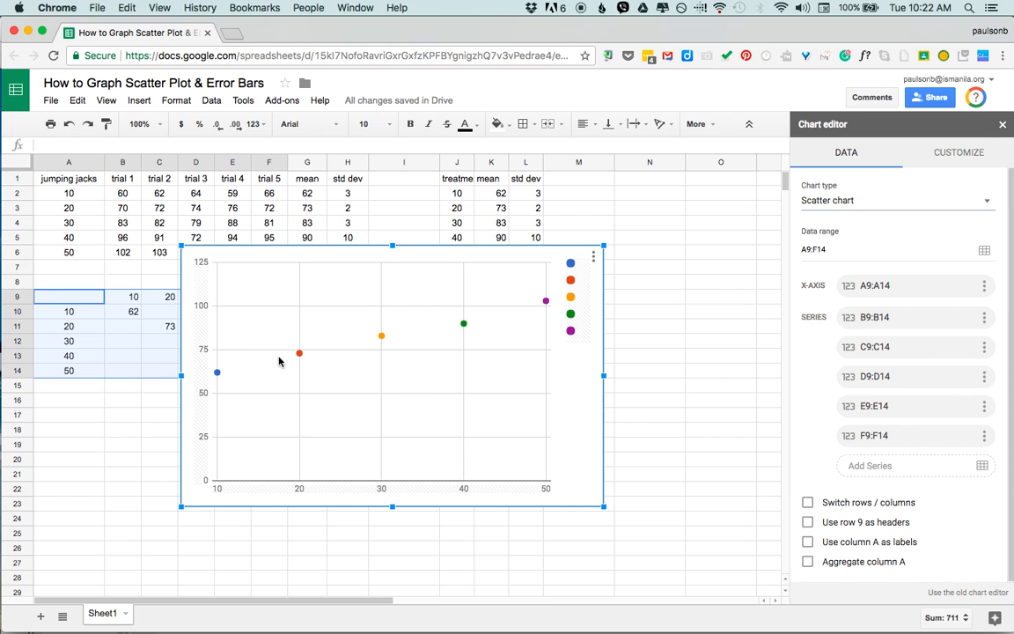
mouse_move(524, 306)
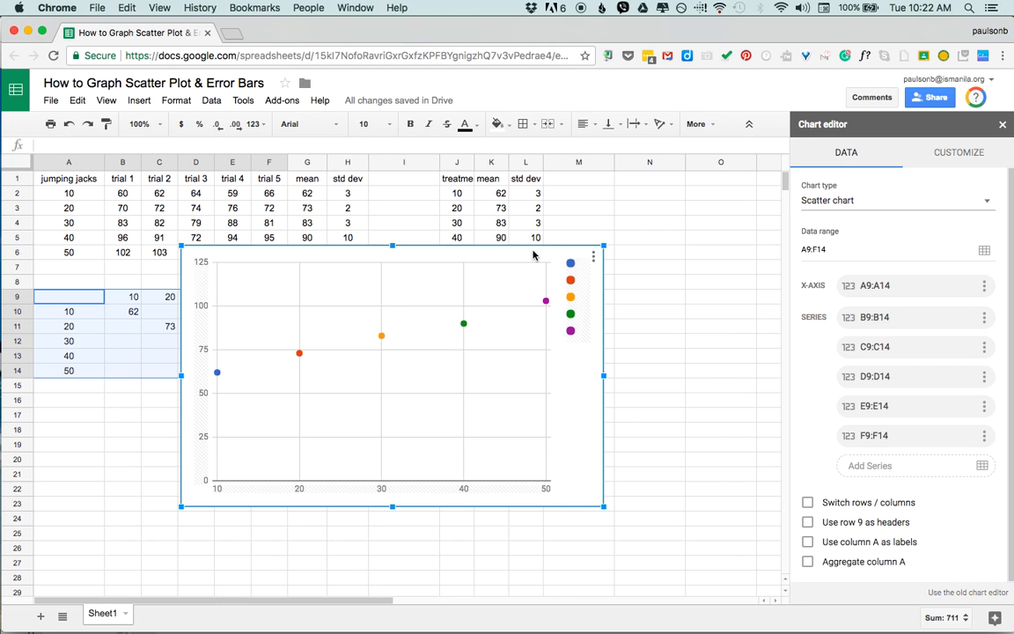
left_click(810, 541)
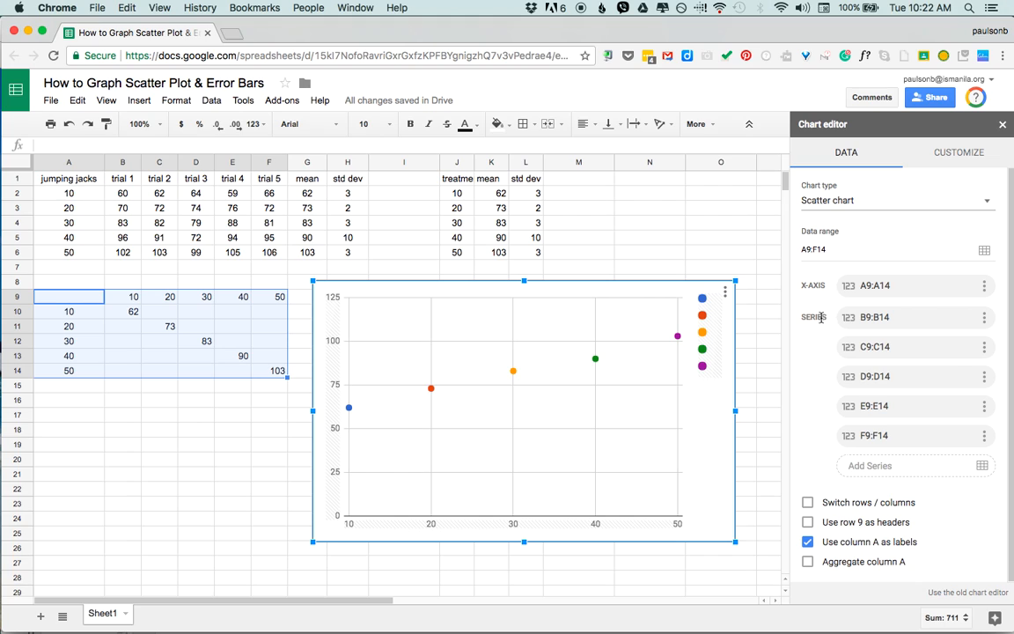
mouse_move(460, 389)
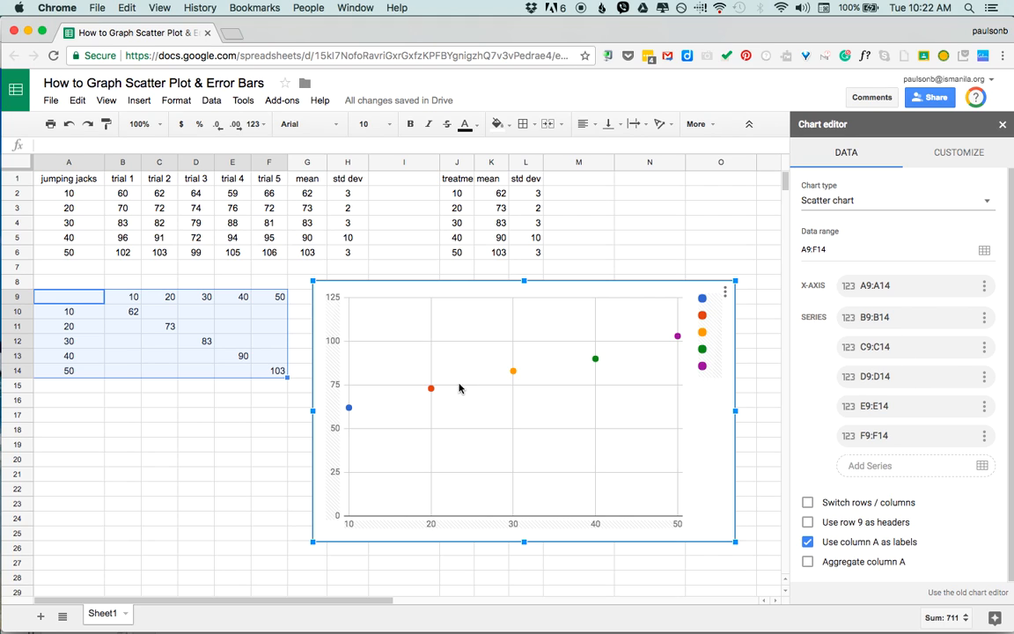
mouse_move(173, 357)
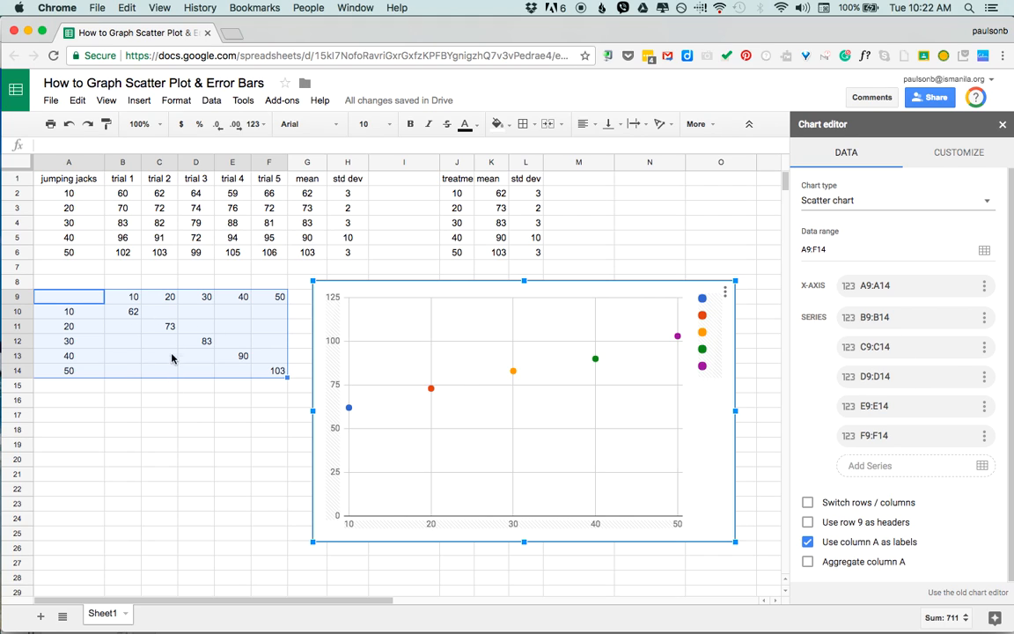
mouse_move(368, 417)
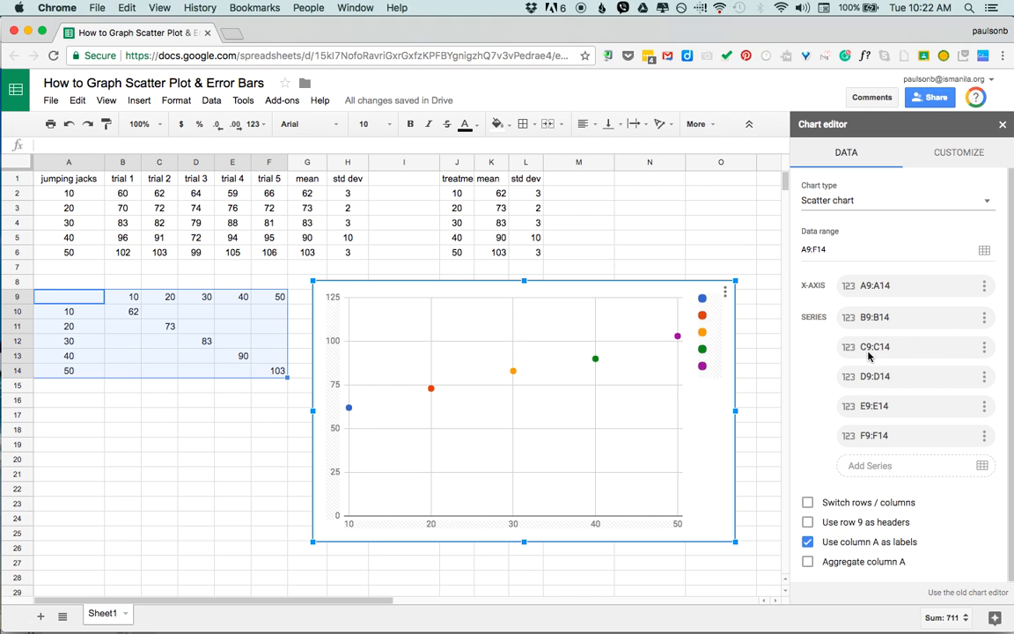
mouse_move(595, 361)
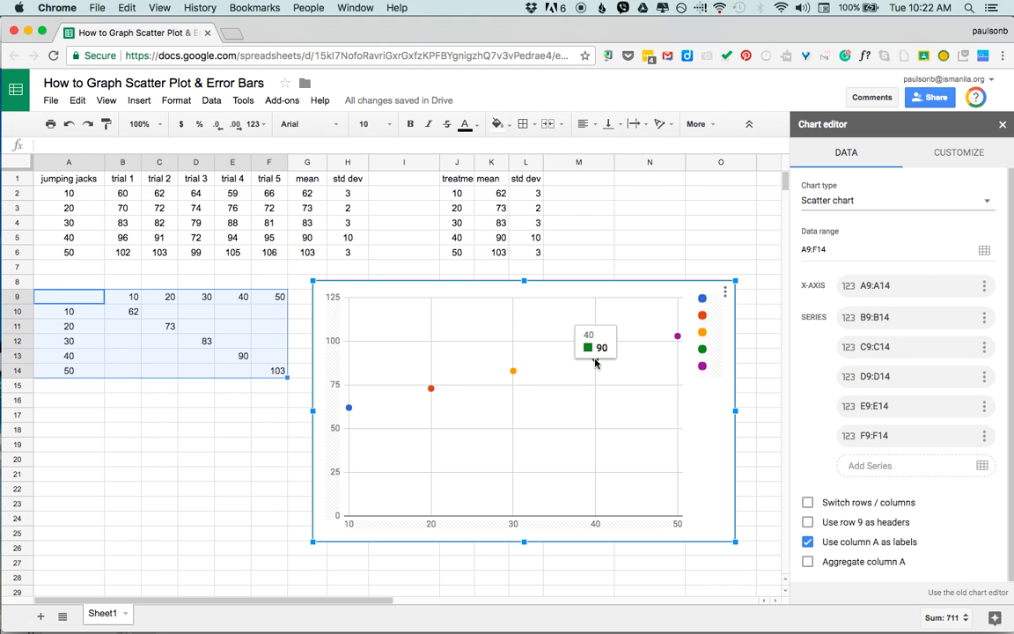
mouse_move(420, 362)
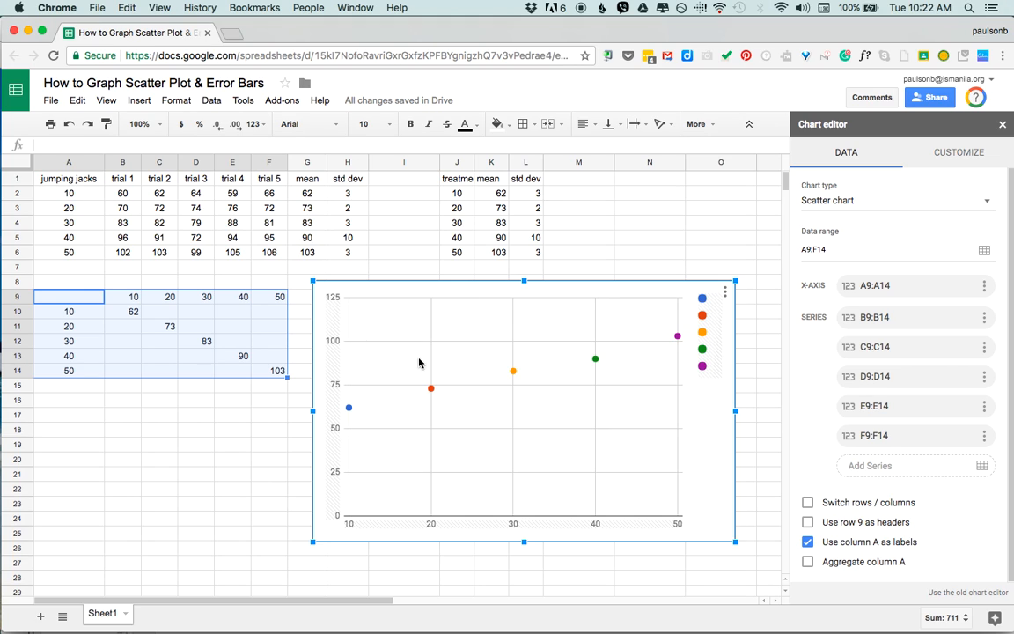
mouse_move(787, 227)
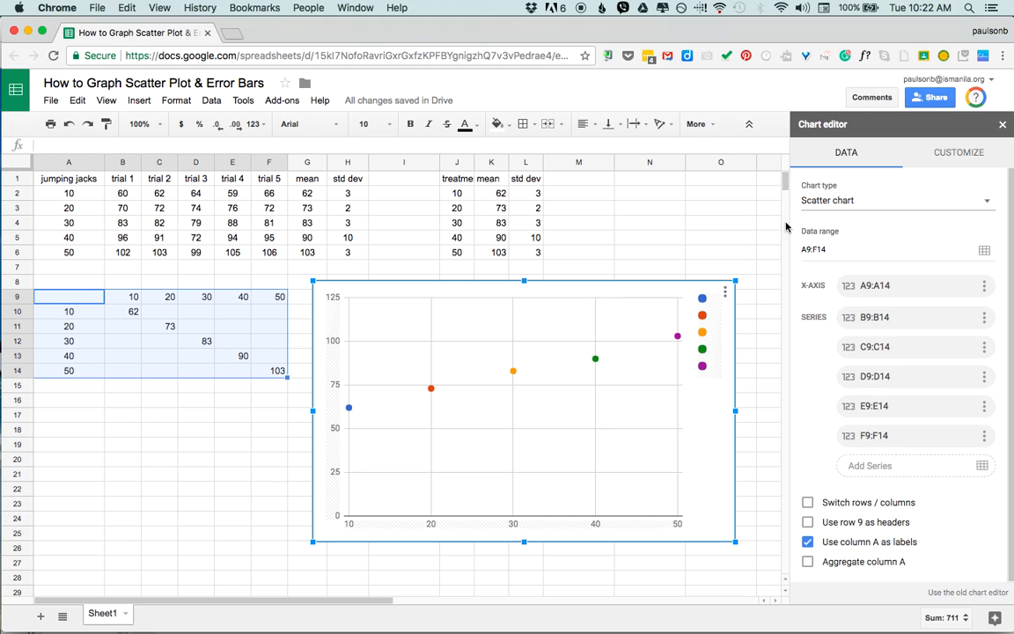
mouse_move(973, 163)
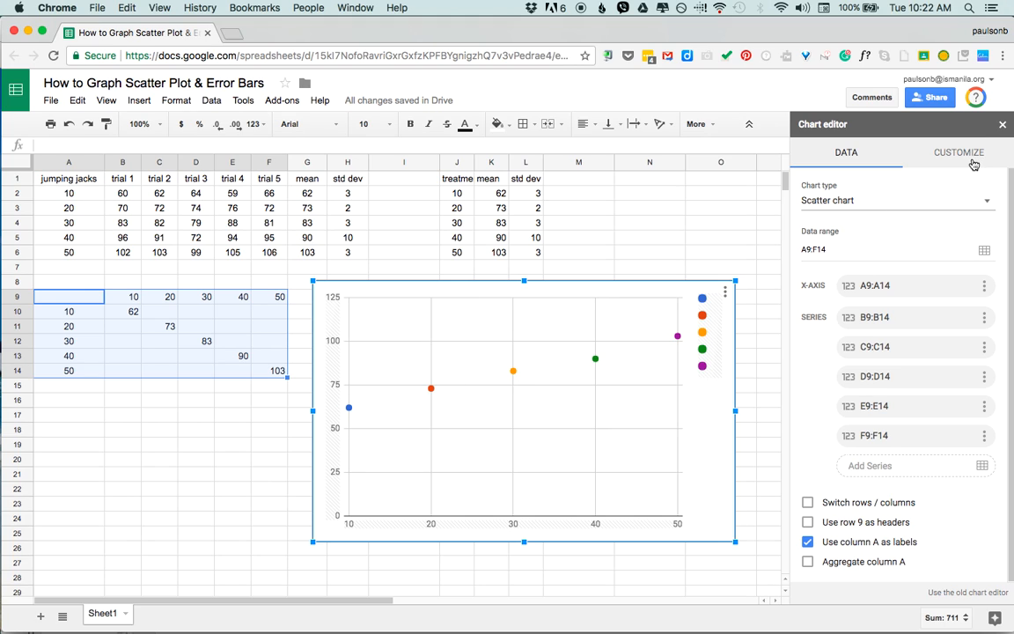
- Turn on constant error bars of value 3 for Data series 1
left_click(957, 151)
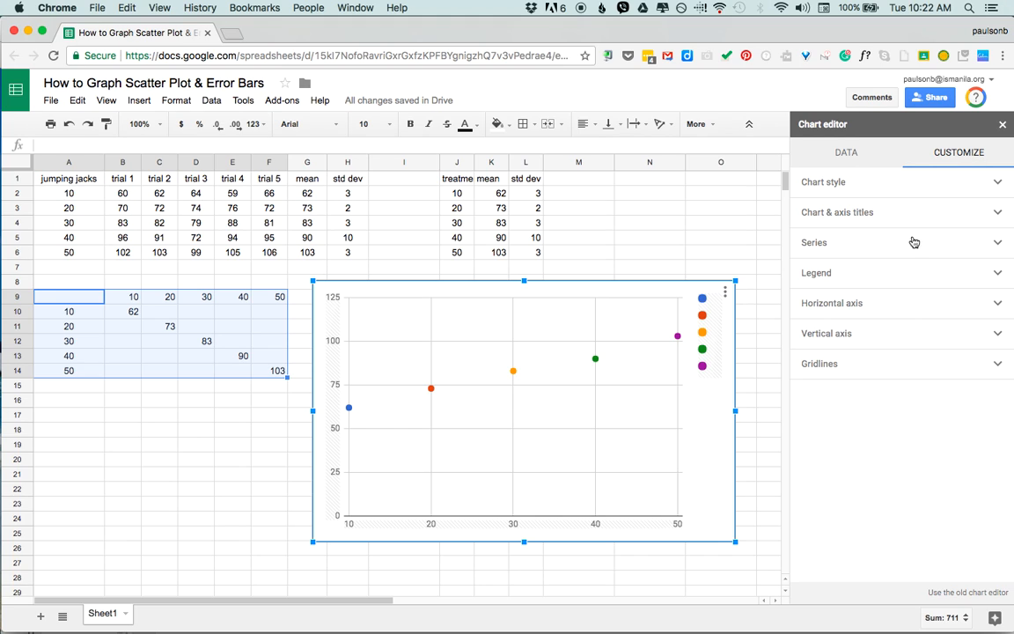
left_click(813, 242)
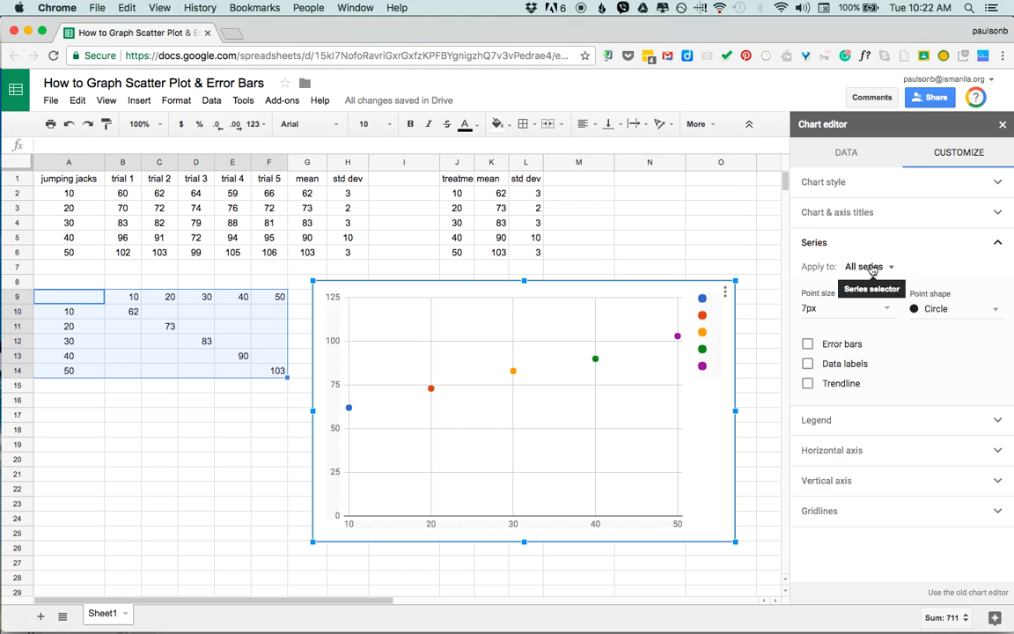
mouse_move(891, 266)
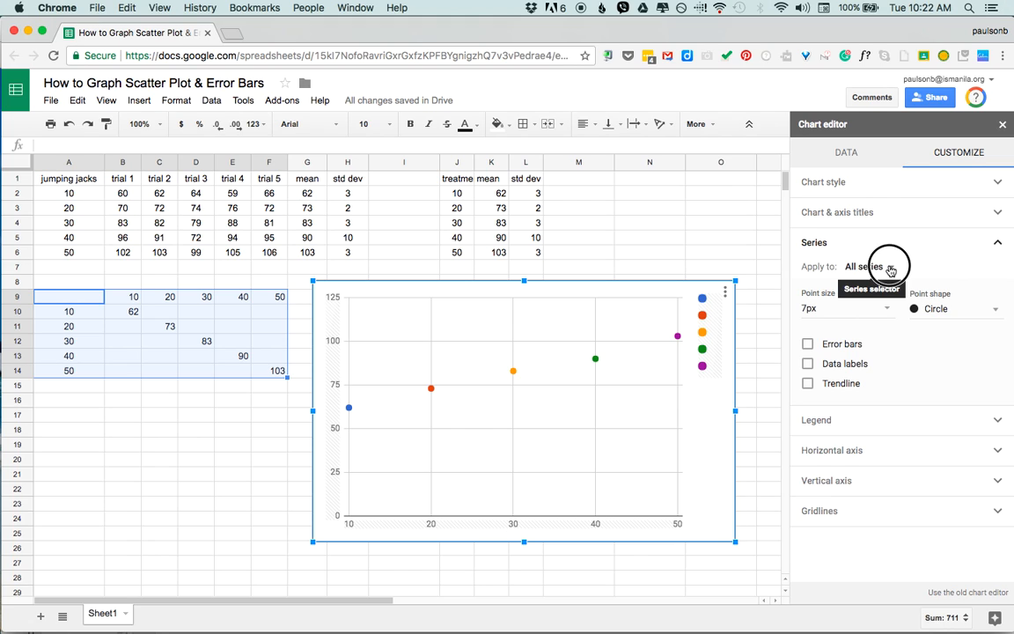
left_click(890, 266)
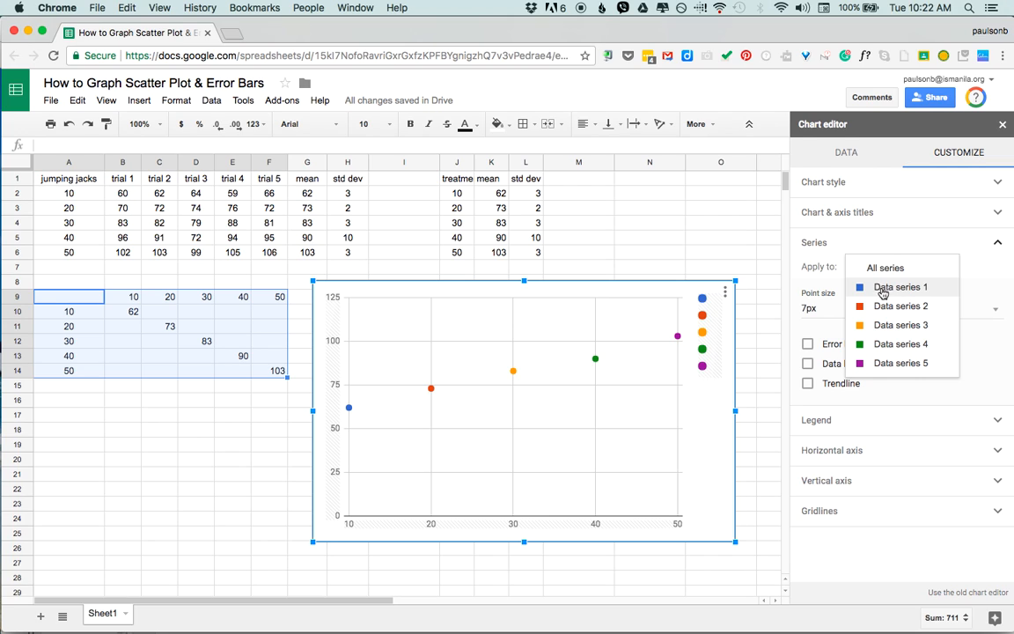
left_click(898, 286)
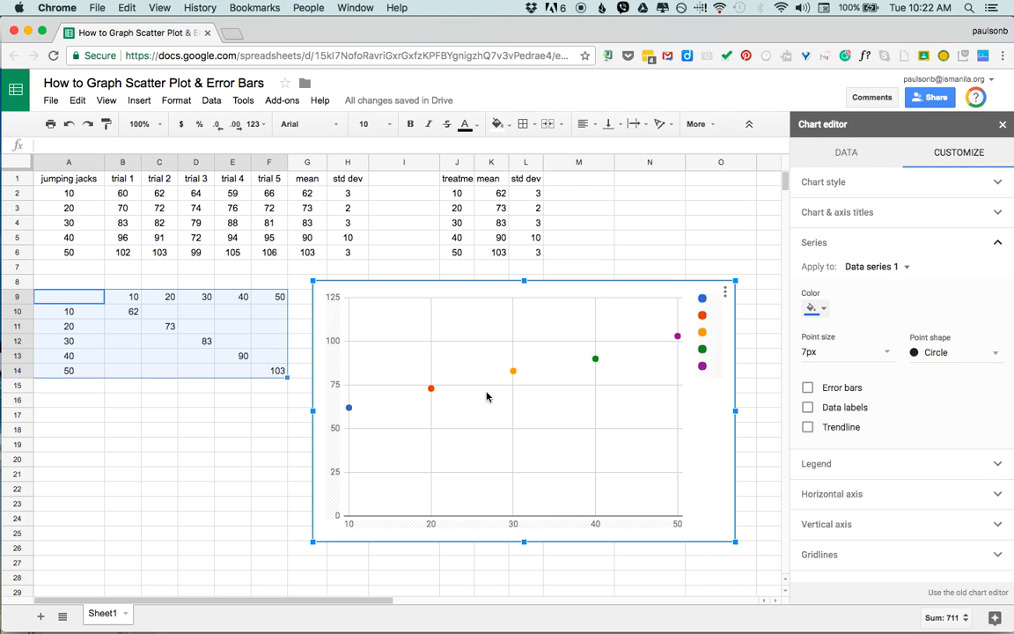
left_click(808, 388)
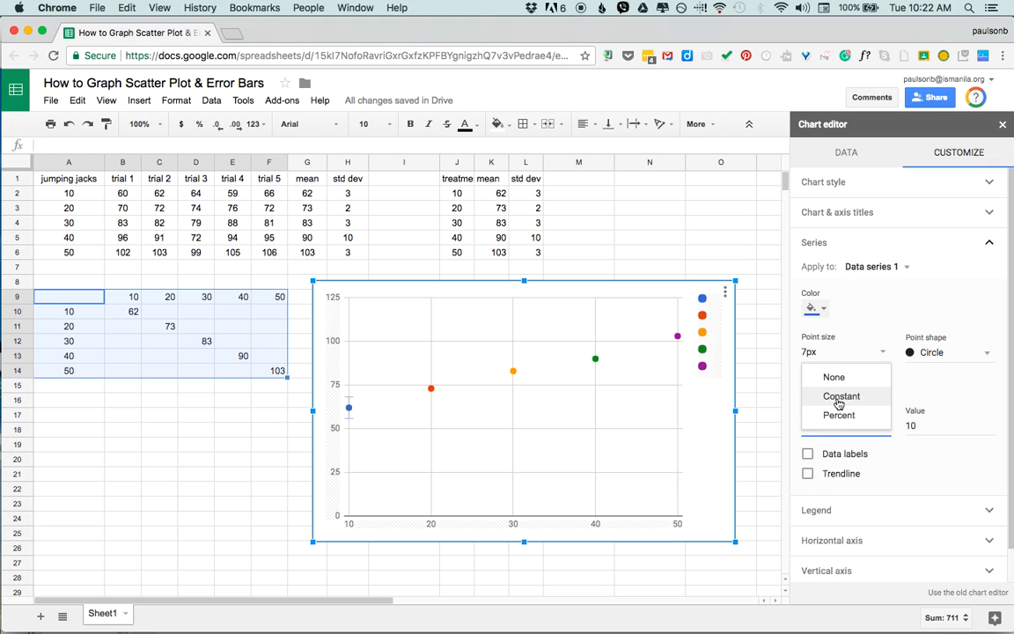
left_click(842, 396)
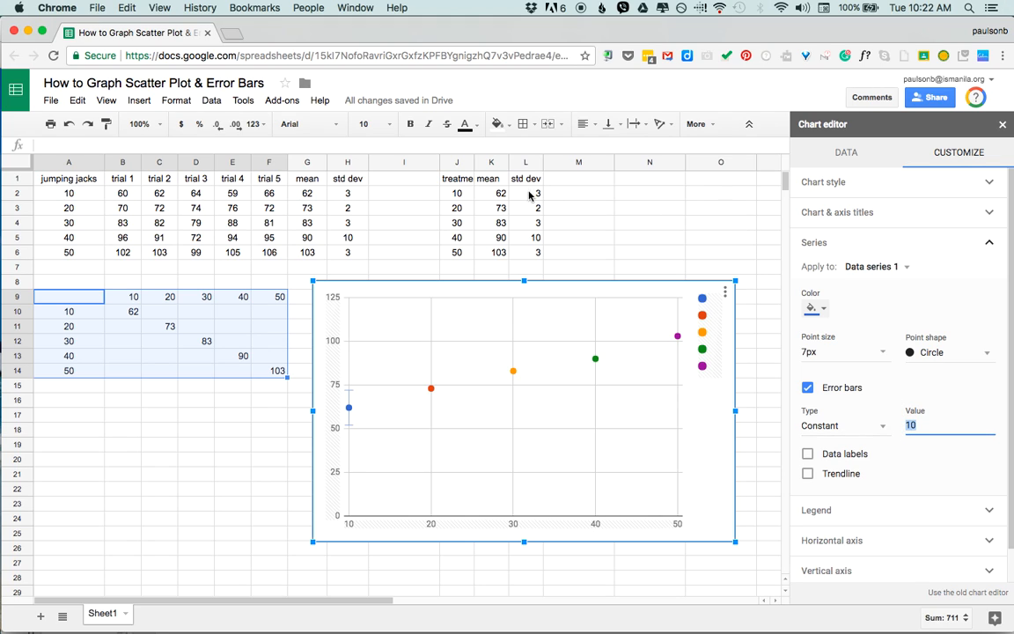
mouse_move(457, 193)
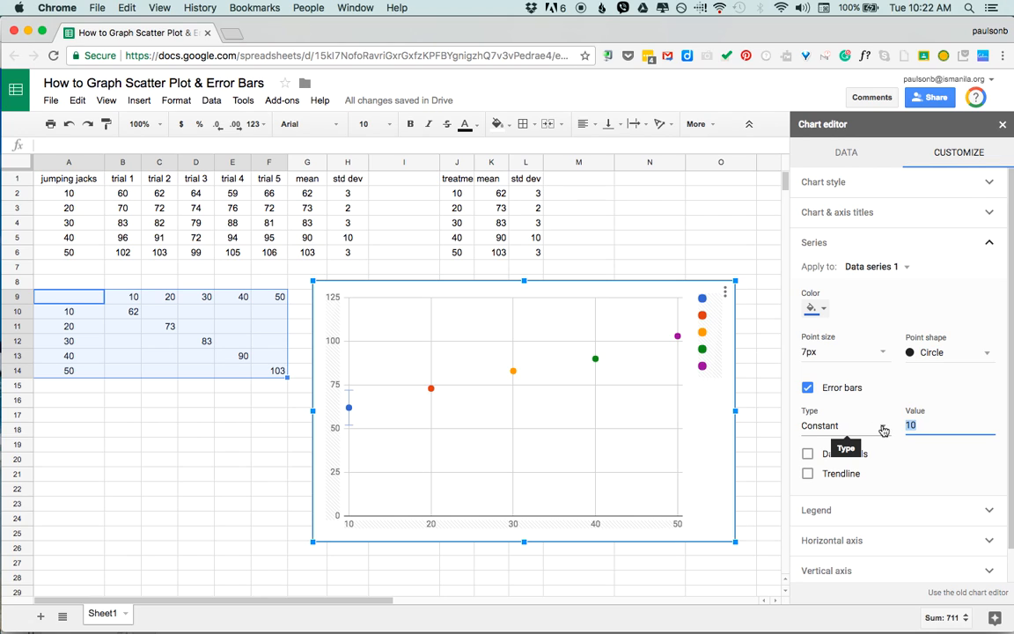
type("3")
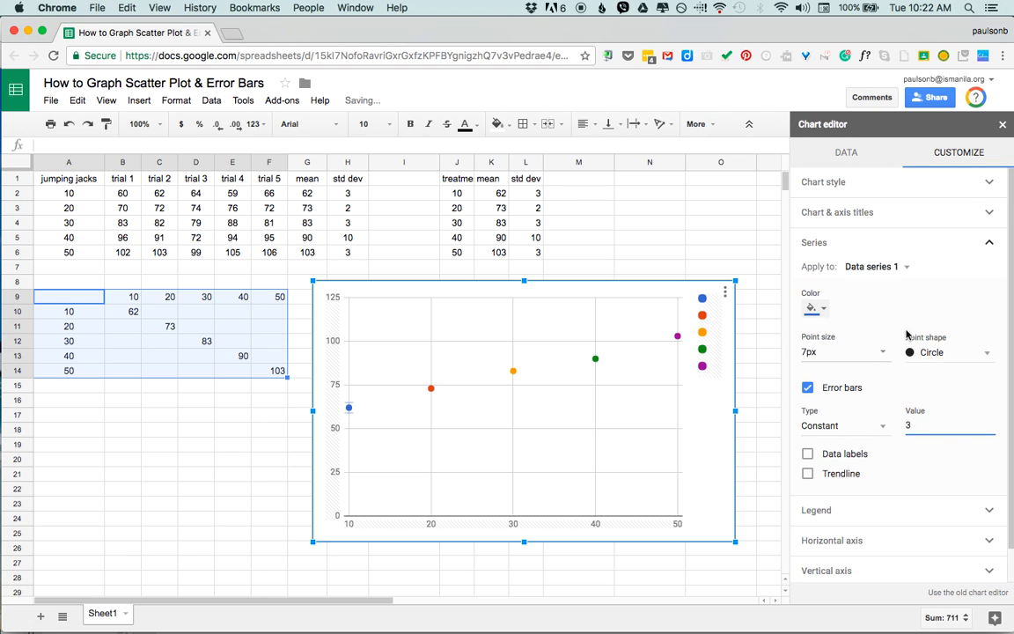
mouse_move(909, 266)
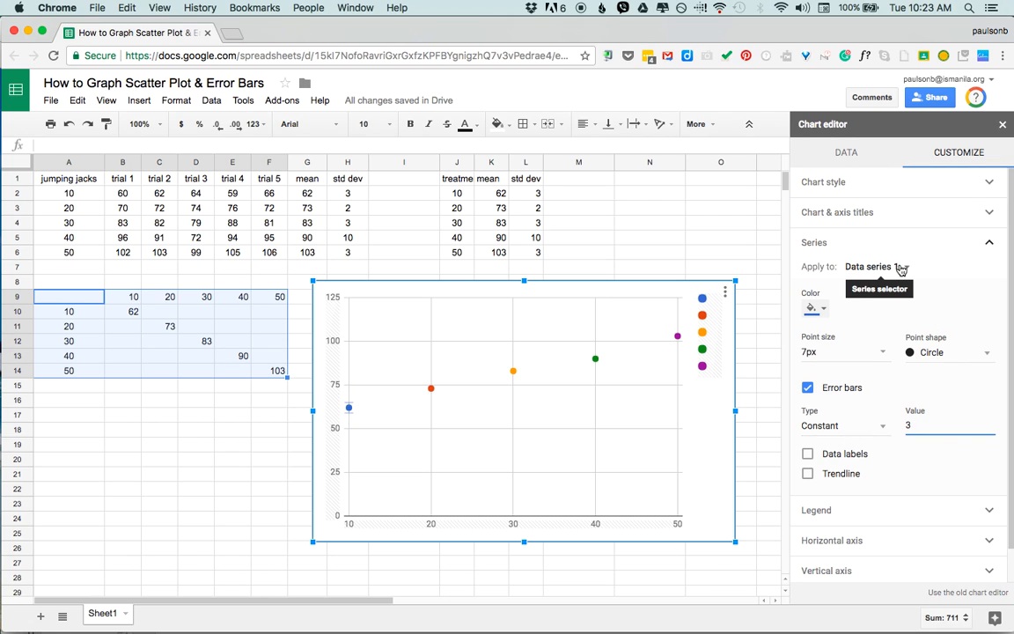
- Give data series 2 constant error bars with value 2
left_click(881, 267)
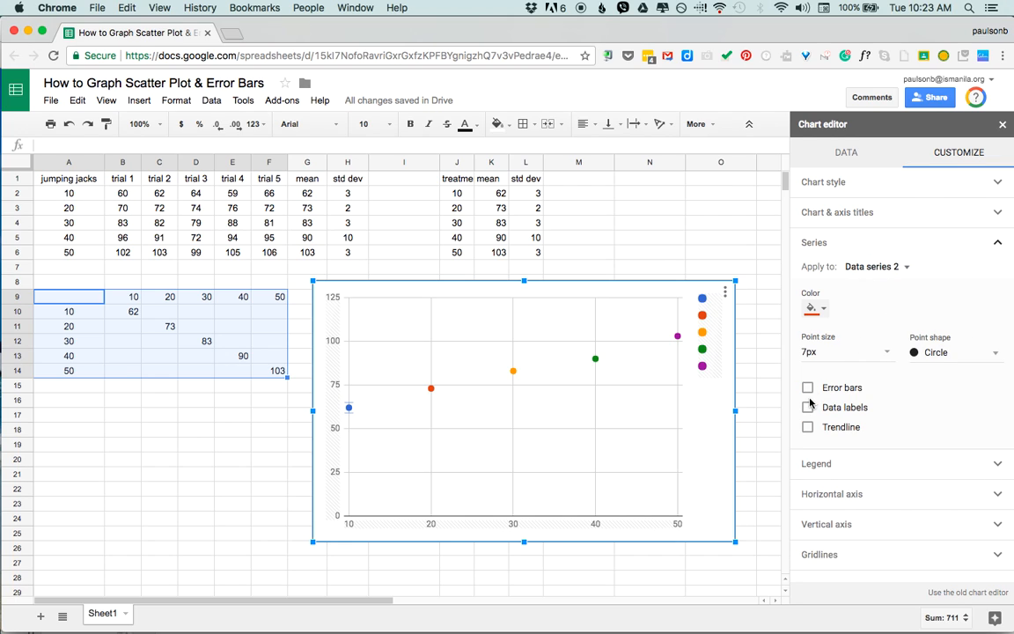
left_click(807, 387)
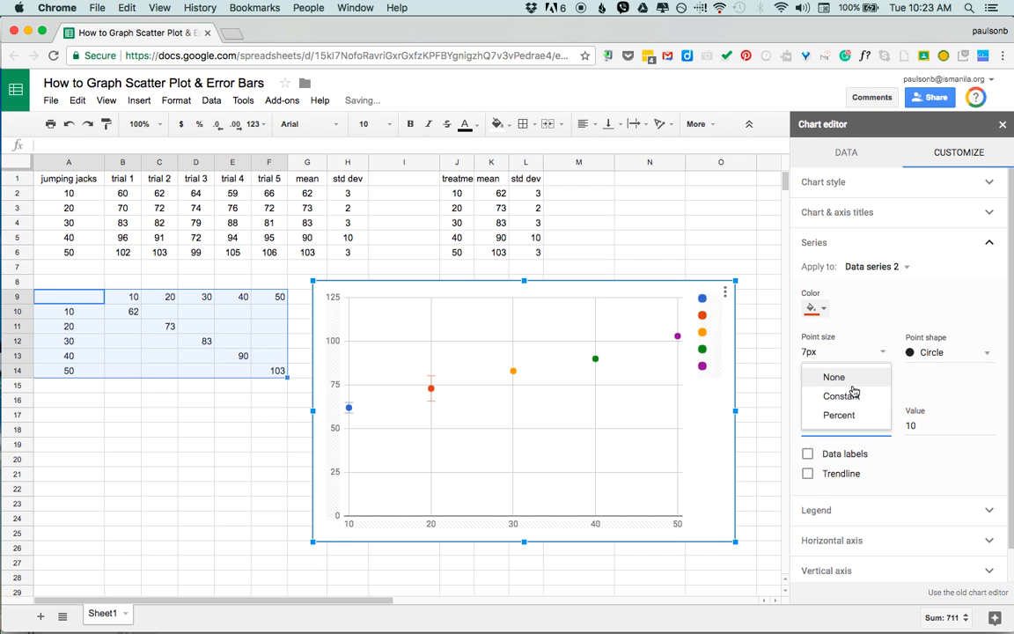
left_click(843, 396)
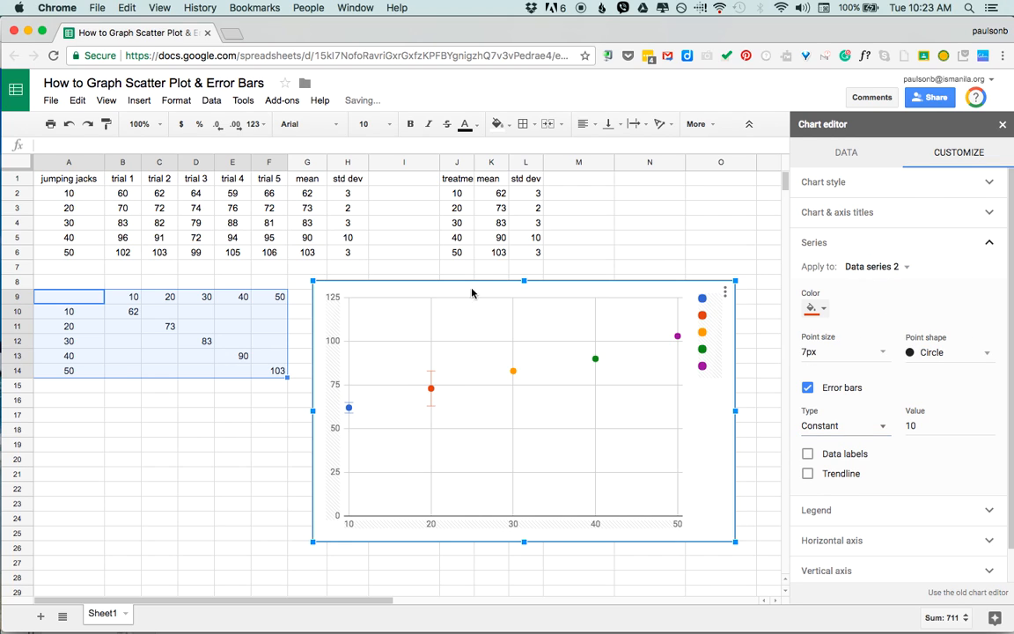
left_click(941, 426)
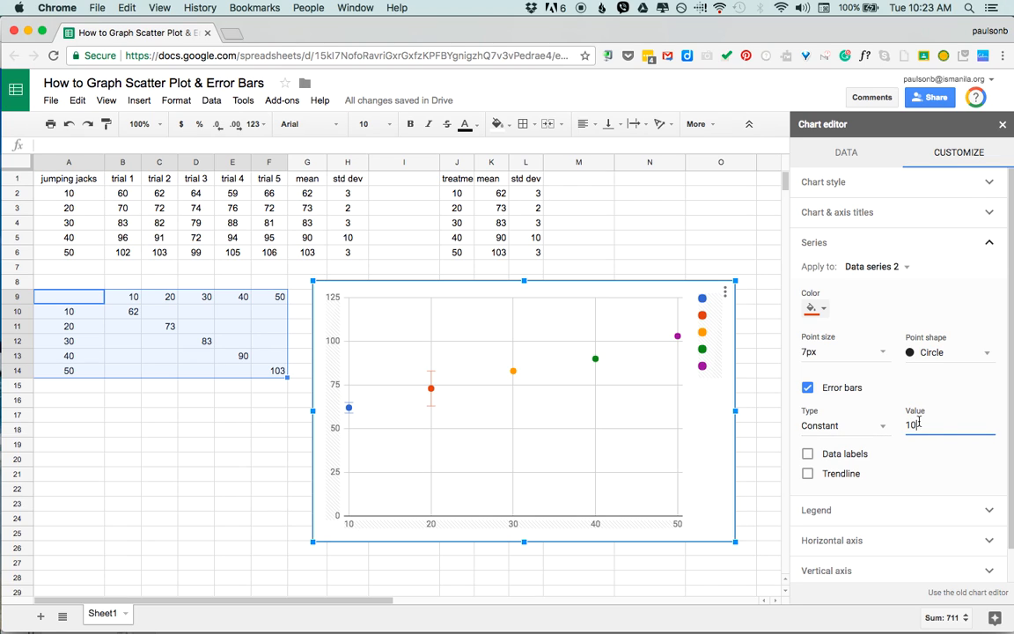
- Give data series 3 constant error bars with value 3
left_click(875, 265)
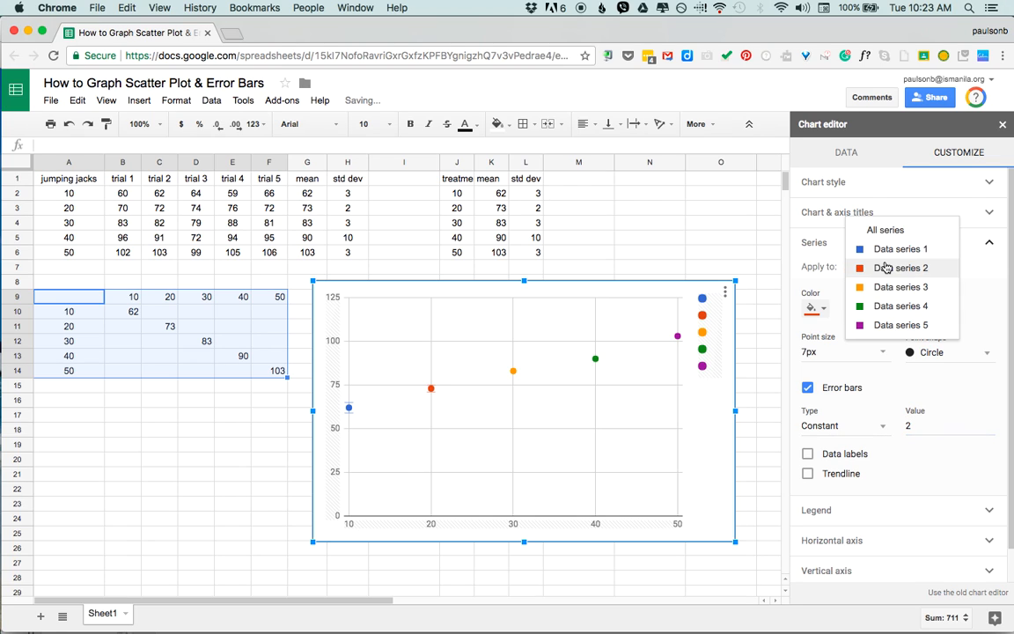
left_click(896, 286)
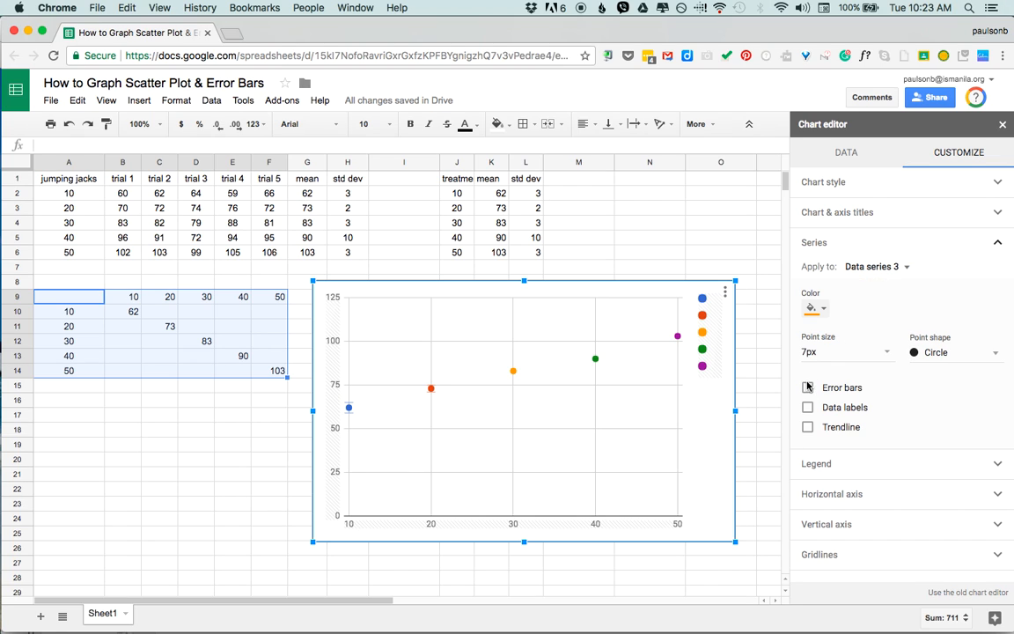
left_click(809, 386)
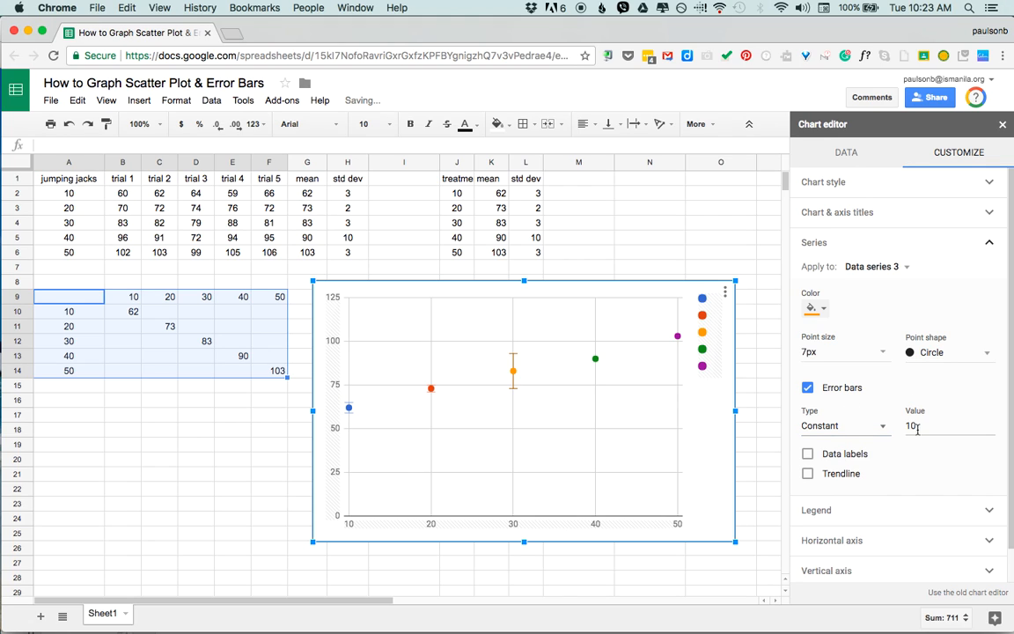
type("3")
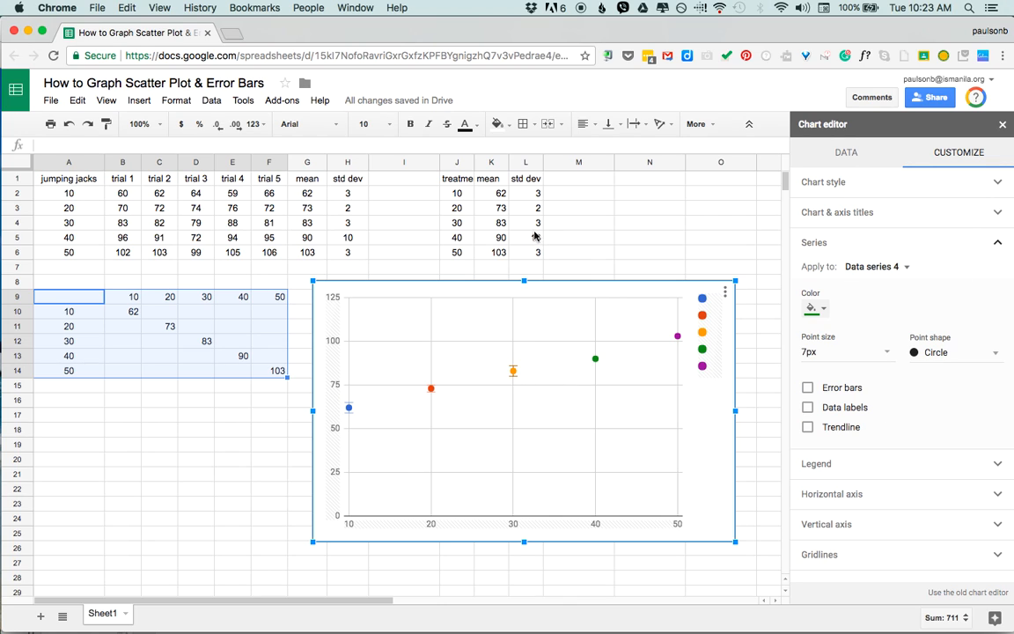
- Enable error bars on series 4 (value 10) and constant 3 on purple series 5; data labels briefly toggled
left_click(808, 387)
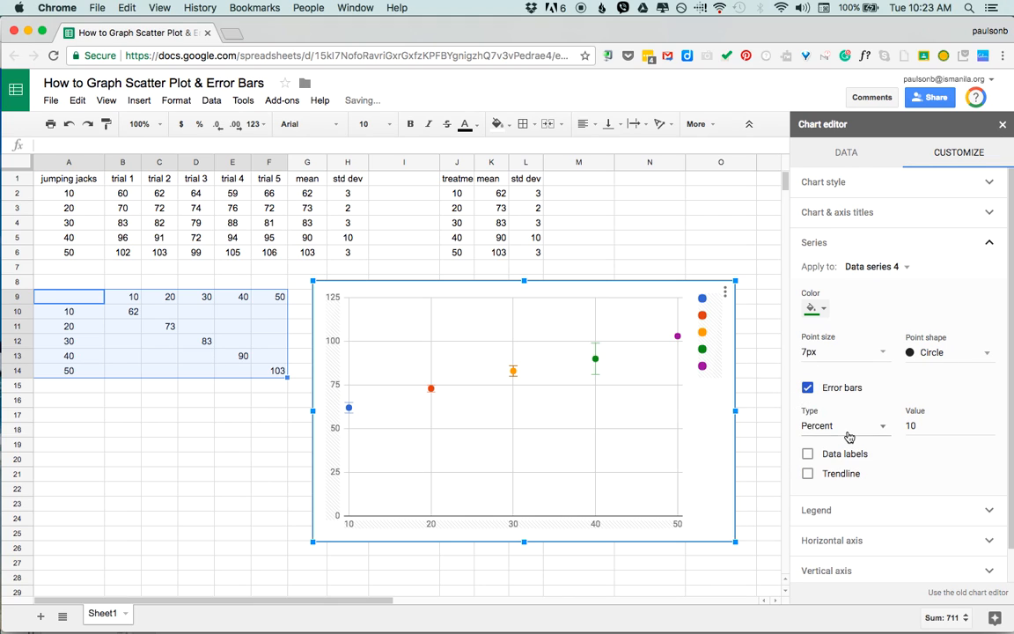
left_click(846, 425)
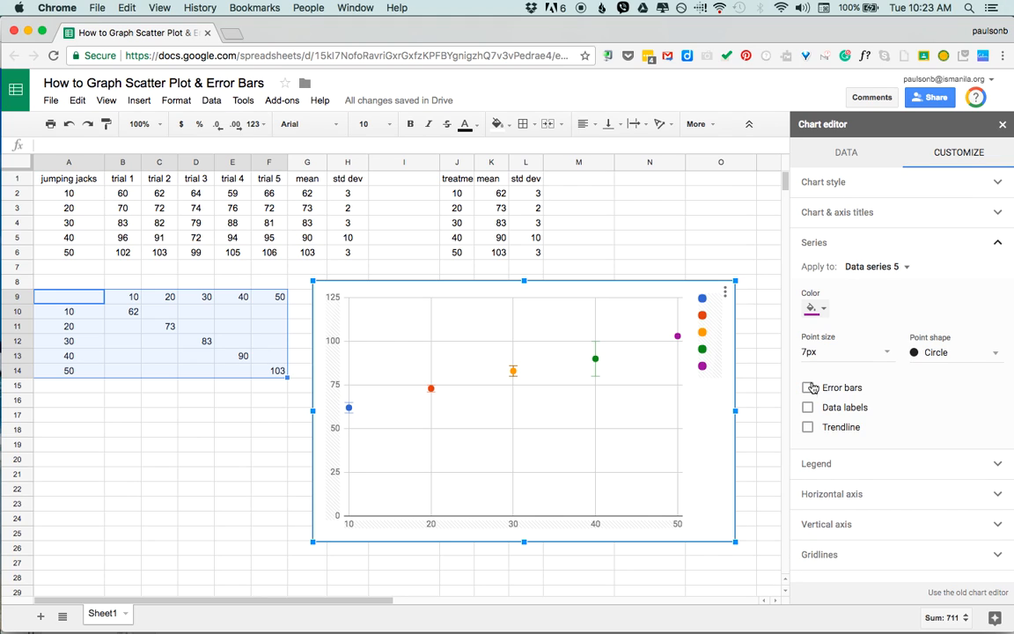
left_click(809, 387)
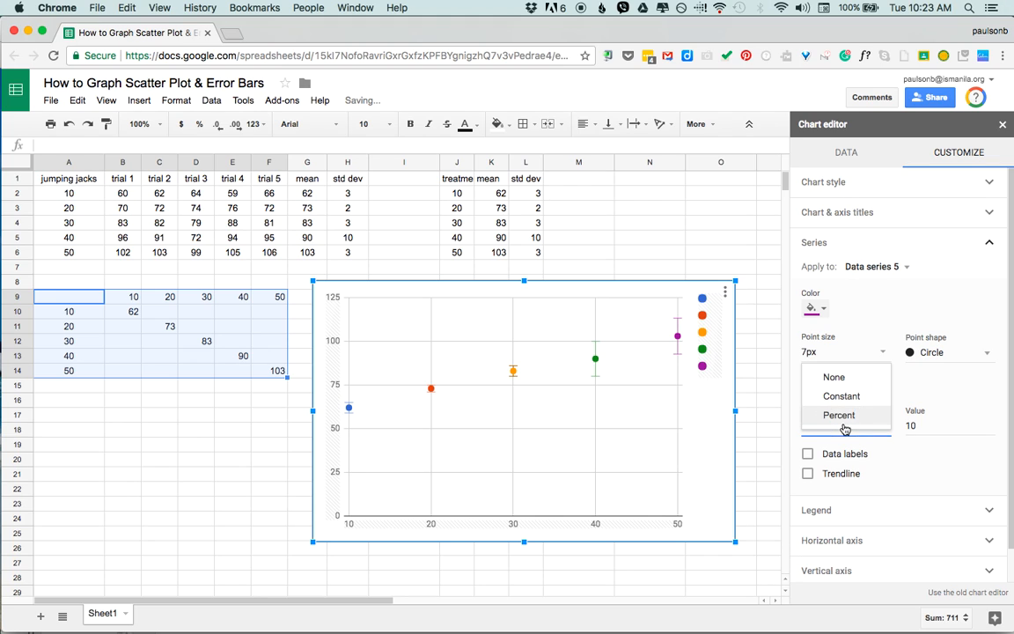
left_click(838, 396)
type("3")
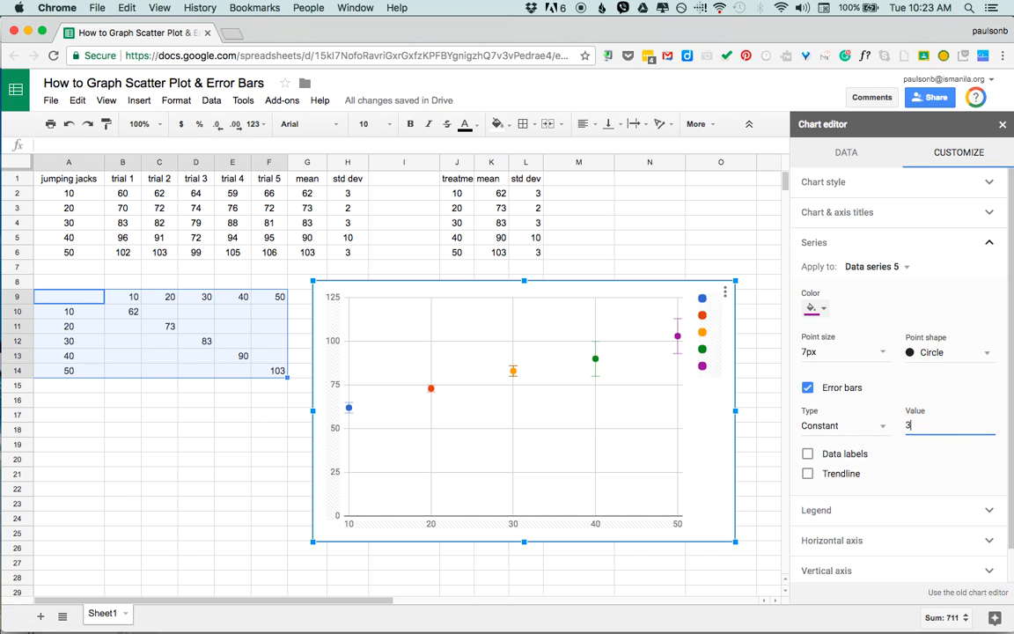
left_click(808, 454)
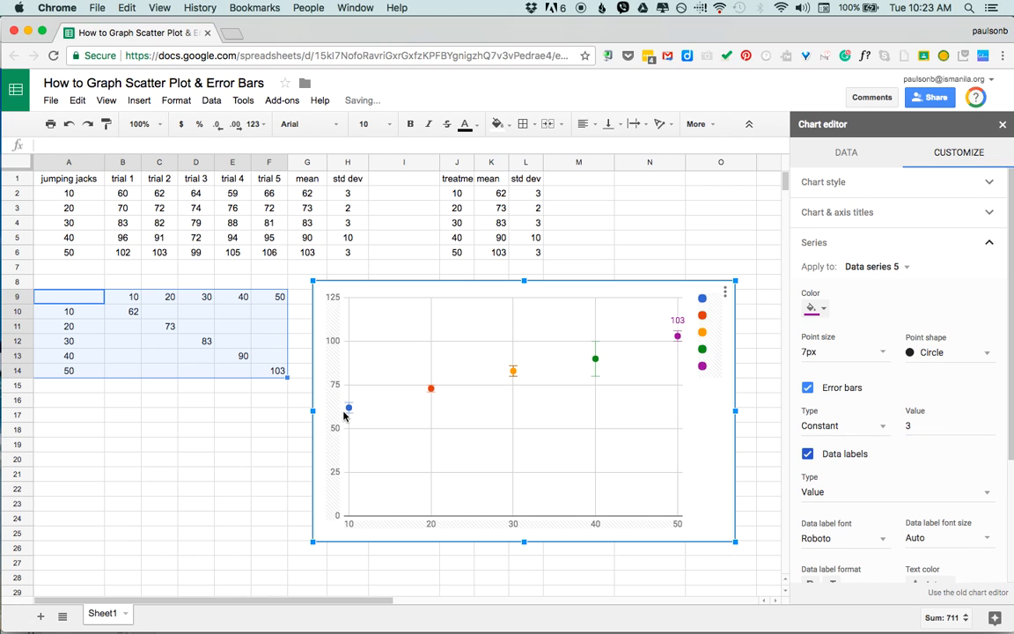
left_click(807, 453)
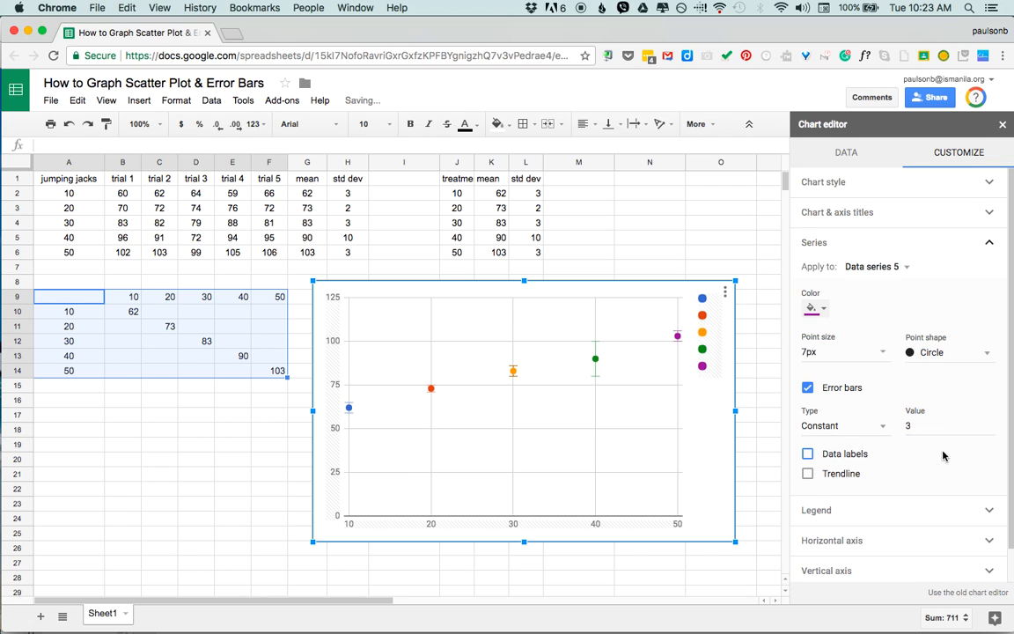
mouse_move(350, 407)
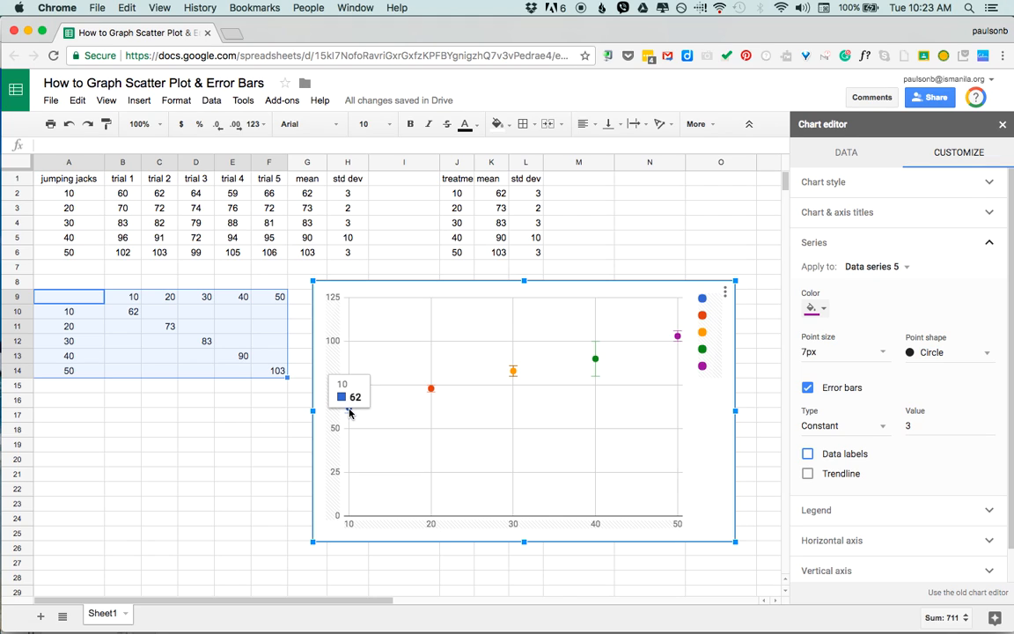
mouse_move(437, 385)
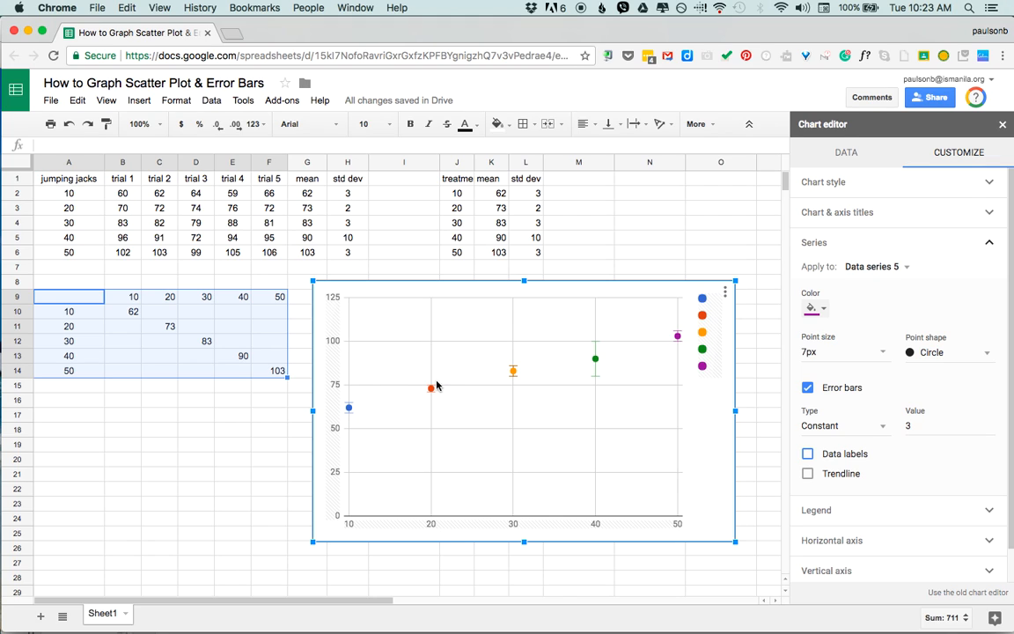
mouse_move(513, 374)
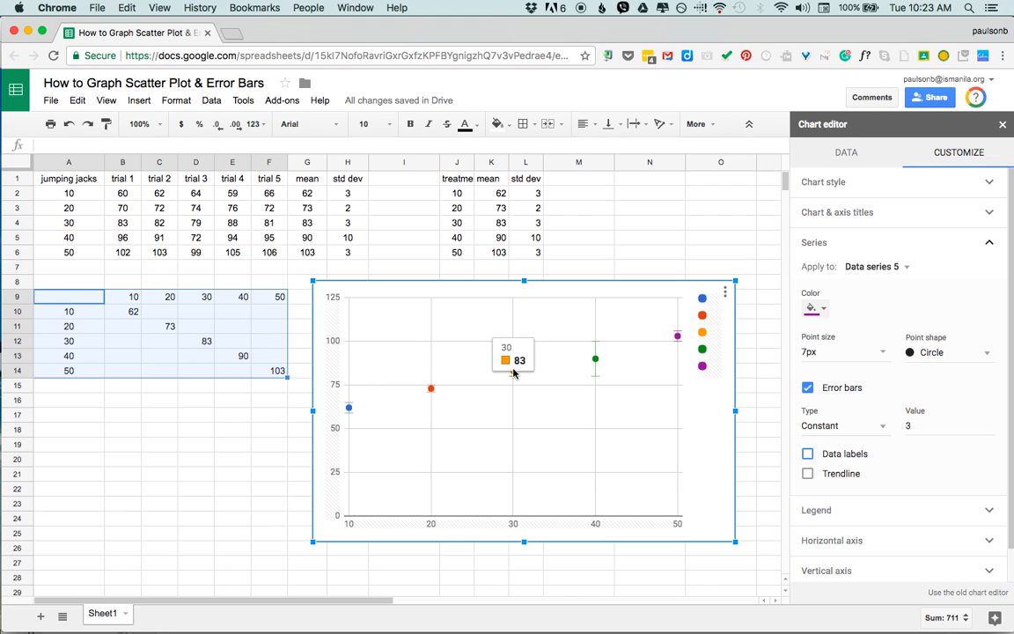
mouse_move(516, 365)
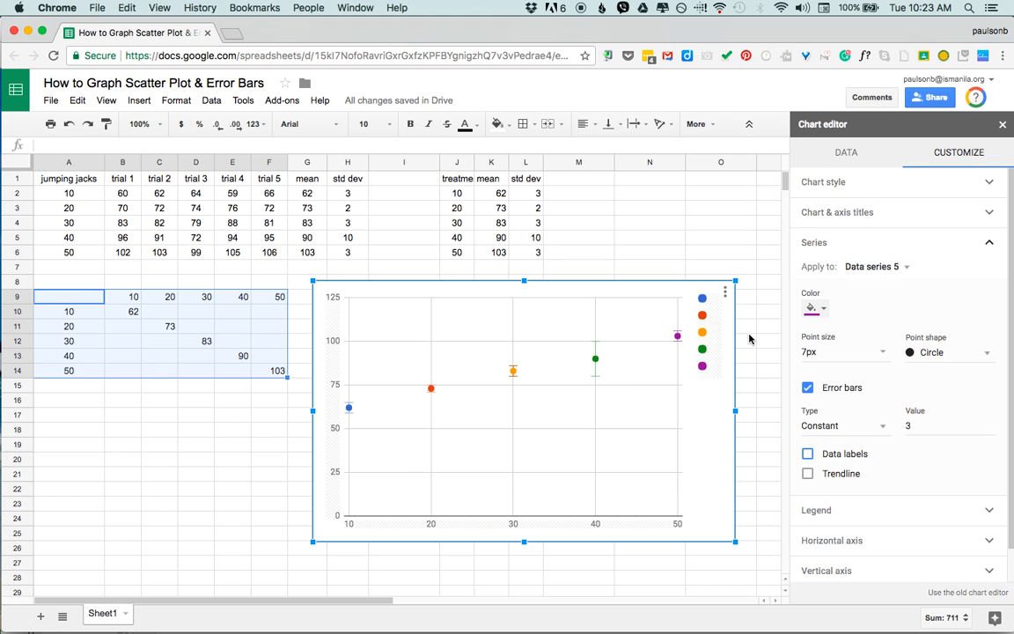
mouse_move(568, 371)
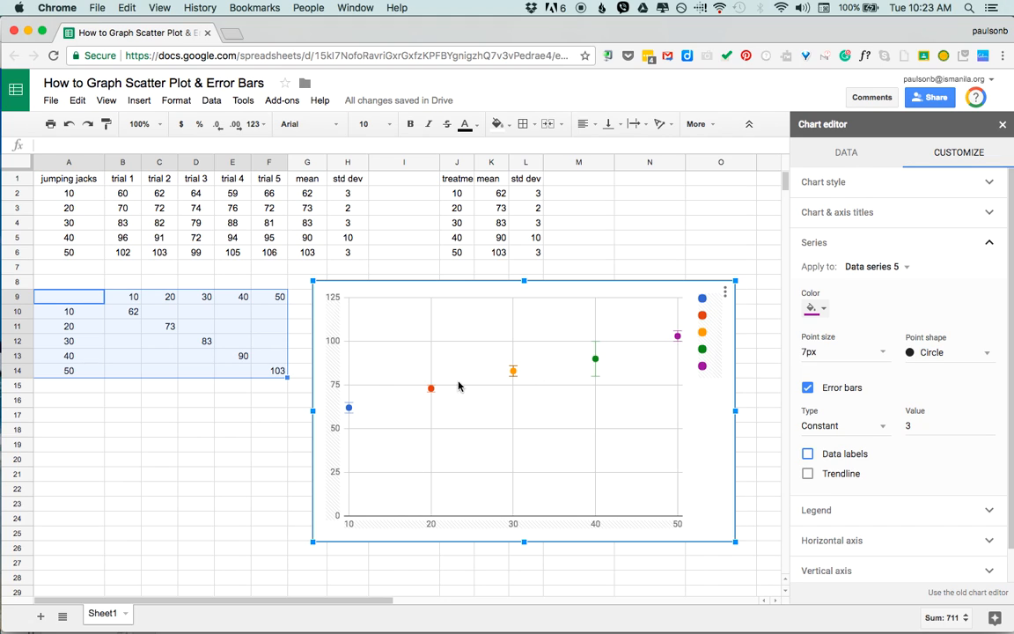
mouse_move(533, 360)
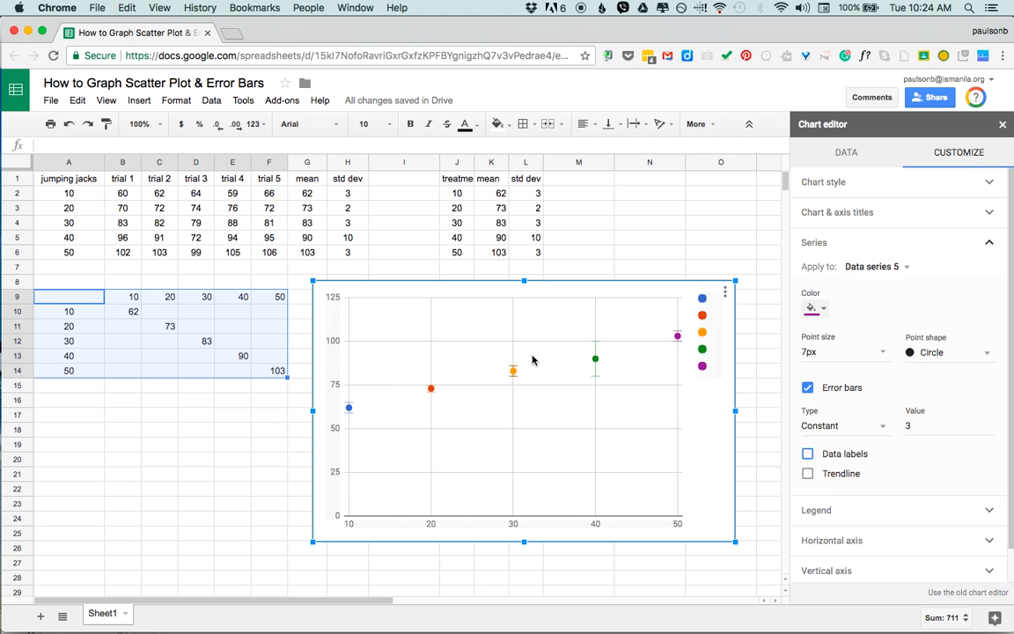
mouse_move(455, 385)
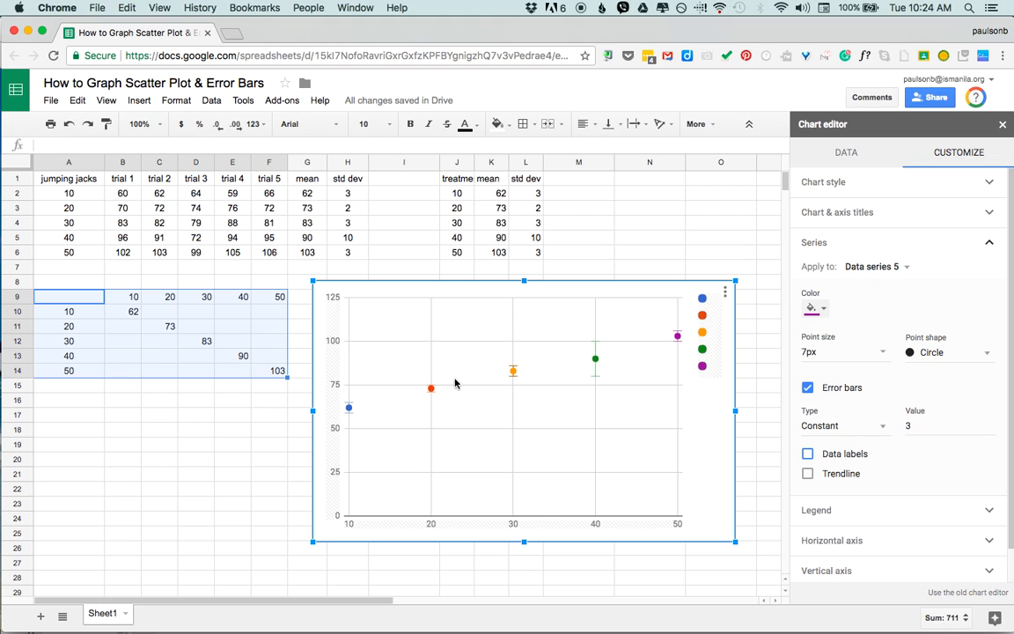
mouse_move(569, 364)
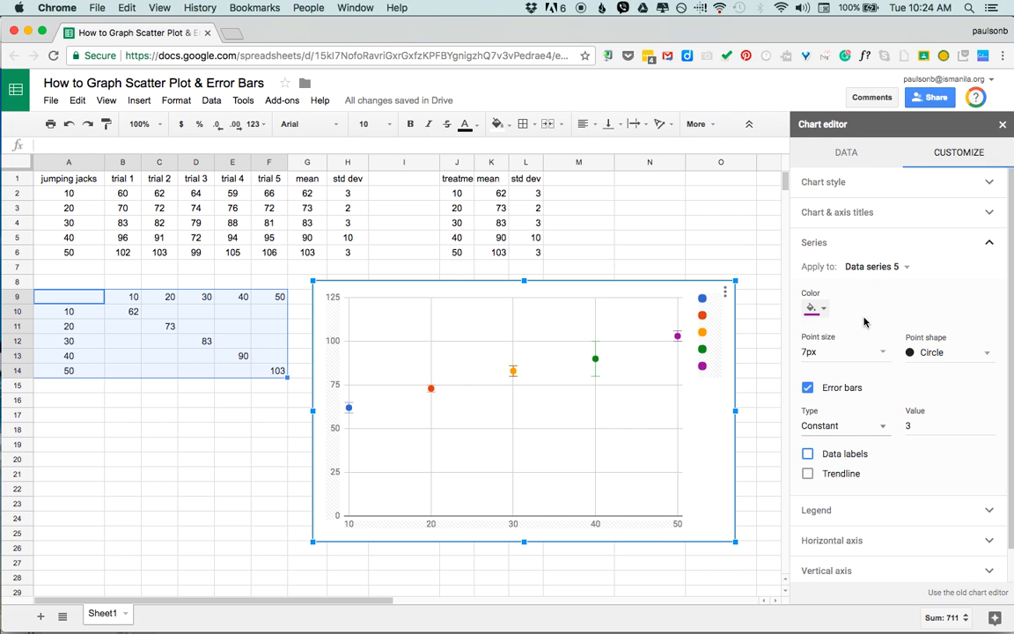
left_click(875, 266)
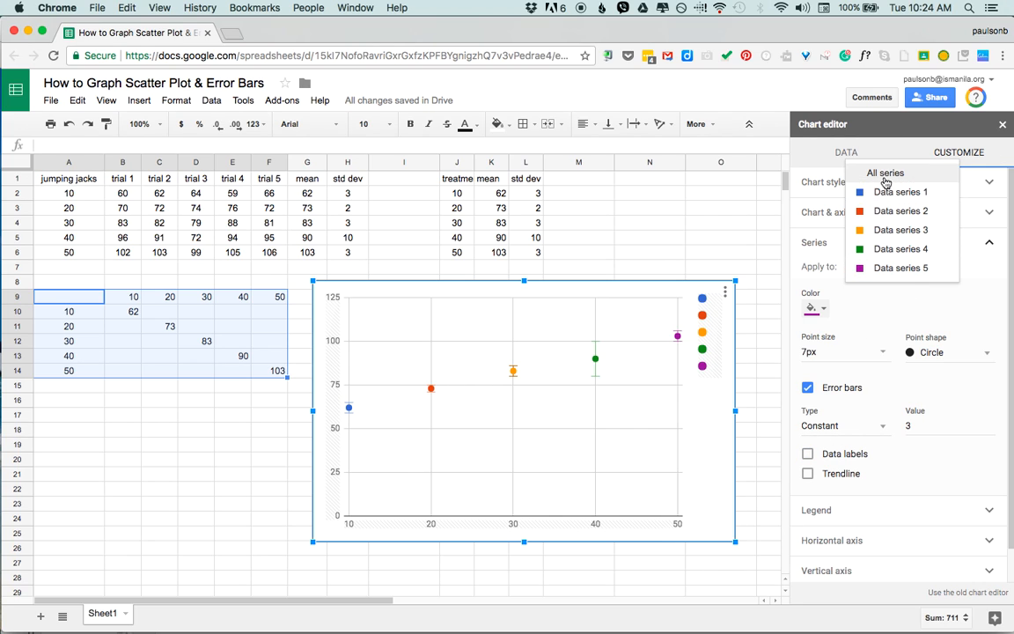
- Recolour the points of data series 2 through 5 blue, matching series 1
left_click(883, 172)
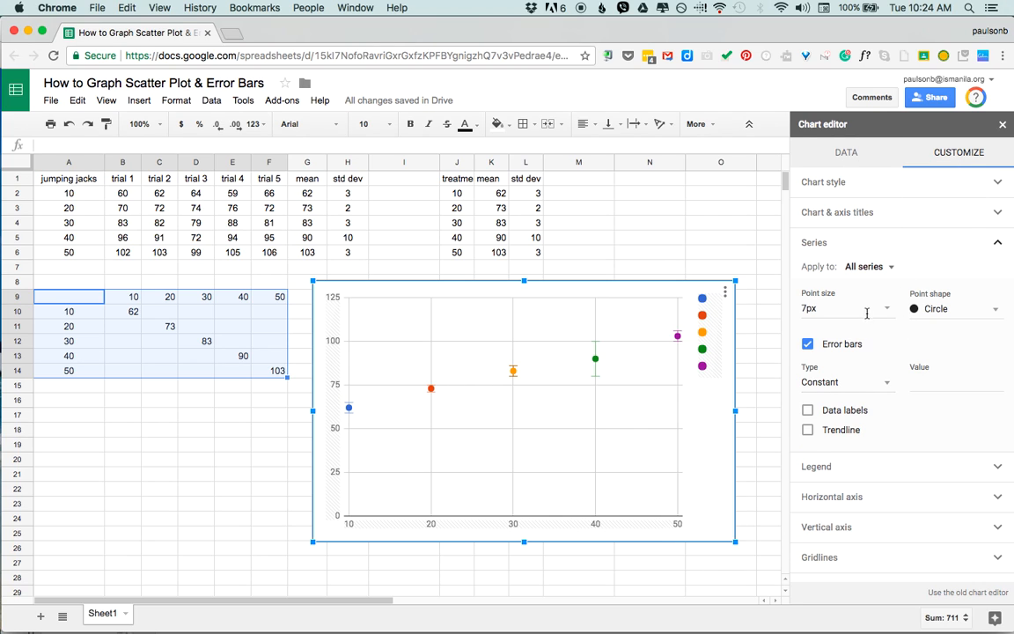
mouse_move(862, 271)
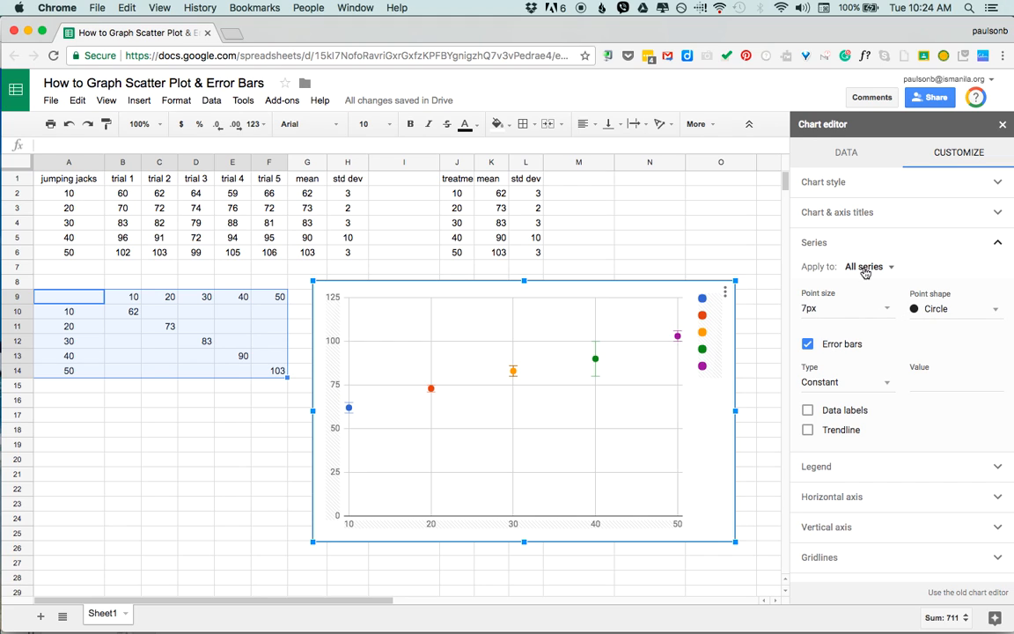
left_click(867, 266)
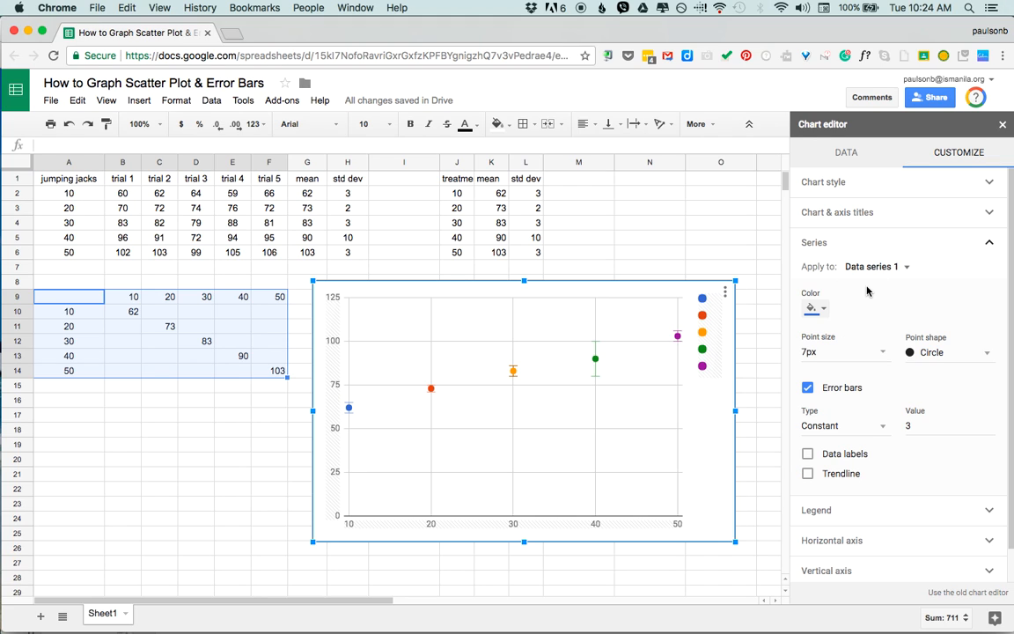
mouse_move(901, 277)
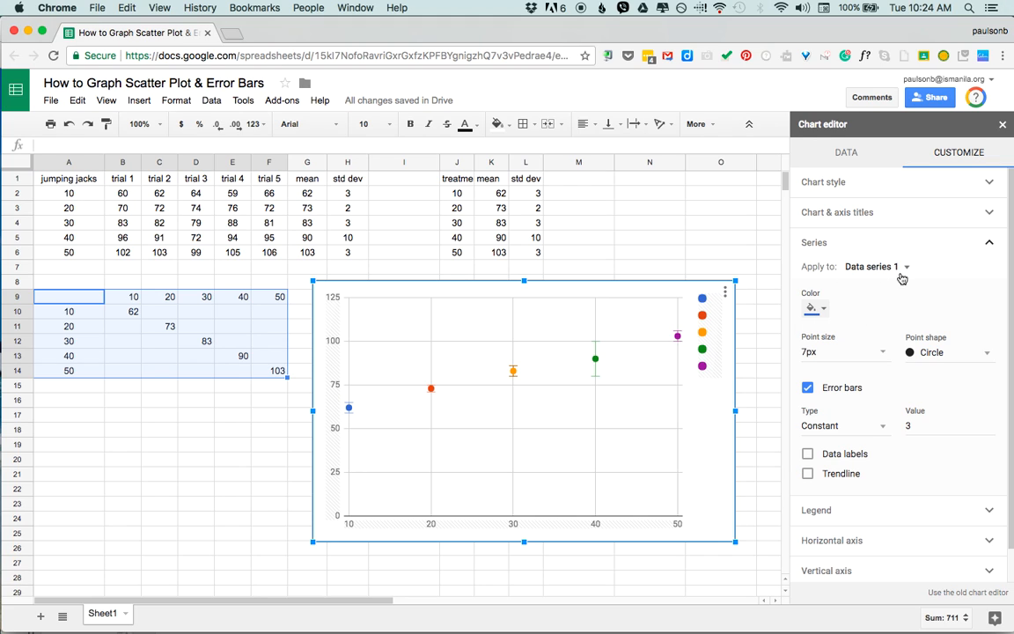
left_click(813, 308)
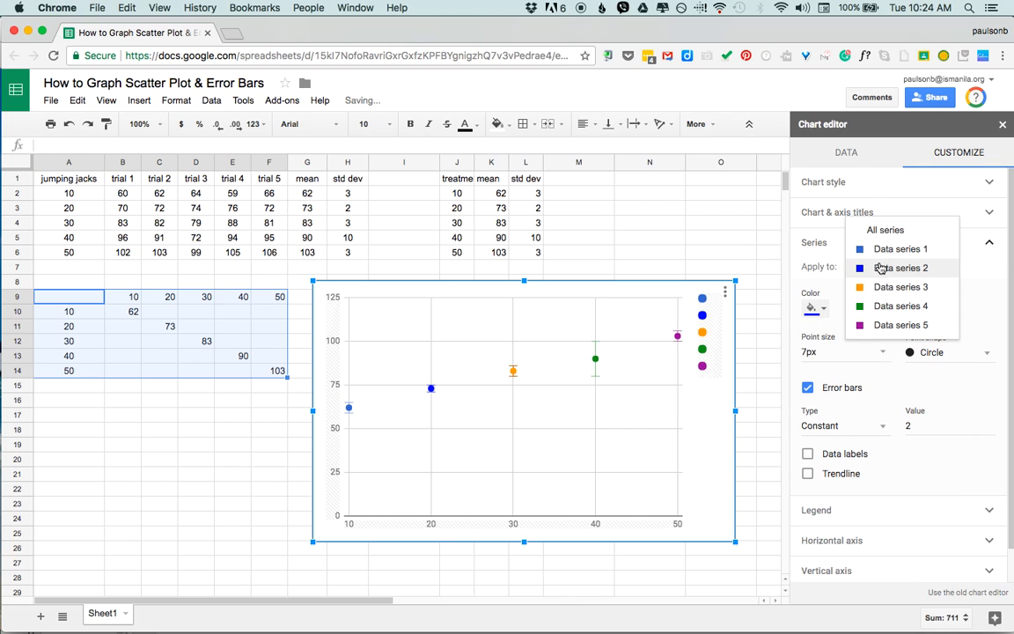
left_click(902, 286)
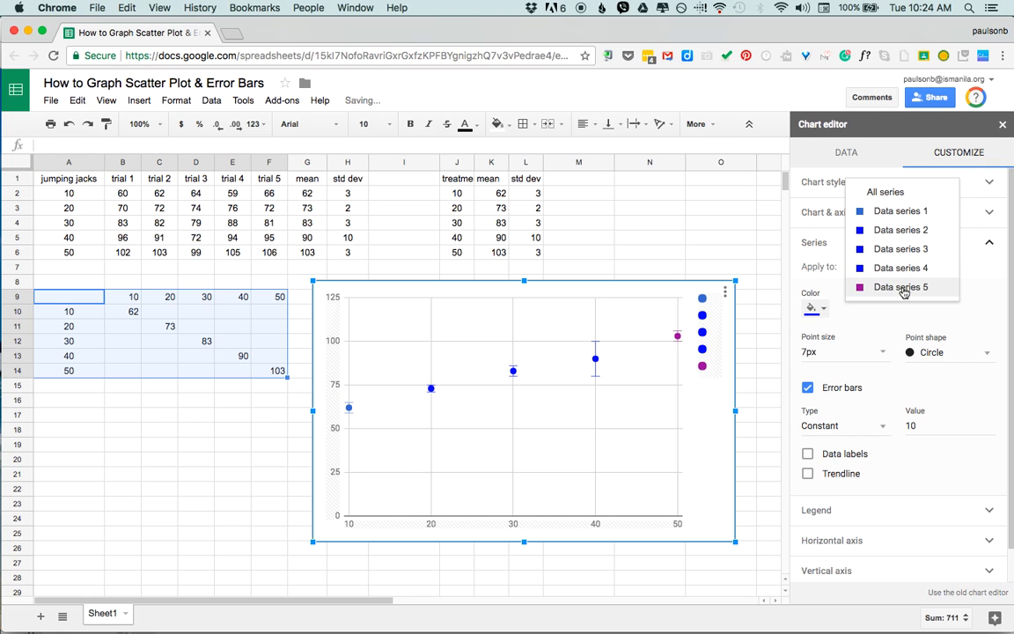
left_click(812, 307)
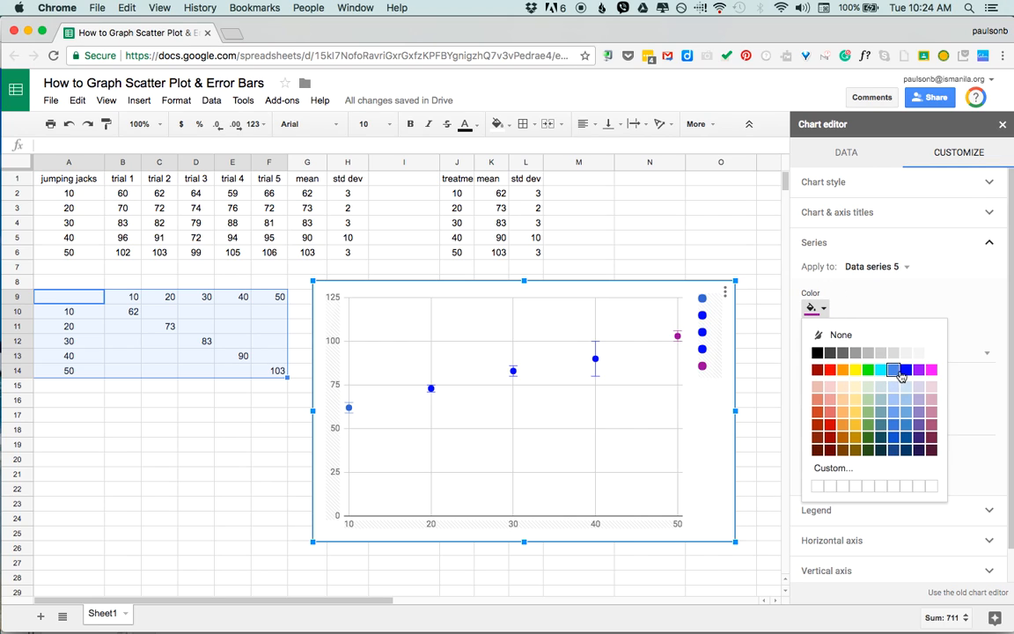
left_click(894, 370)
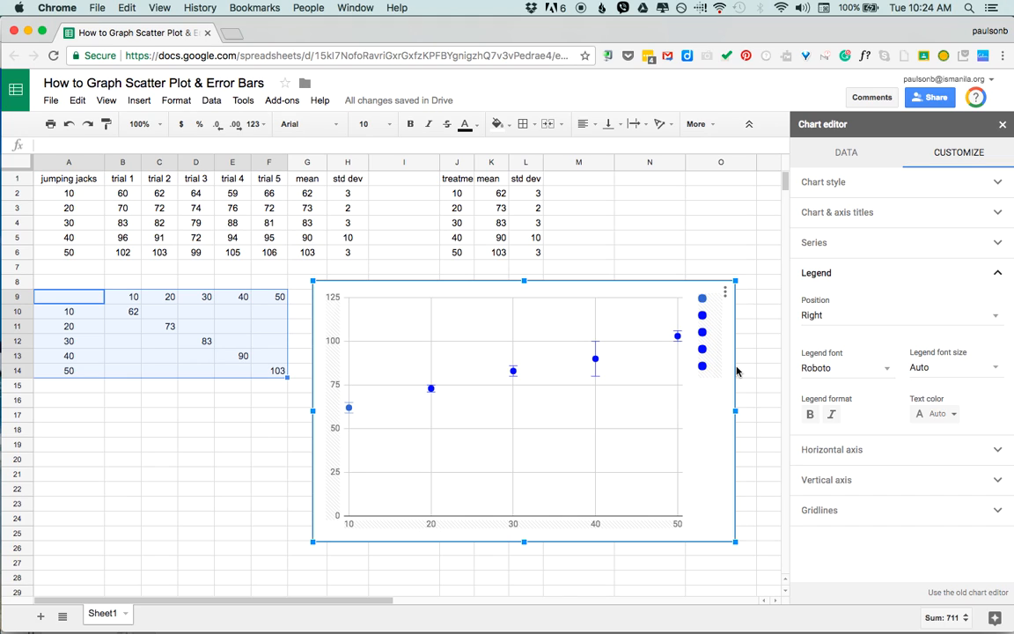
mouse_move(881, 418)
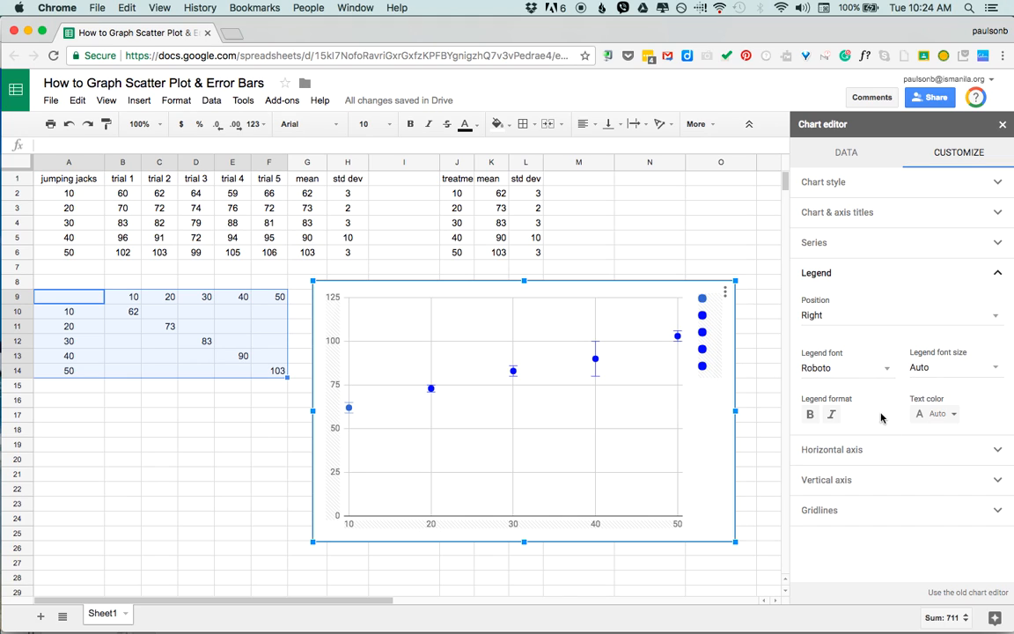
mouse_move(988, 313)
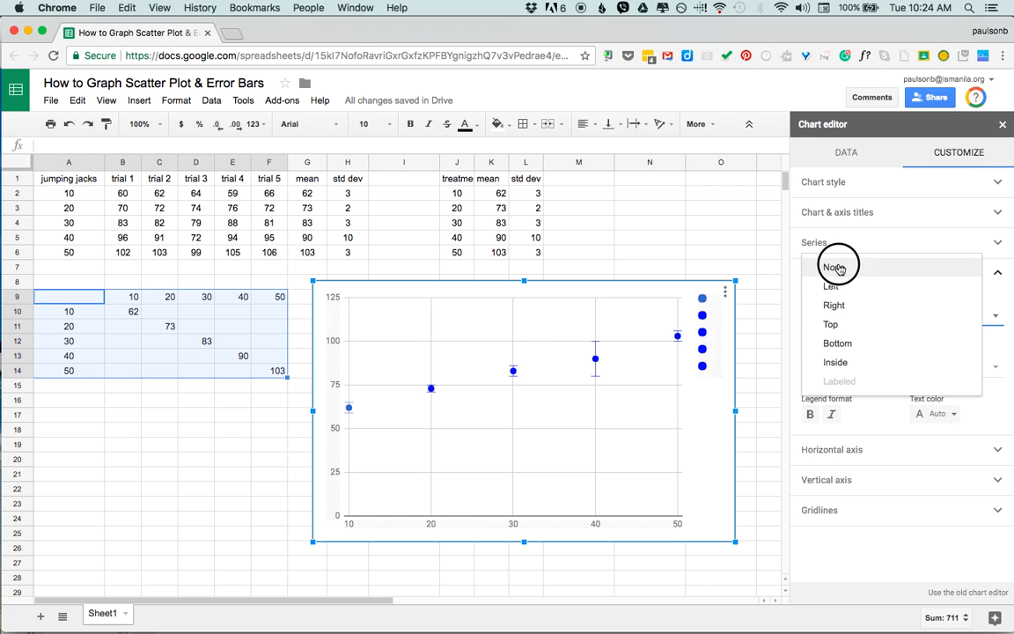
- Set the chart legend position to None
left_click(834, 266)
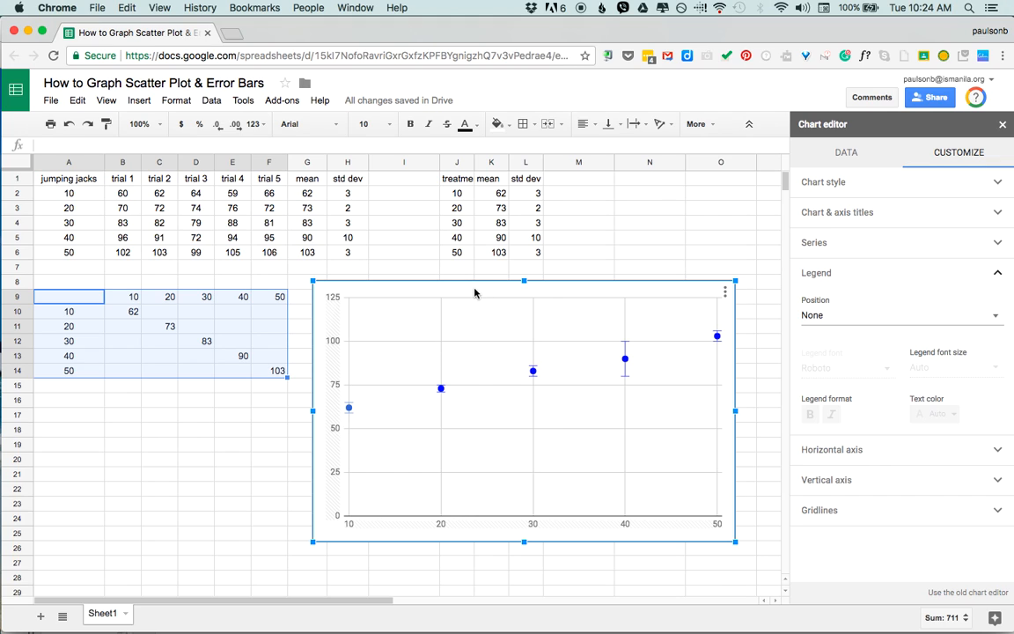
mouse_move(488, 294)
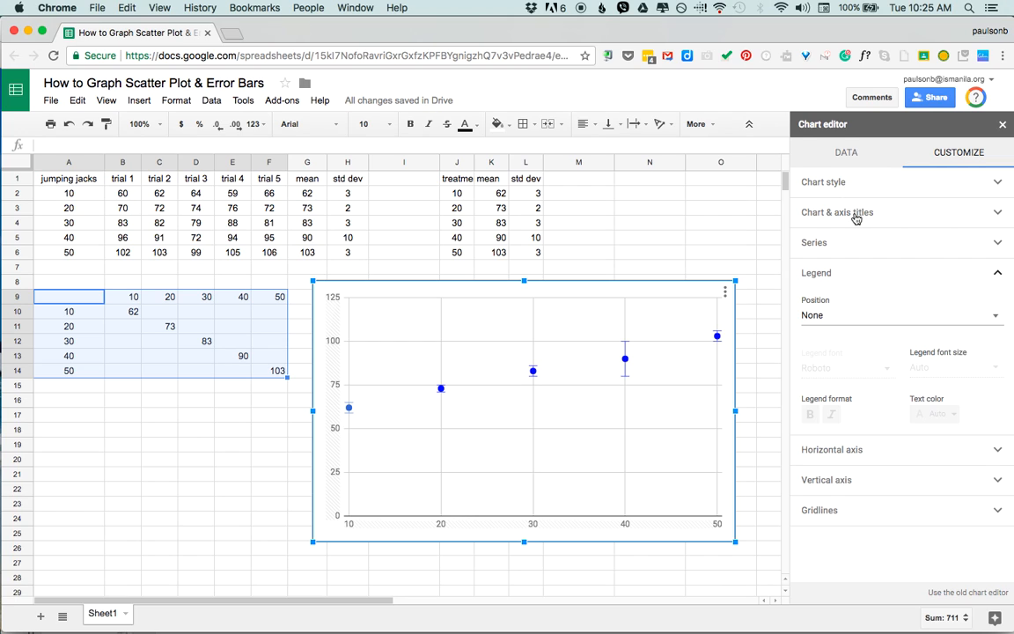
- Expand Chart & axis titles and switch the title type to Chart subtitle
left_click(836, 212)
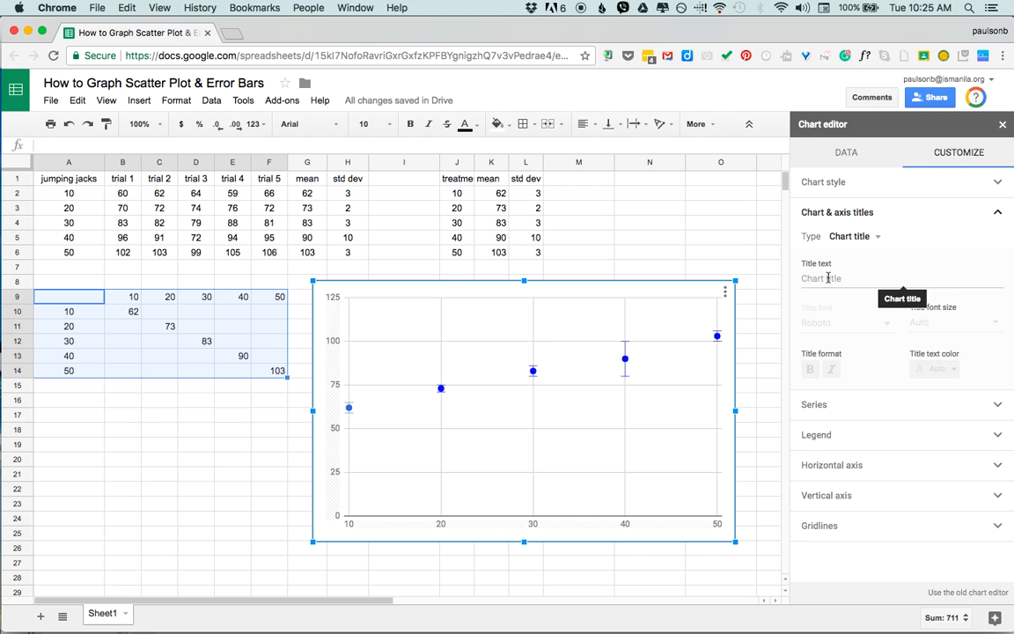
left_click(827, 277)
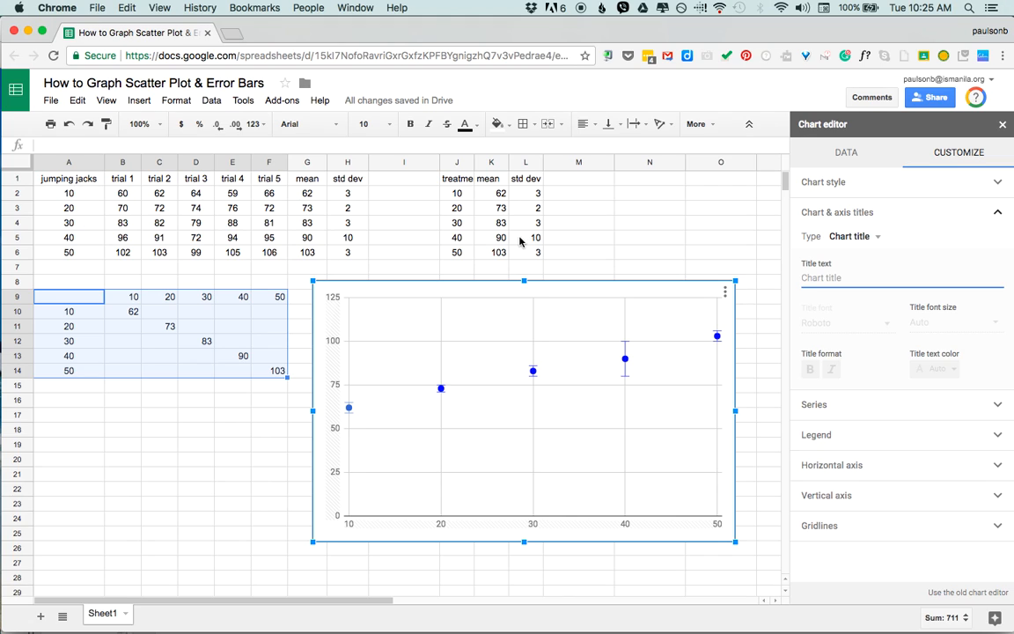
left_click(828, 277)
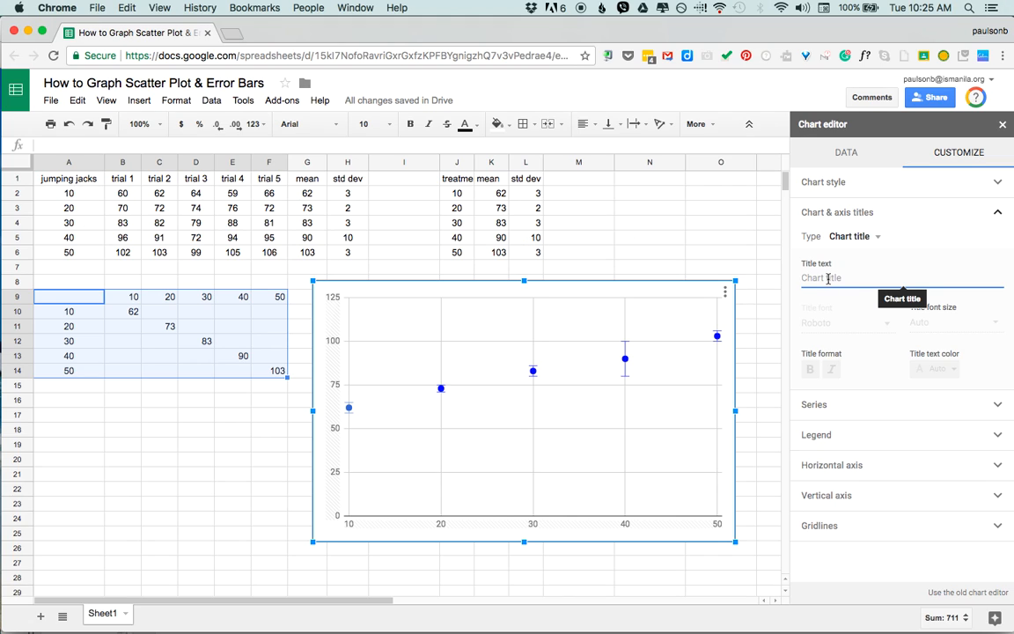
left_click(846, 277)
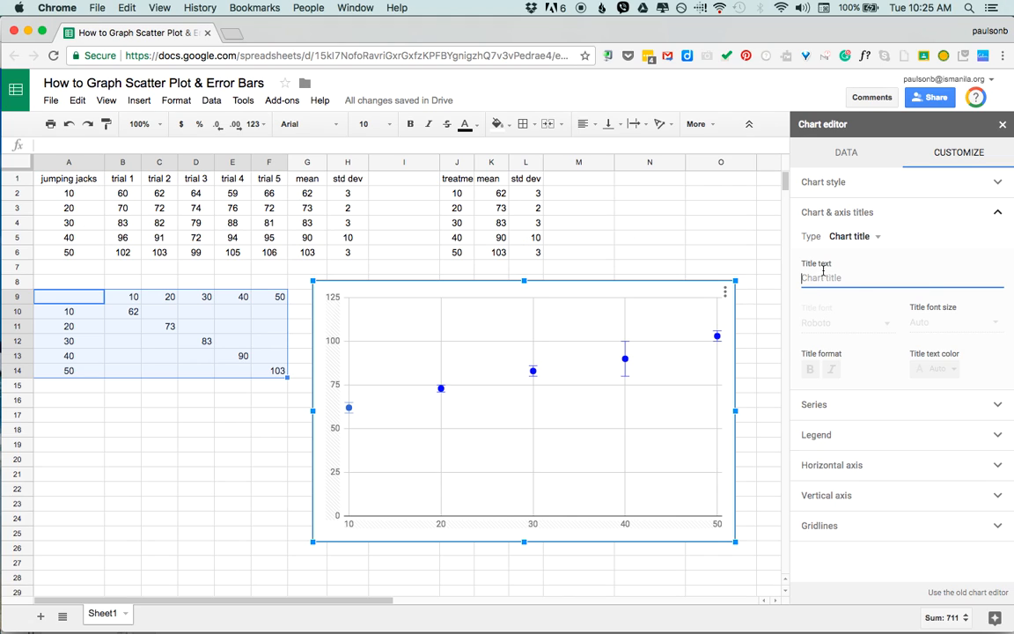
left_click(850, 236)
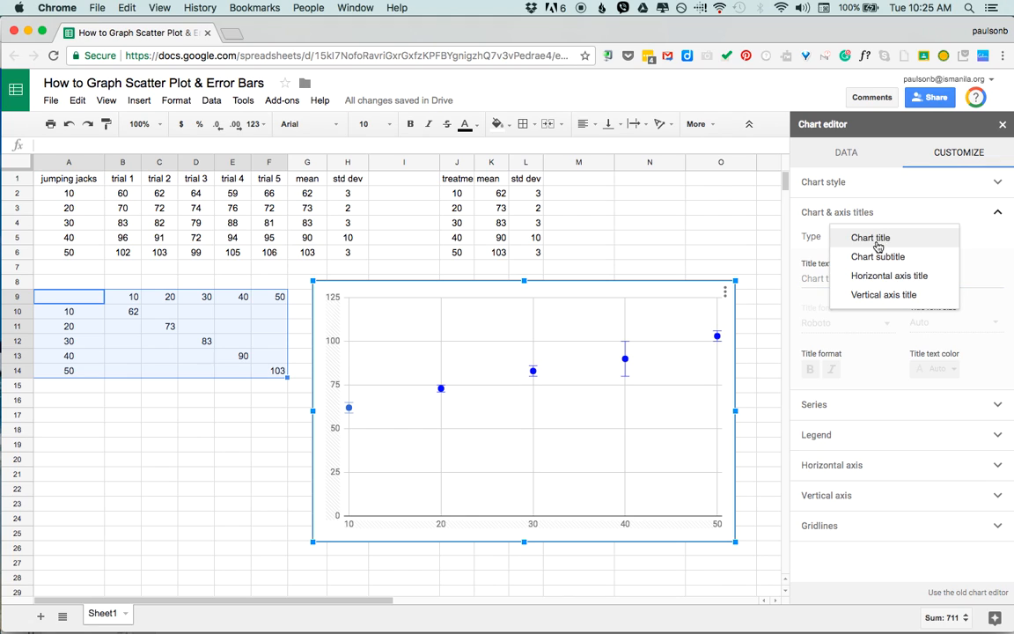
left_click(877, 257)
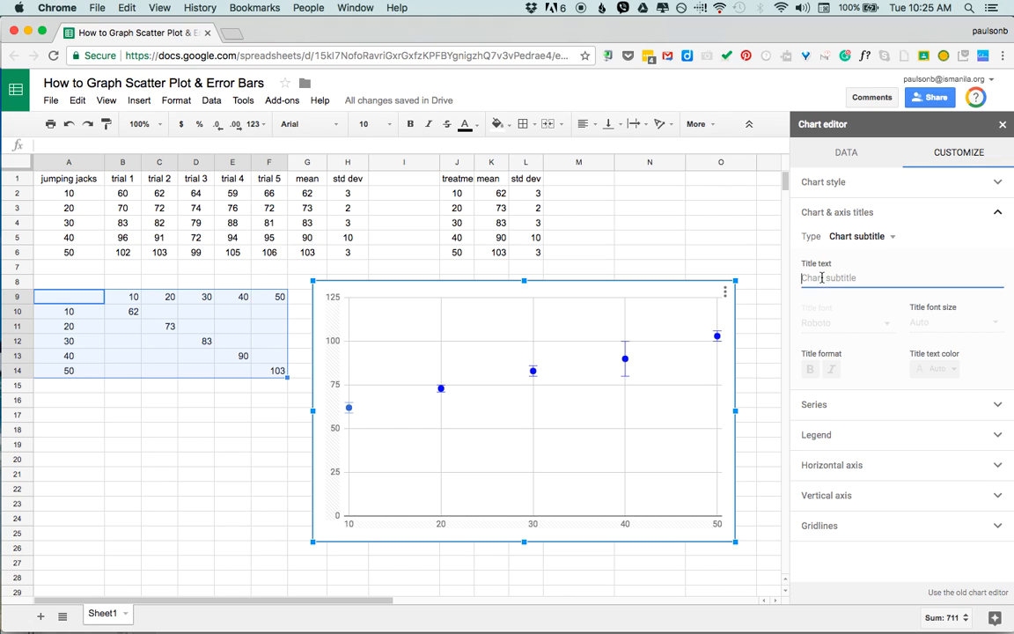
- Enter 'error bars indicate ± 1 standard deviation' as the chart subtitle text
type("er")
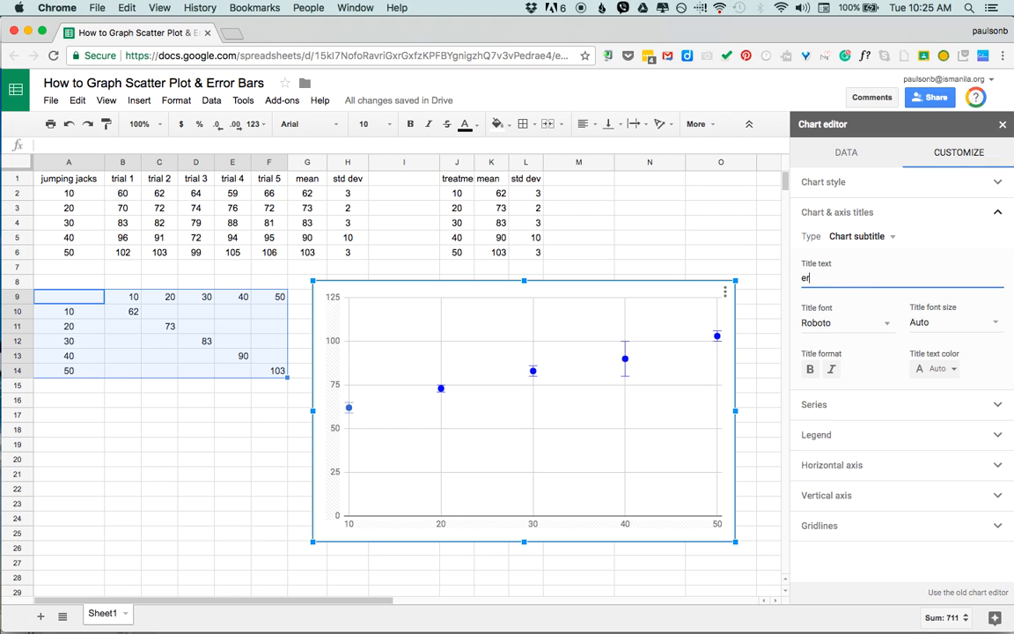
type("error bars indicate")
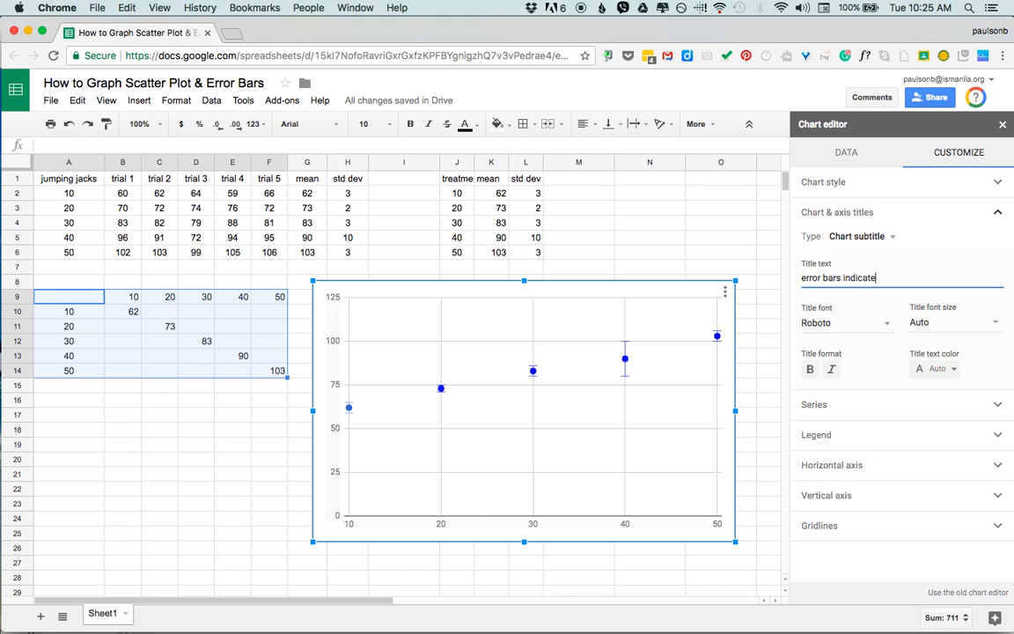
type("±")
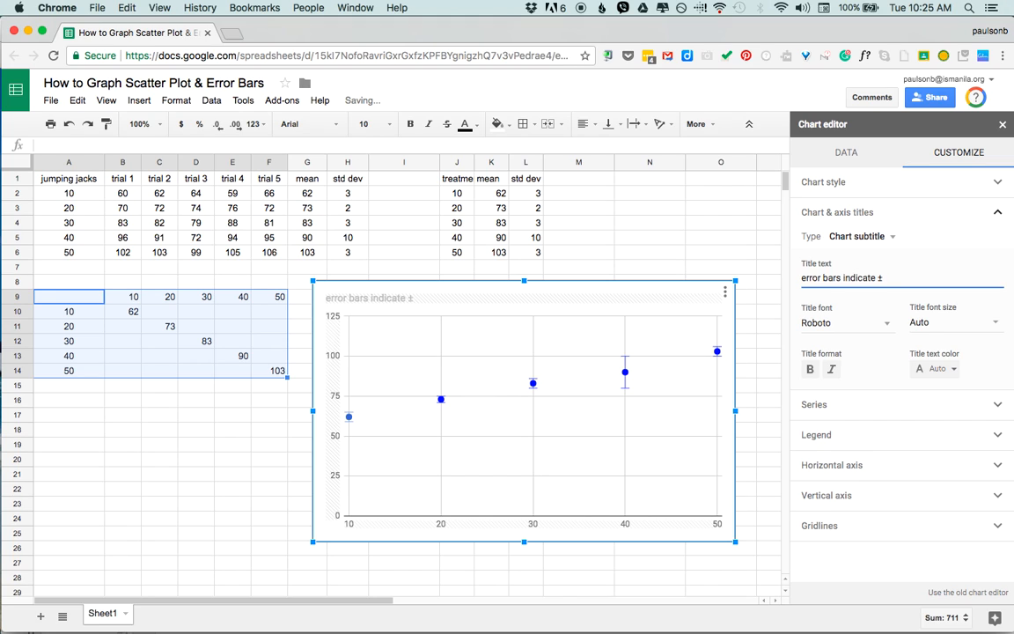
type("1 standard deviation")
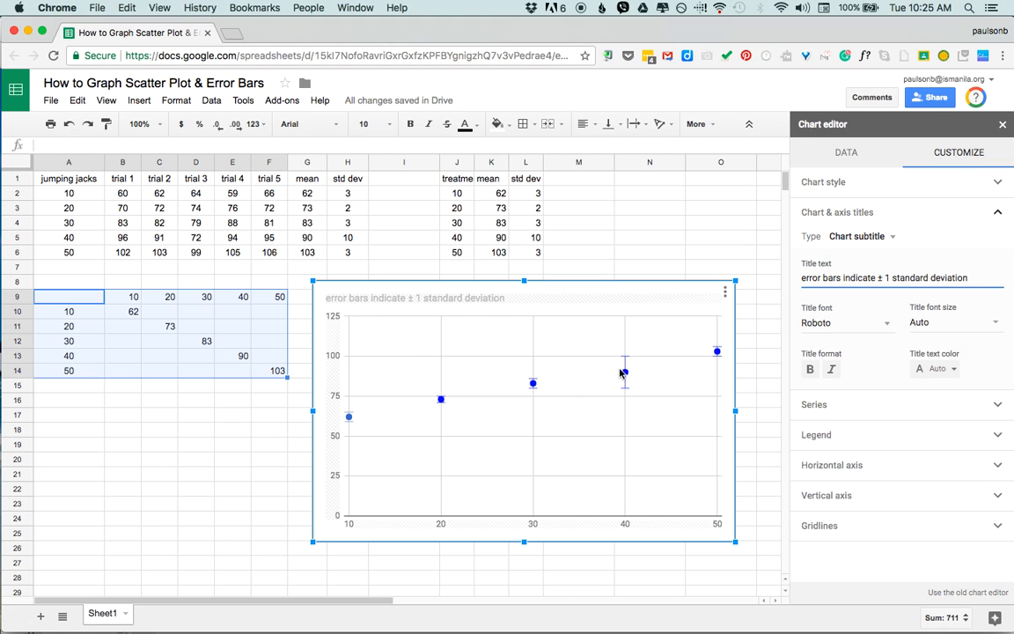
mouse_move(622, 374)
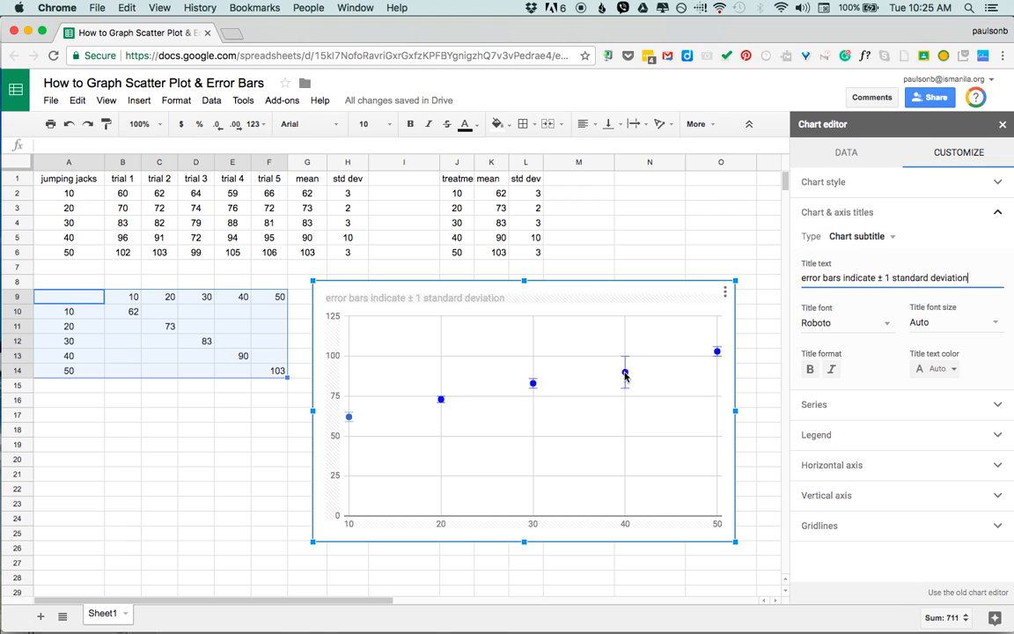
mouse_move(676, 406)
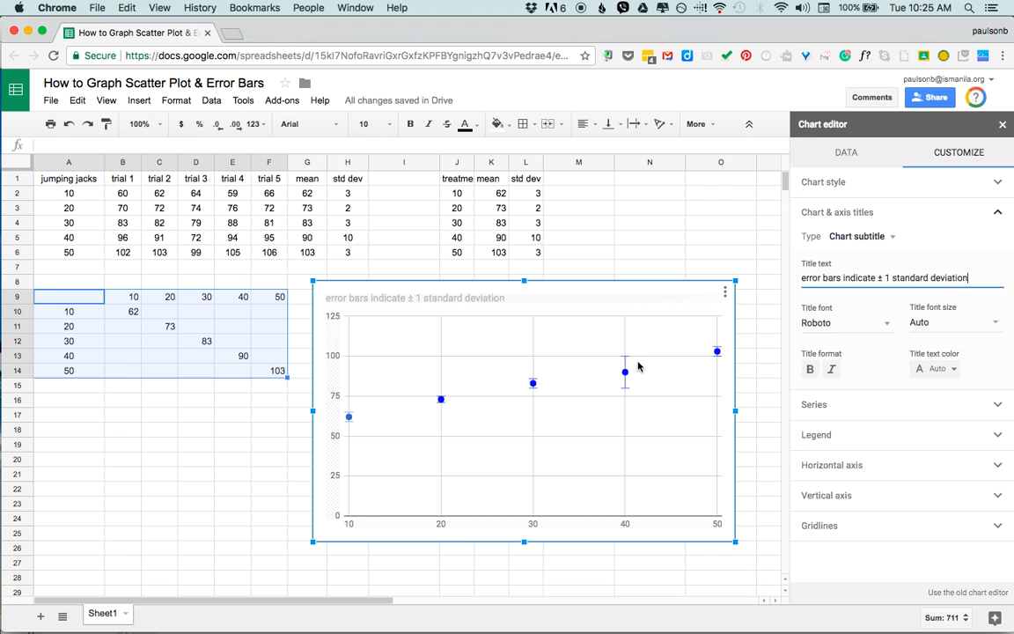
mouse_move(642, 407)
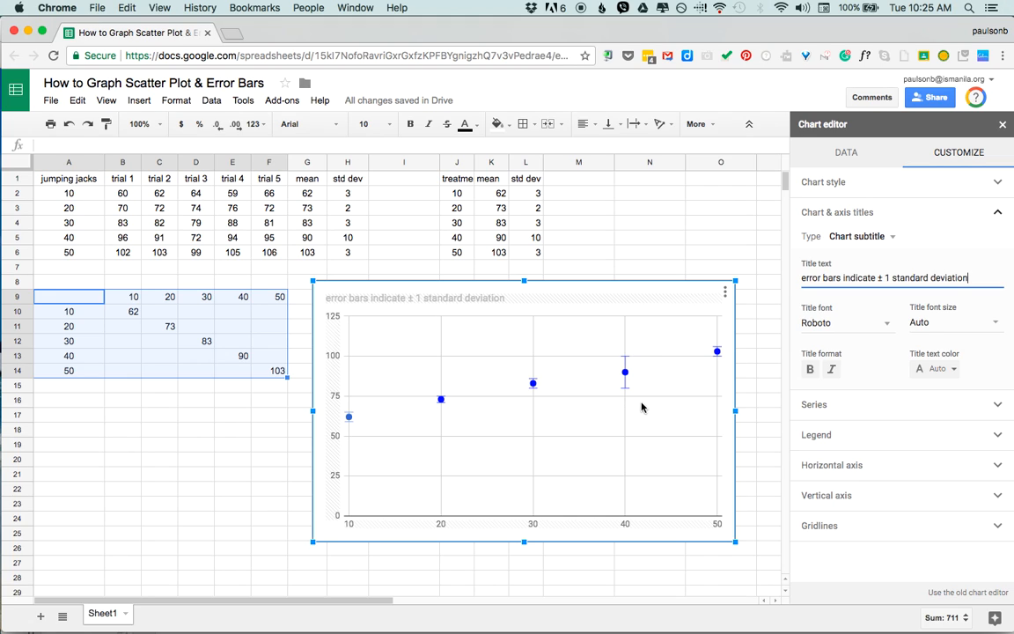
mouse_move(630, 402)
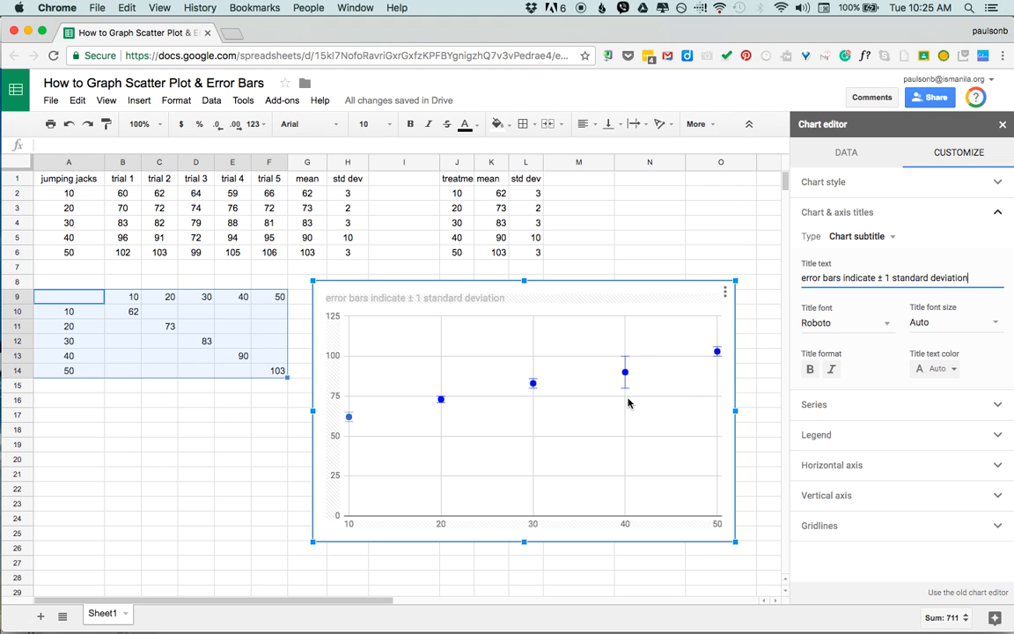
mouse_move(655, 382)
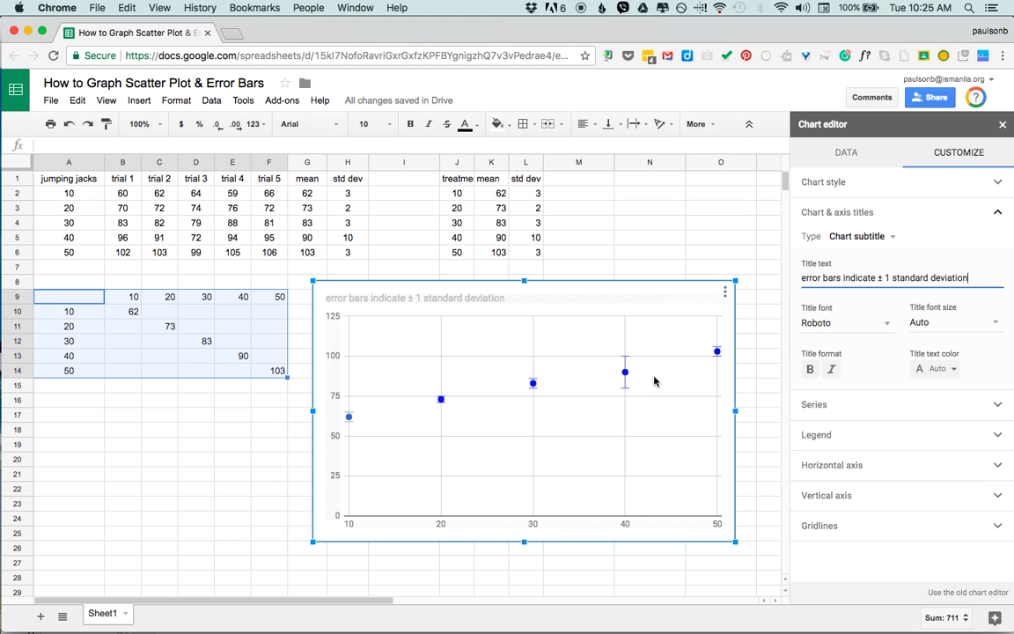
mouse_move(475, 309)
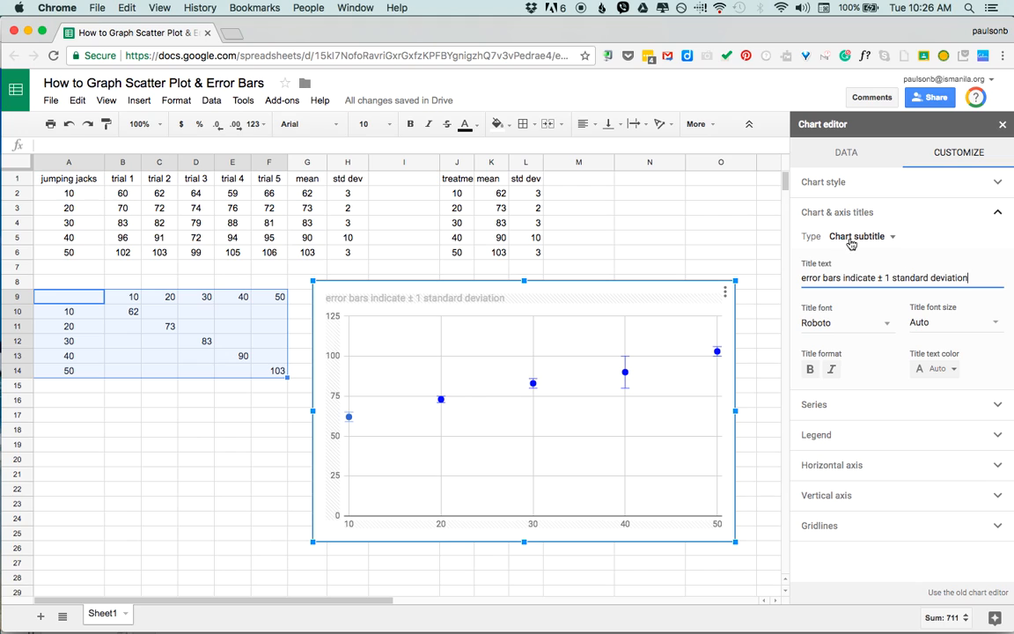
left_click(858, 236)
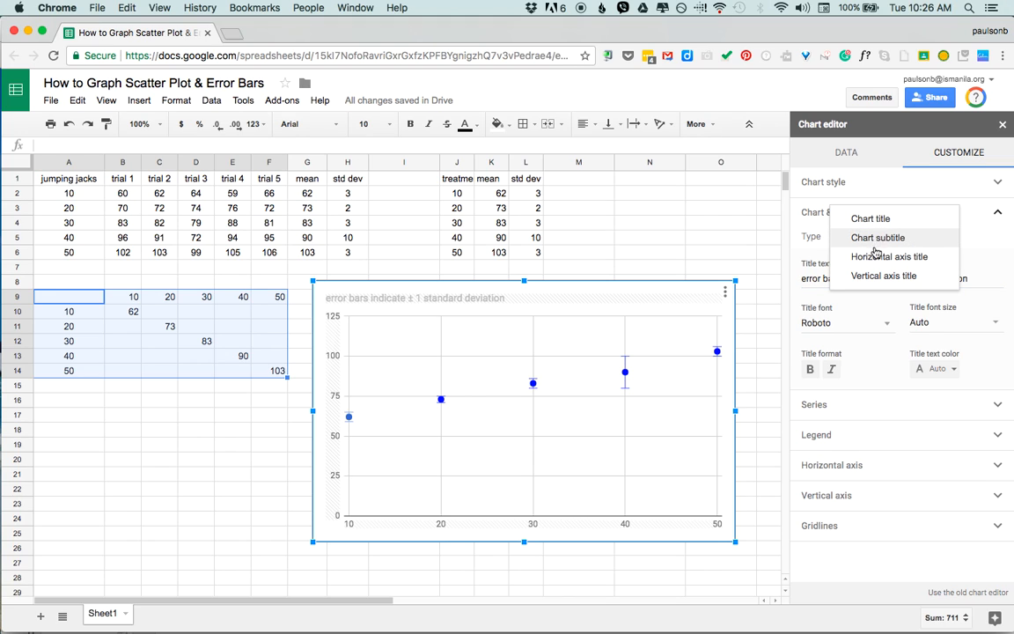
mouse_move(891, 275)
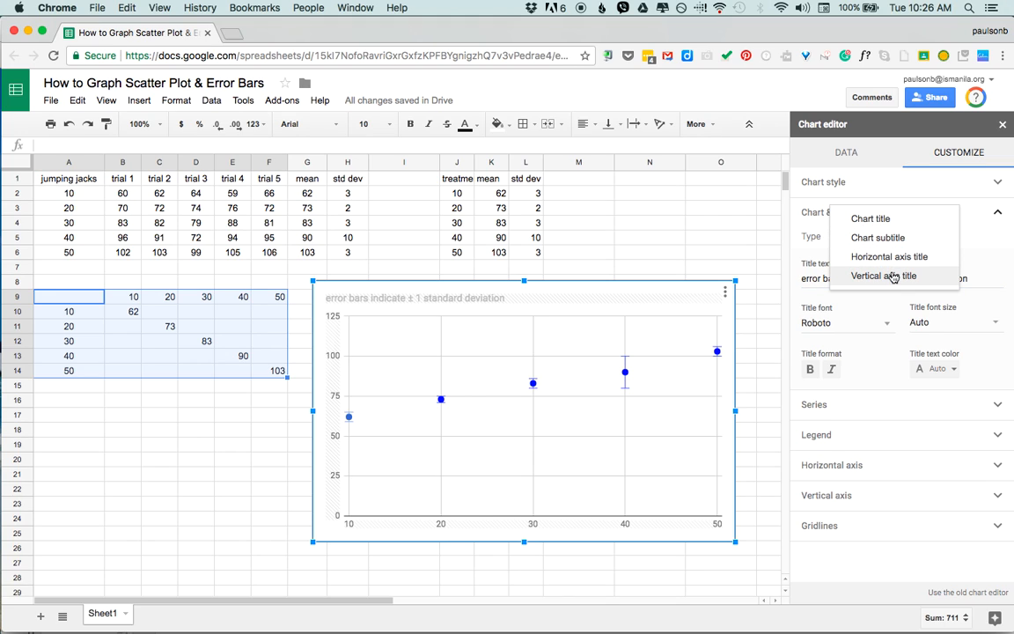
mouse_move(859, 402)
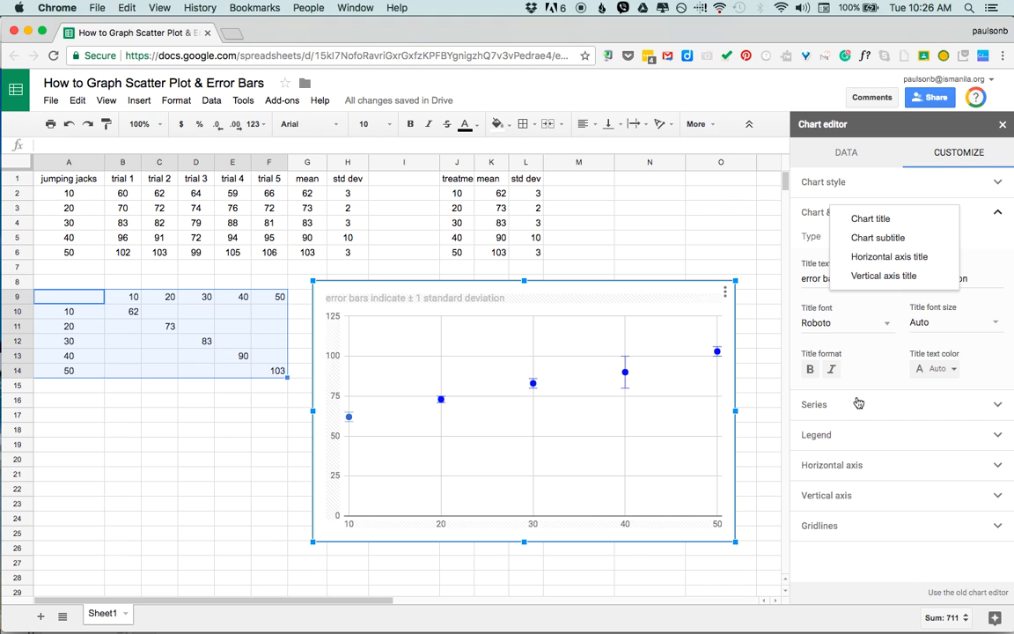
left_click(878, 237)
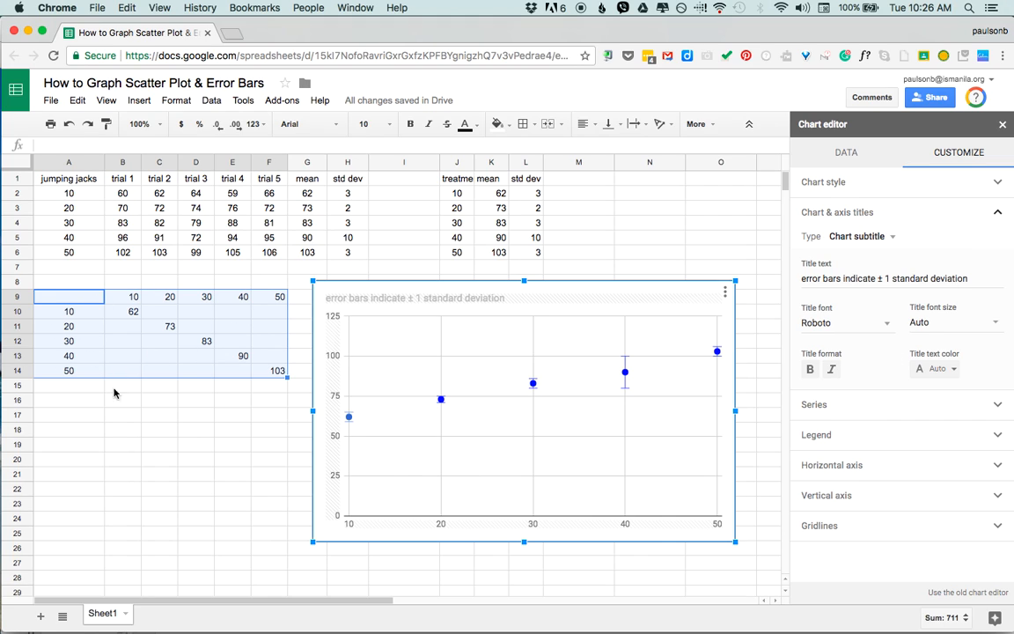
mouse_move(408, 375)
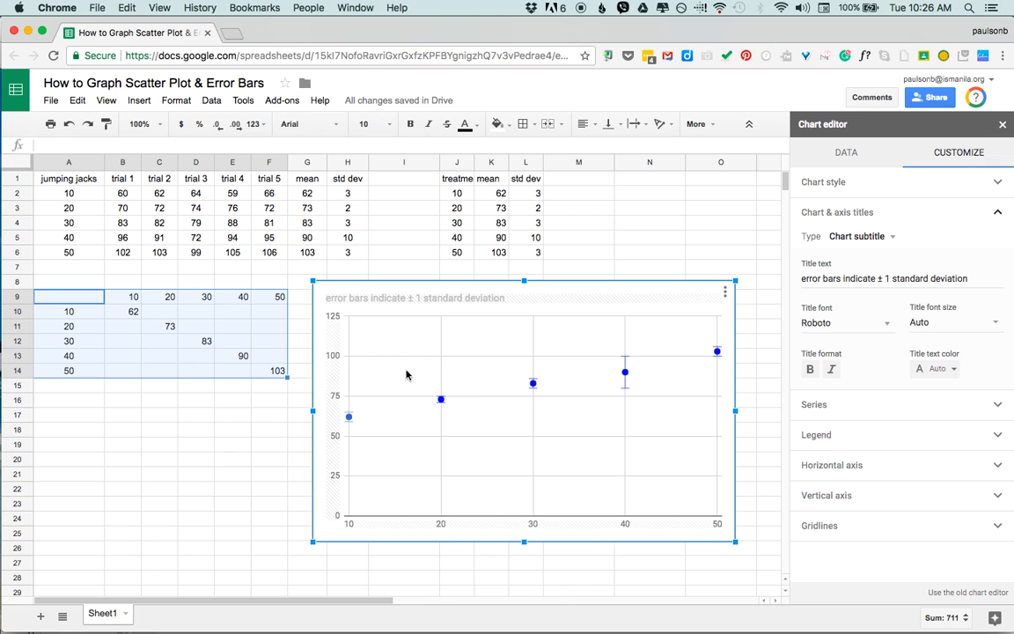
mouse_move(693, 341)
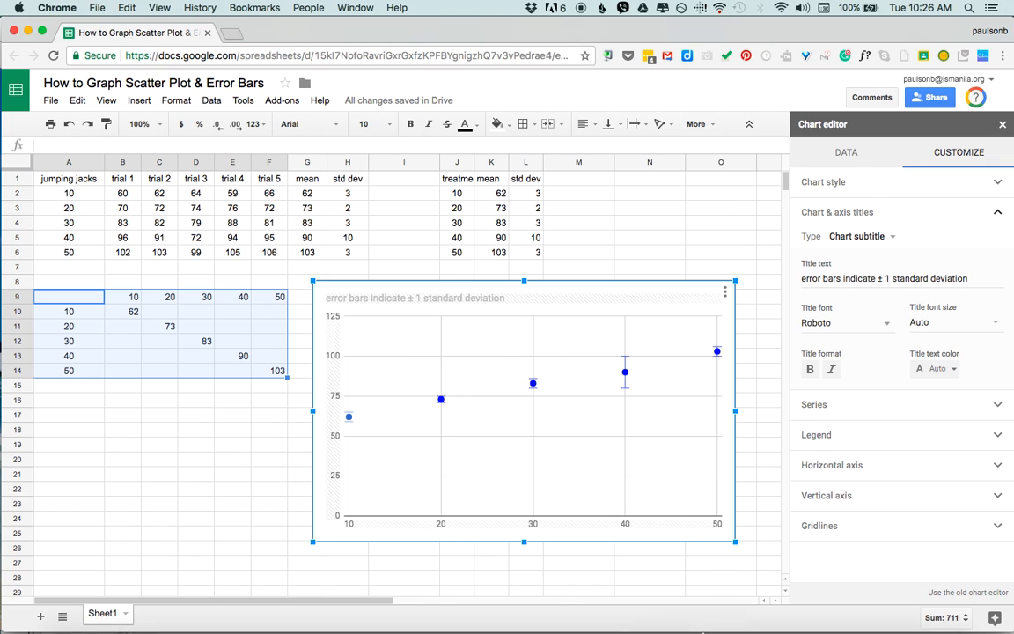
mouse_move(605, 443)
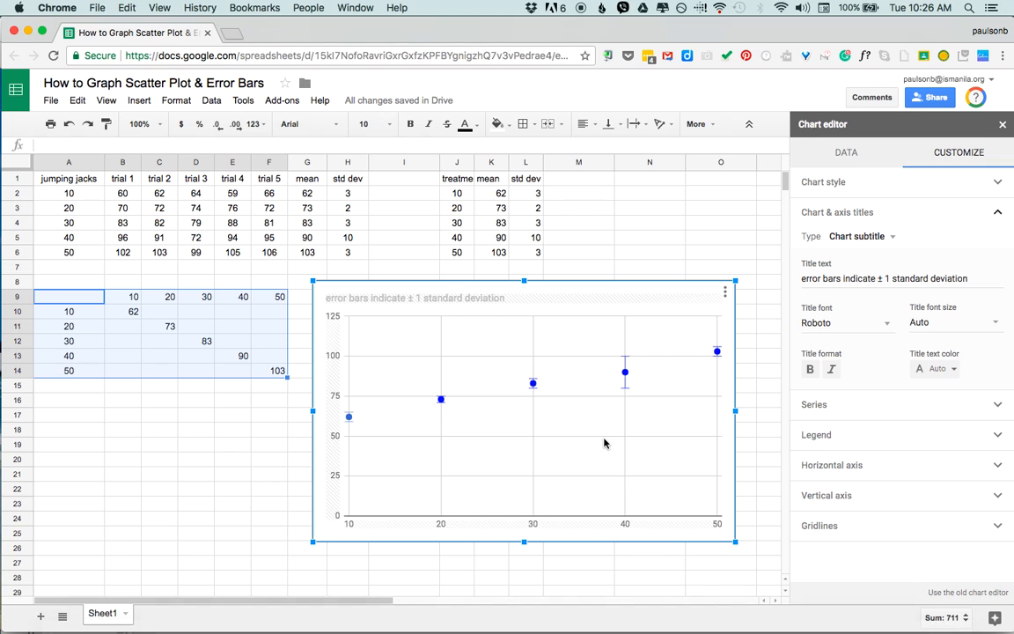
mouse_move(802, 609)
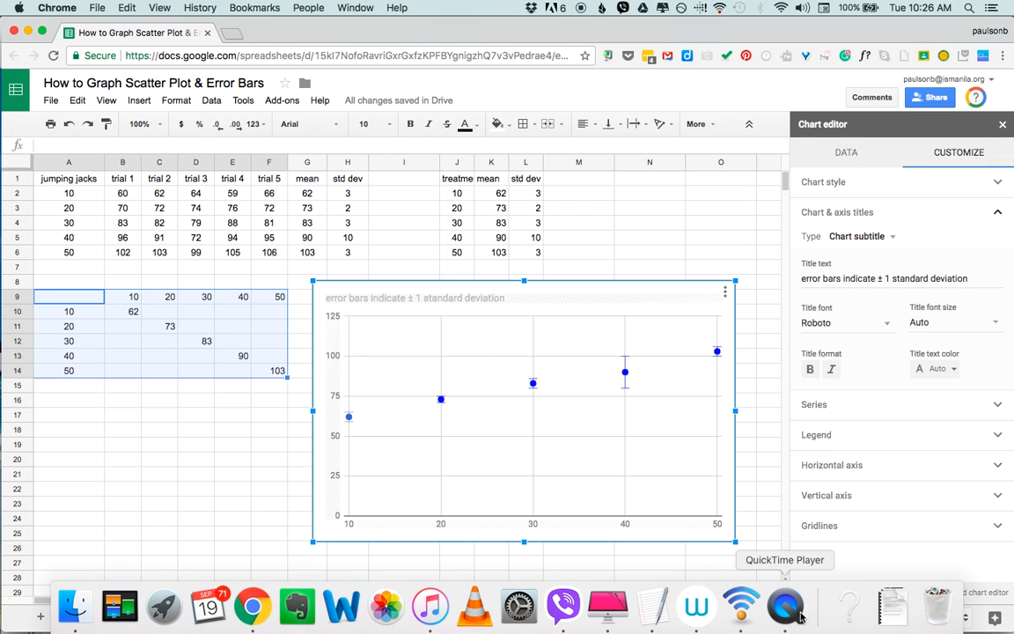
left_click(785, 592)
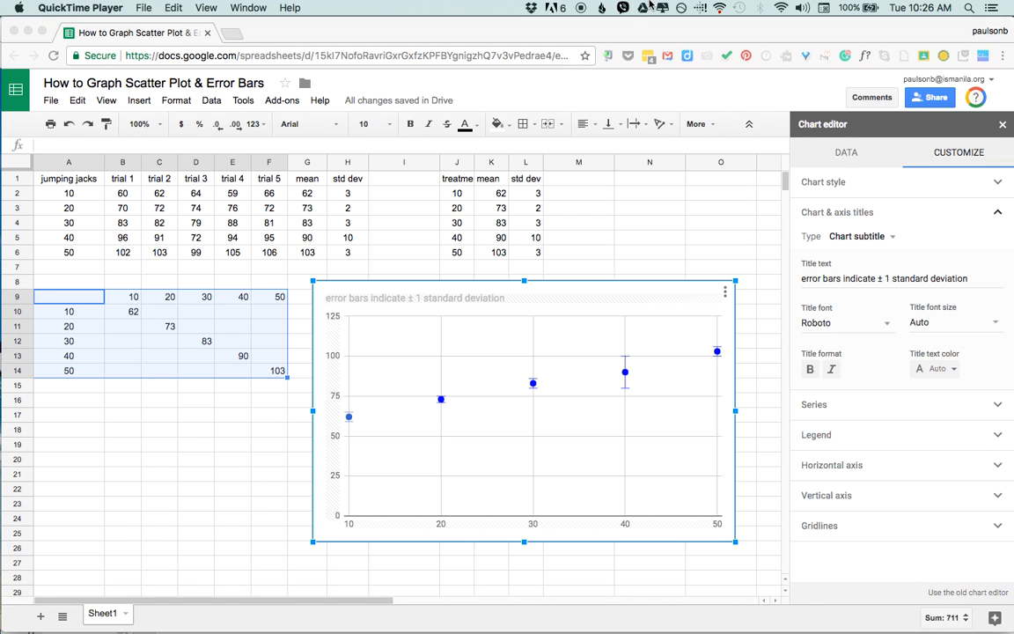